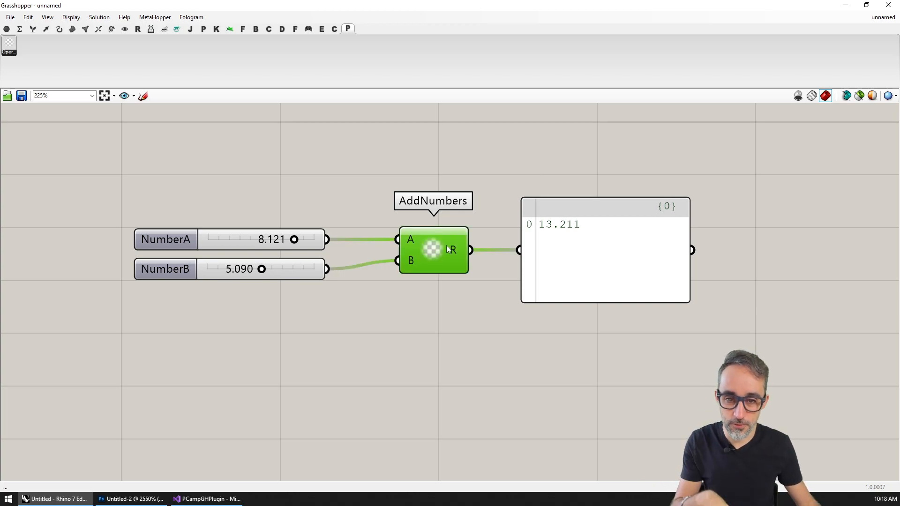
mouse_move(446, 172)
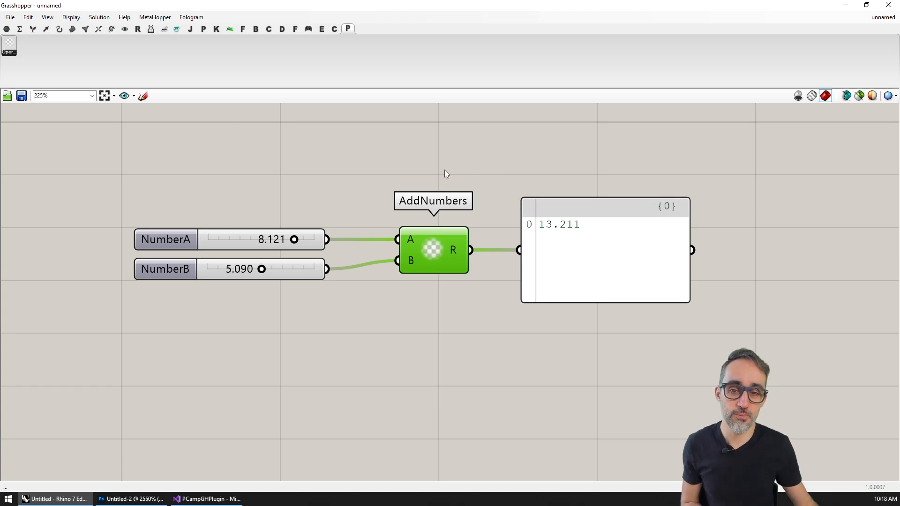
mouse_move(438, 292)
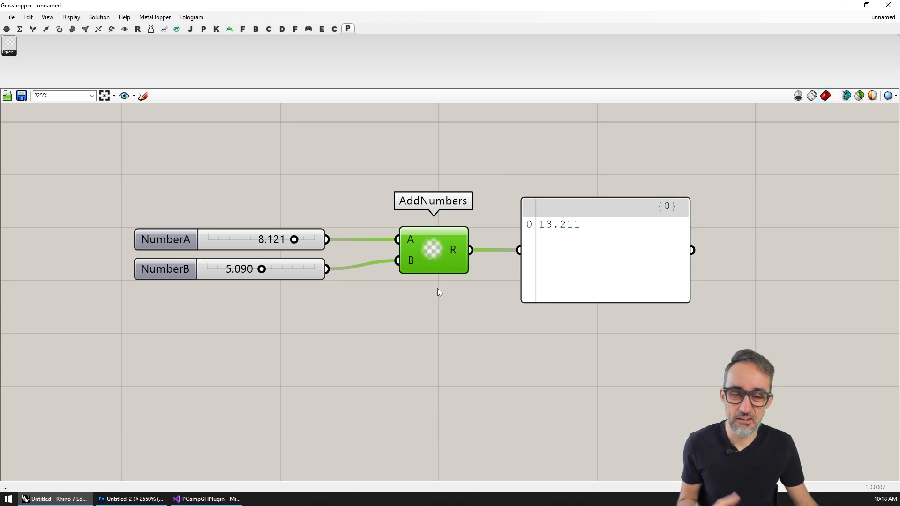
Compare the PCamp tab's contents with other plugins' component tabs in Grasshopper.
scroll(down, 3)
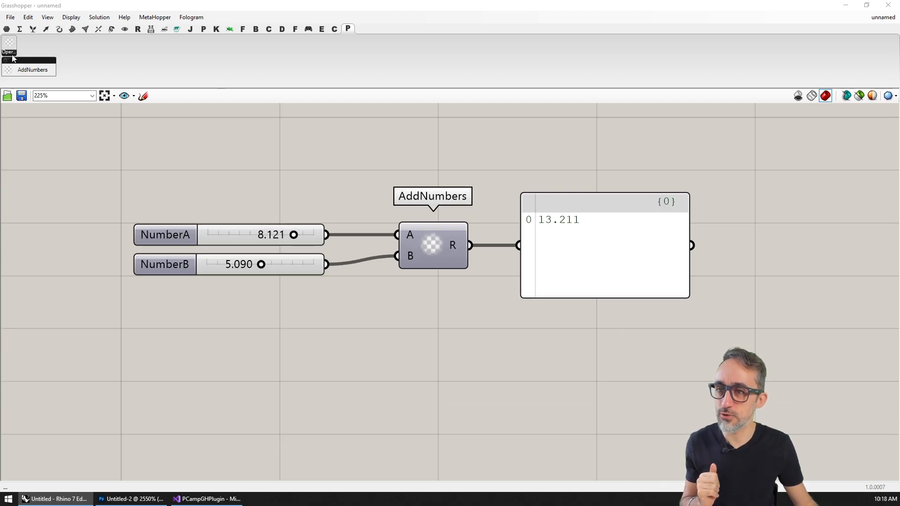
mouse_move(28, 69)
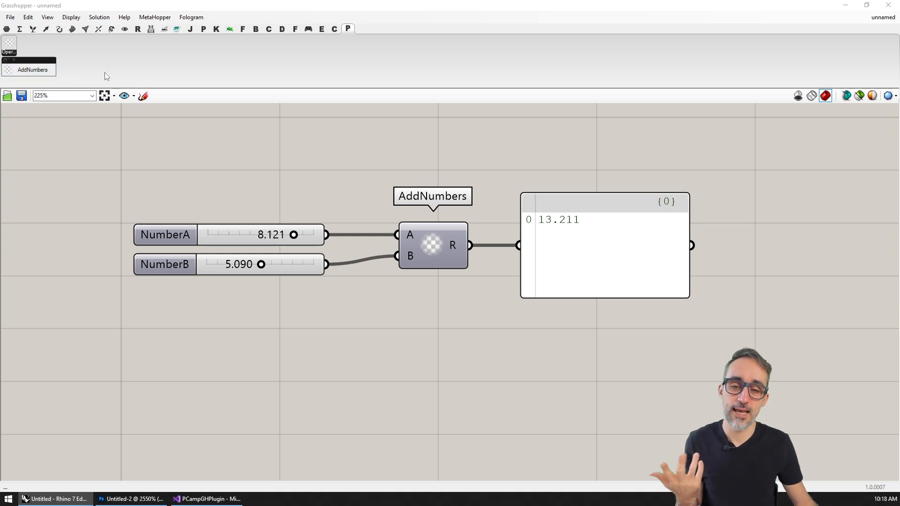
mouse_move(121, 72)
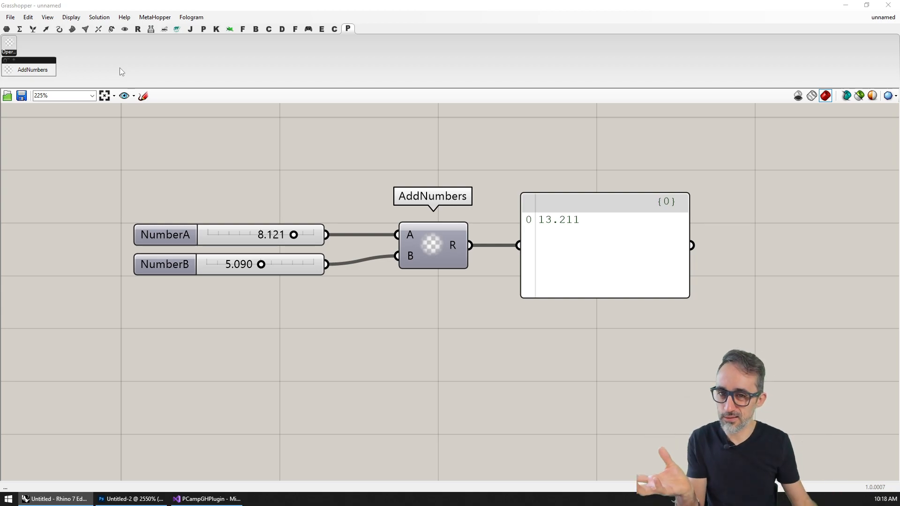
click(152, 29)
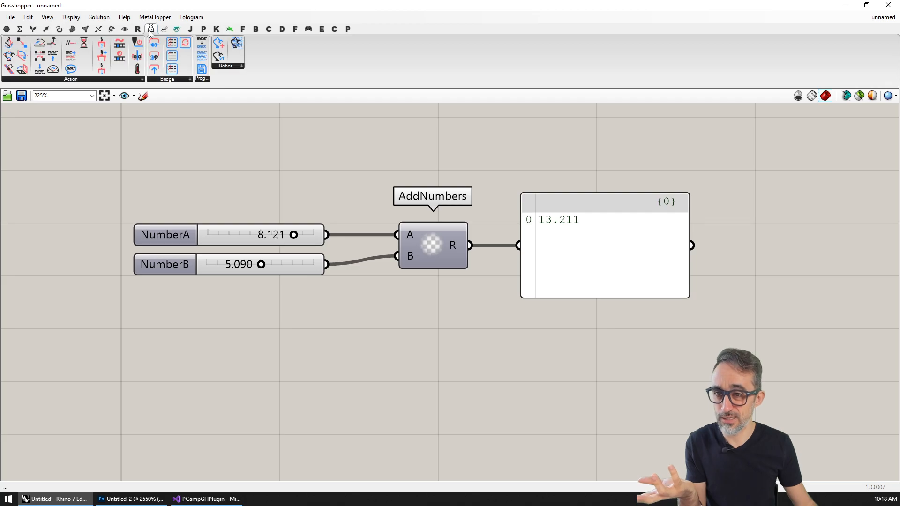
click(190, 79)
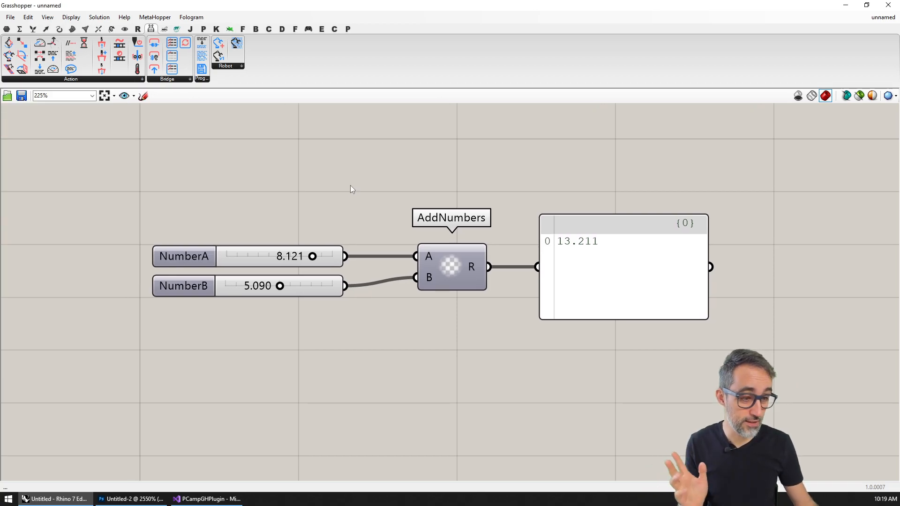
scroll(down, 3)
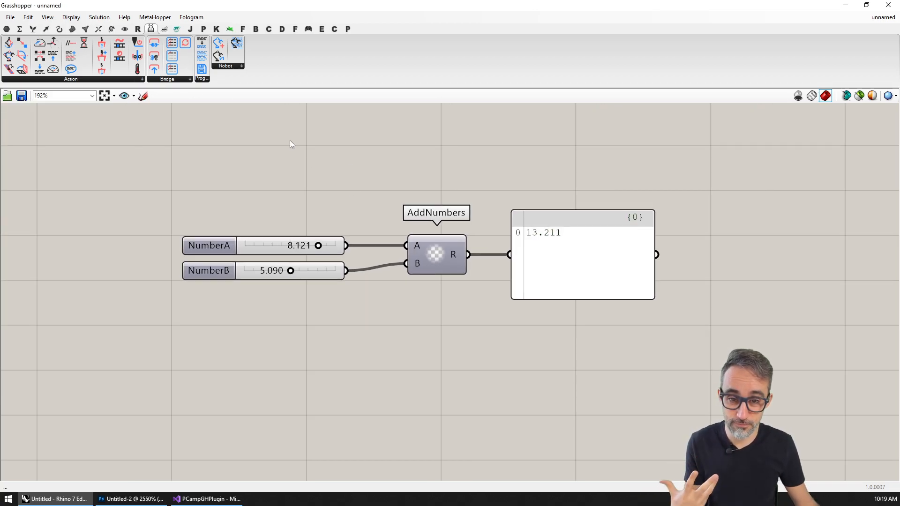
click(435, 255)
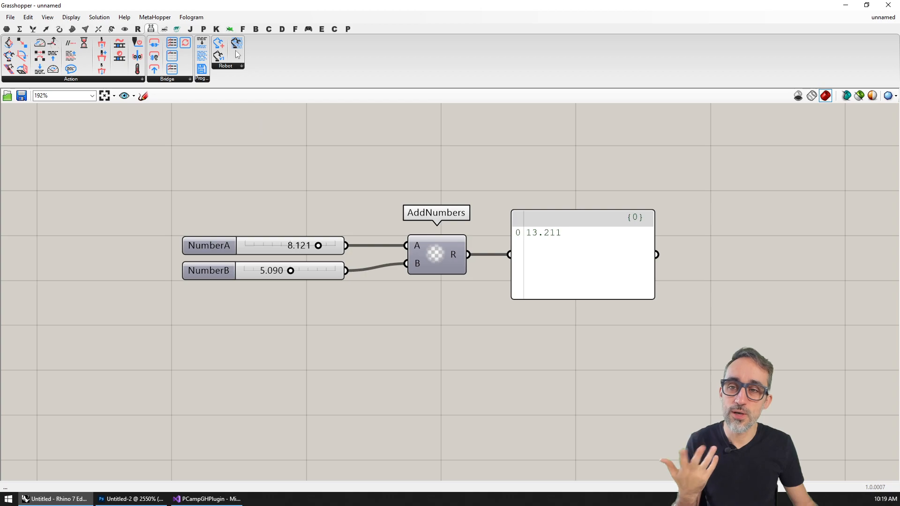
click(348, 28)
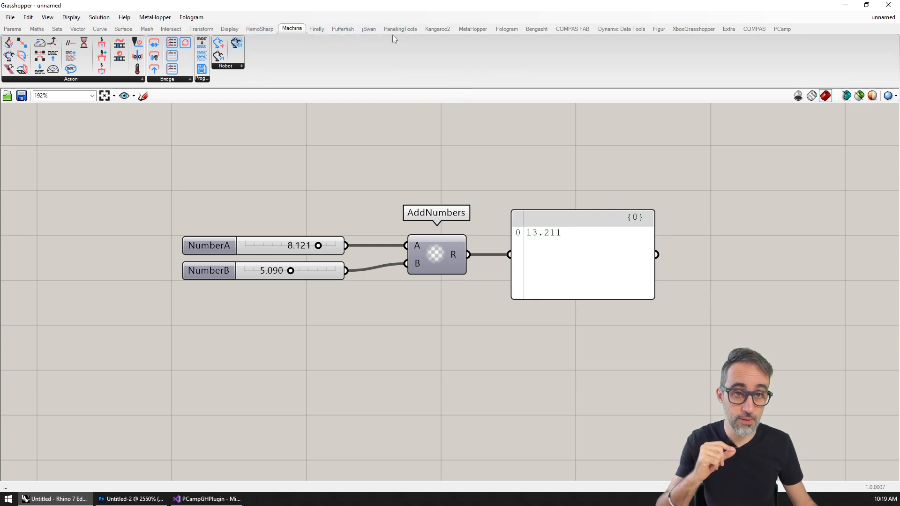
mouse_move(788, 28)
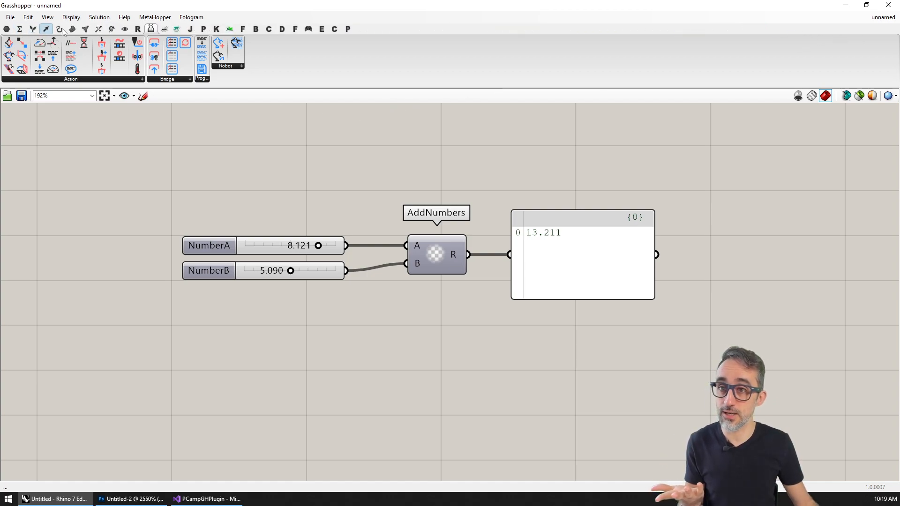
click(347, 28)
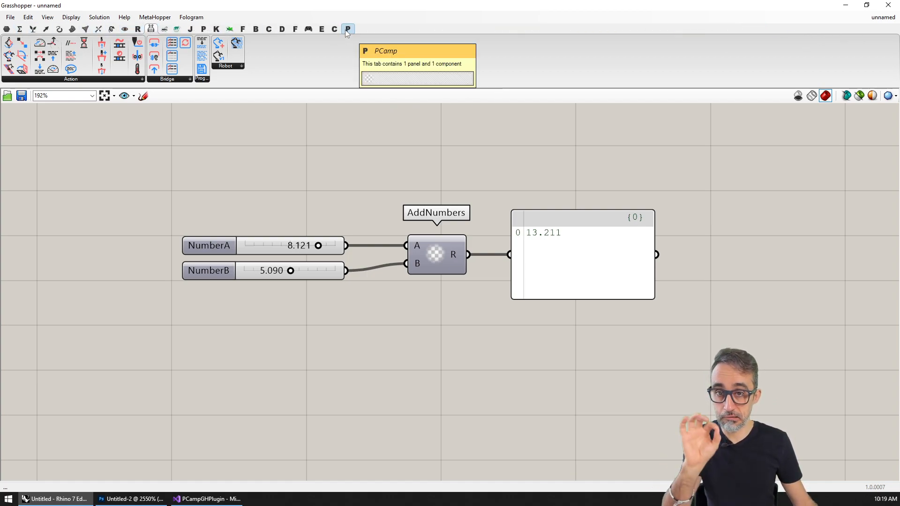
mouse_move(347, 40)
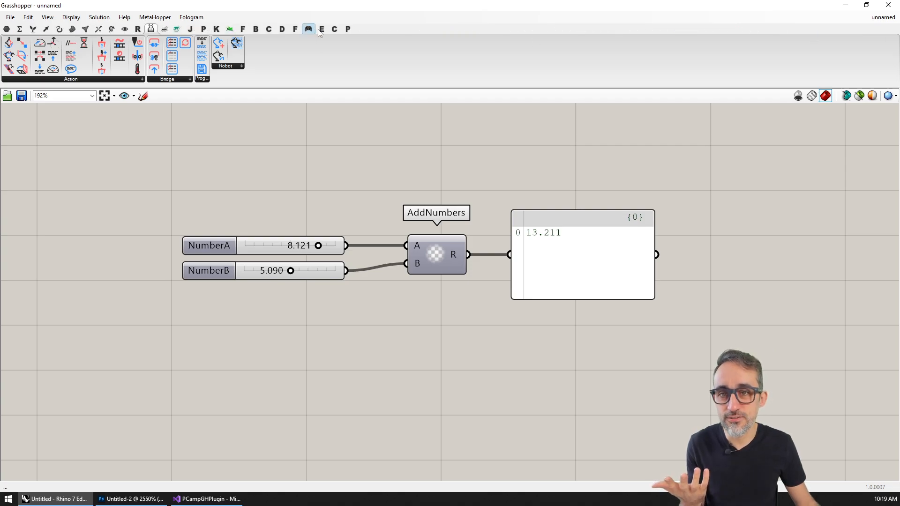
click(229, 29)
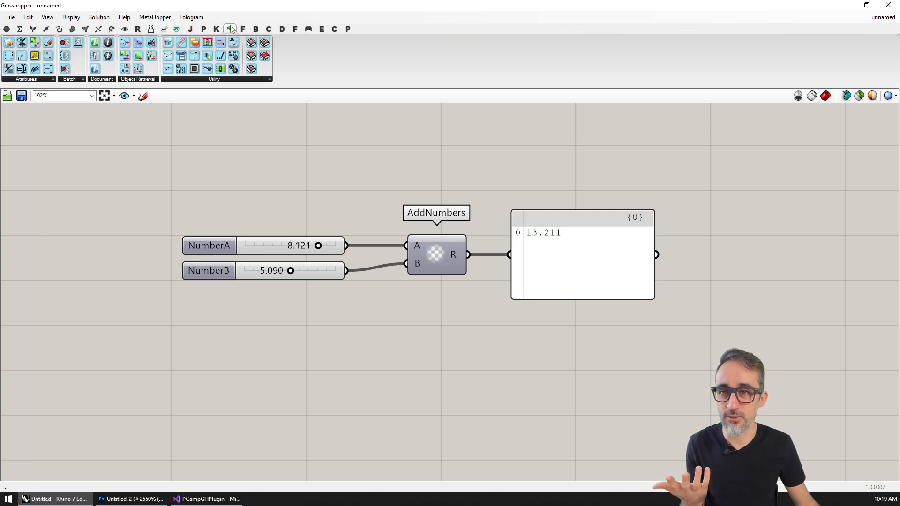
click(176, 29)
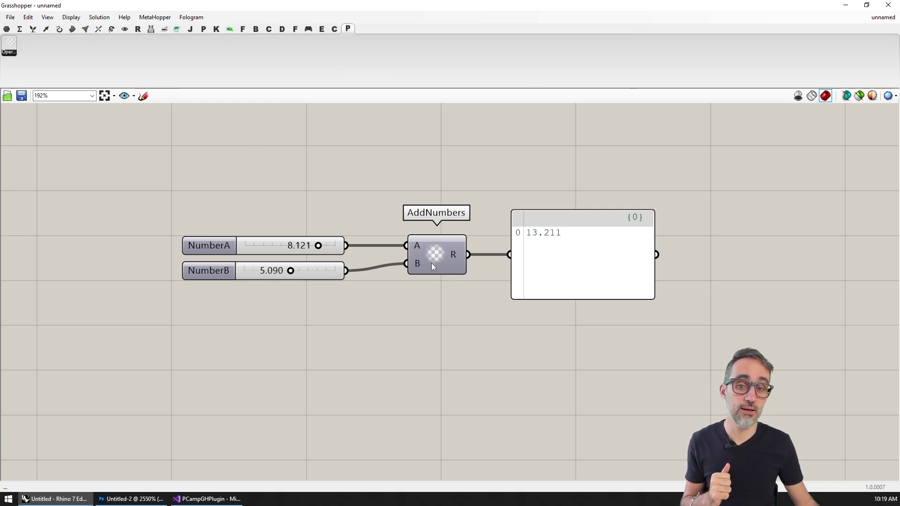
mouse_move(440, 258)
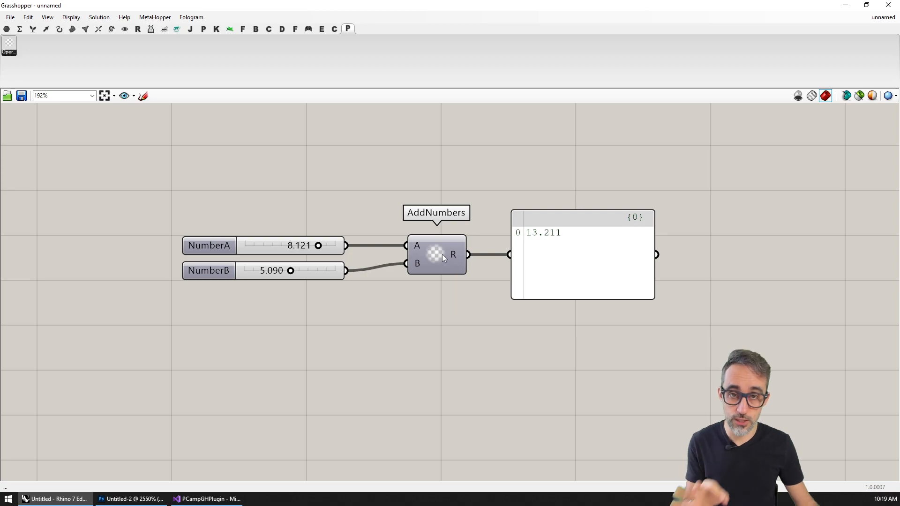
mouse_move(350, 30)
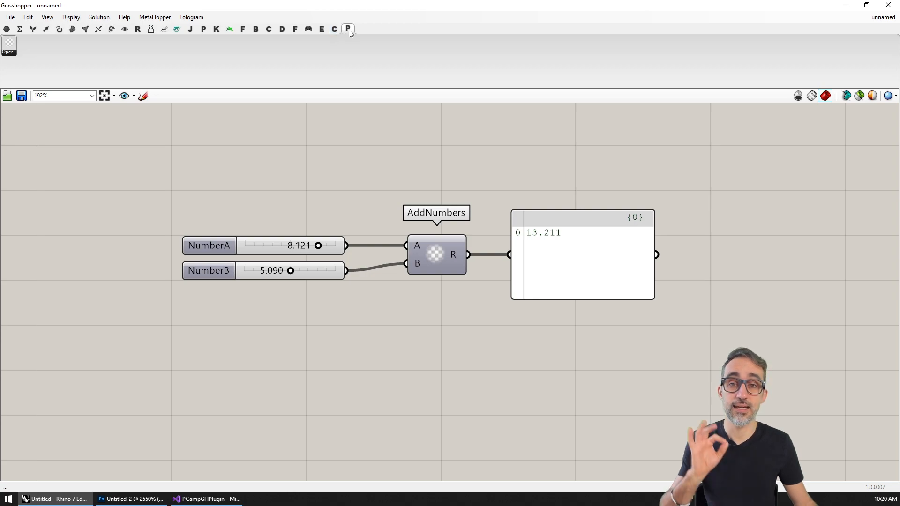
mouse_move(380, 120)
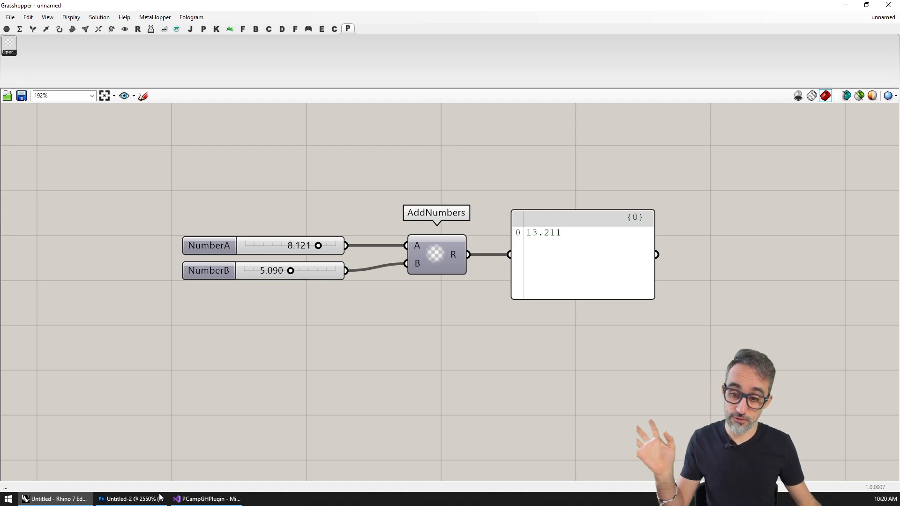
Check the icon canvas width and height in Photoshop, then show the desktop with plus-sign and pc.png.
click(131, 498)
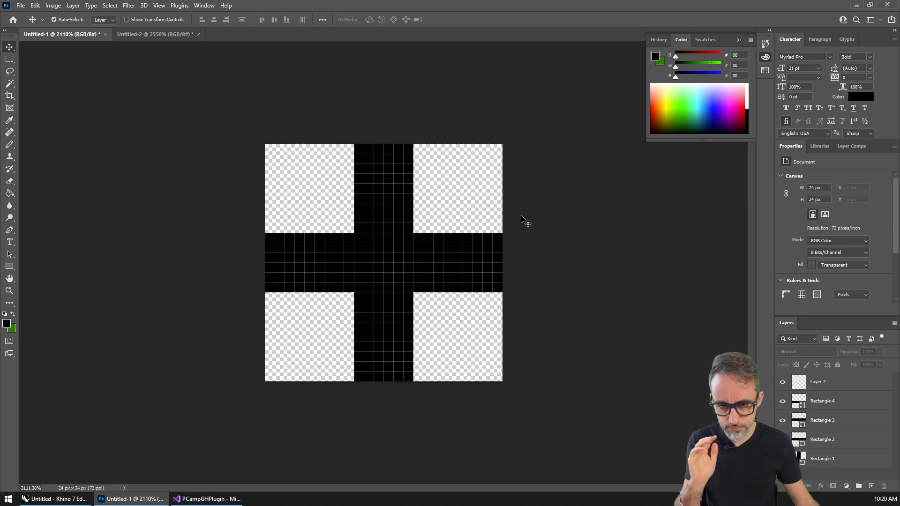
mouse_move(553, 223)
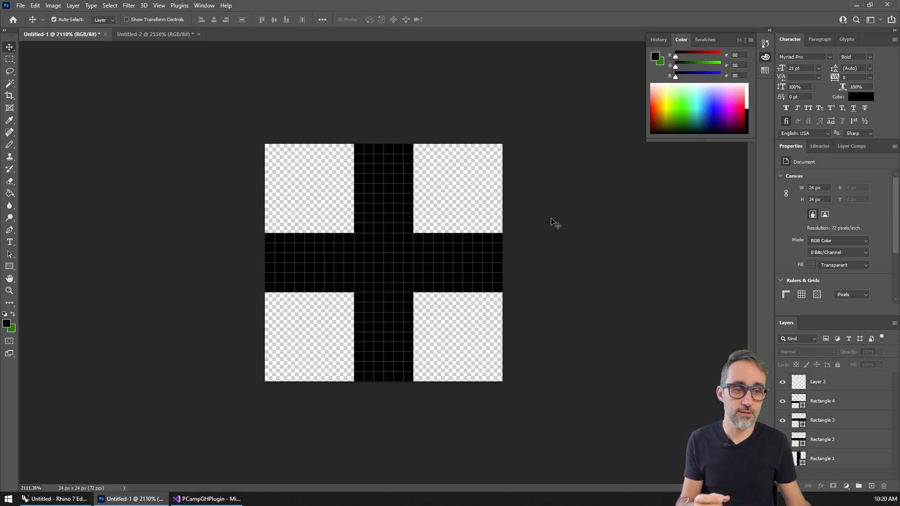
click(818, 188)
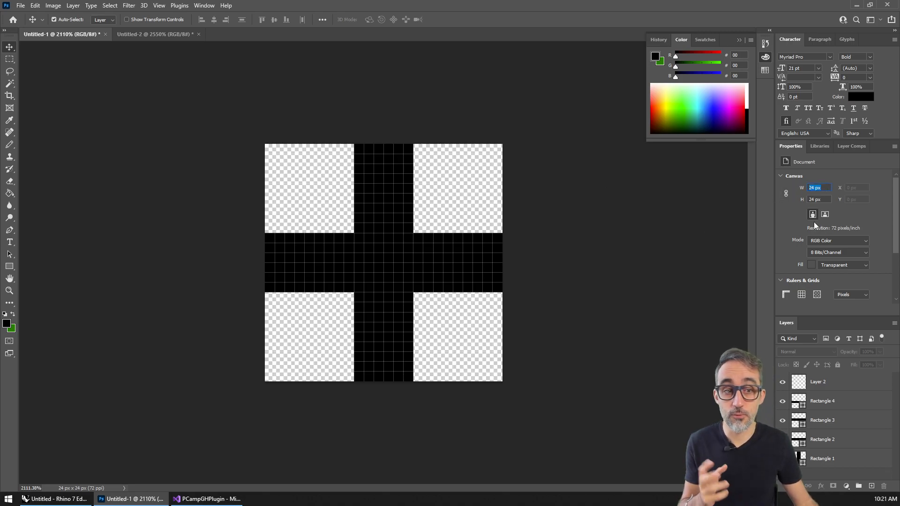
click(817, 198)
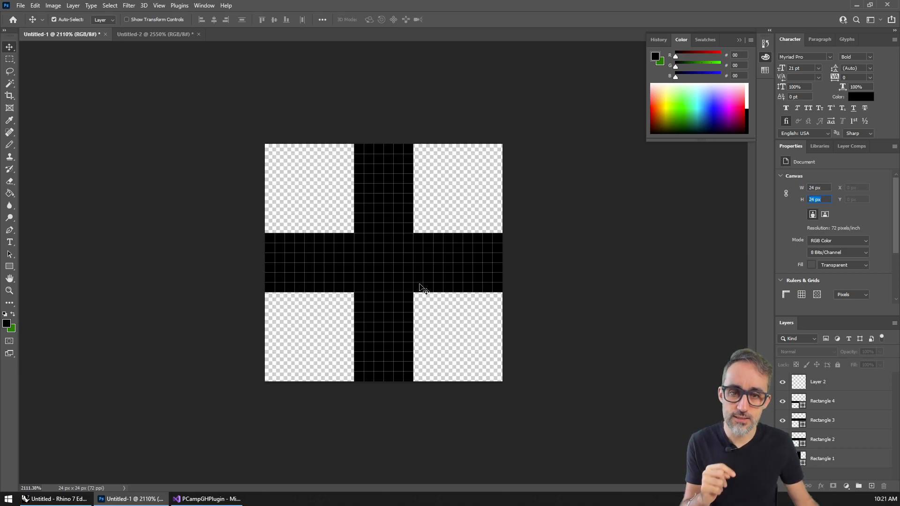
mouse_move(468, 326)
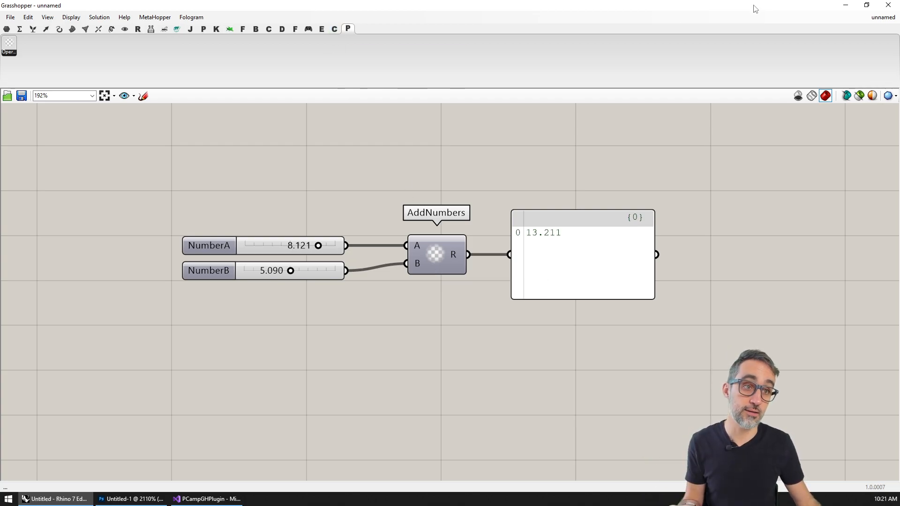
click(56, 498)
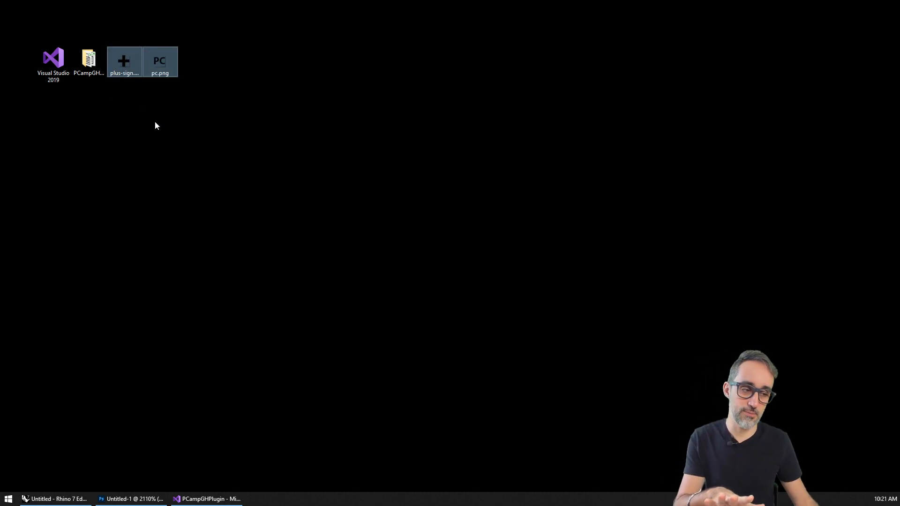
mouse_move(130, 118)
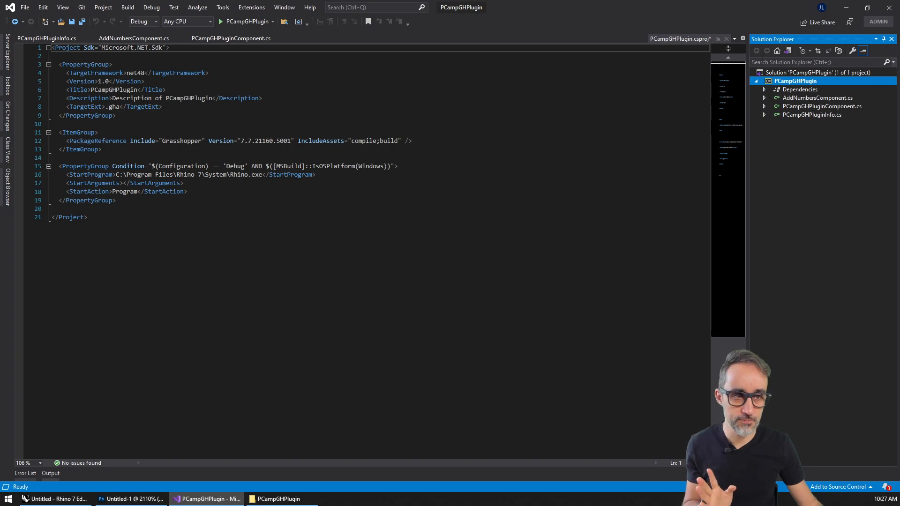
Create the default Resources.resx file from the PCampGHPlugin project's Resources settings.
right_click(795, 81)
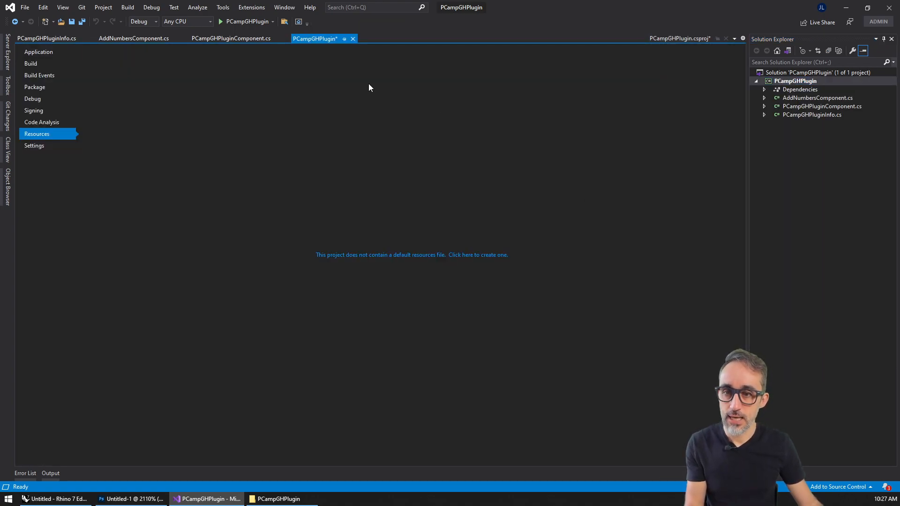
click(40, 52)
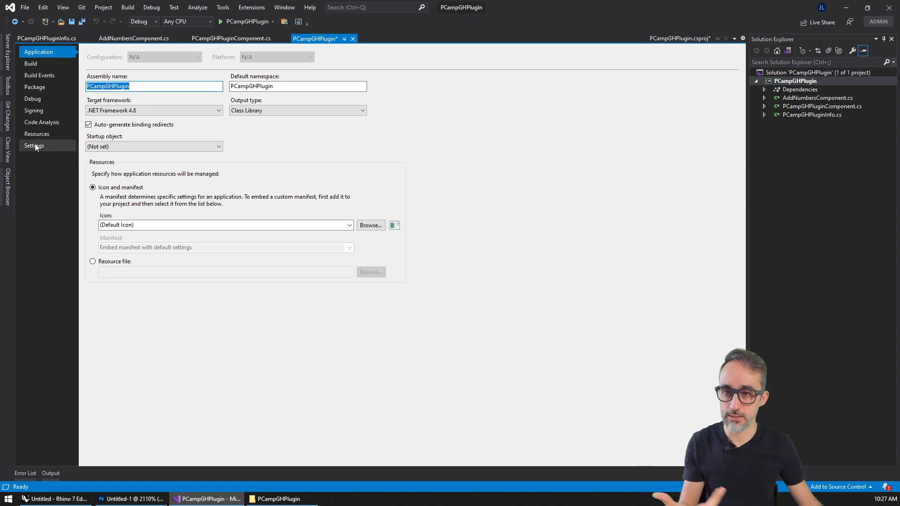
mouse_move(43, 137)
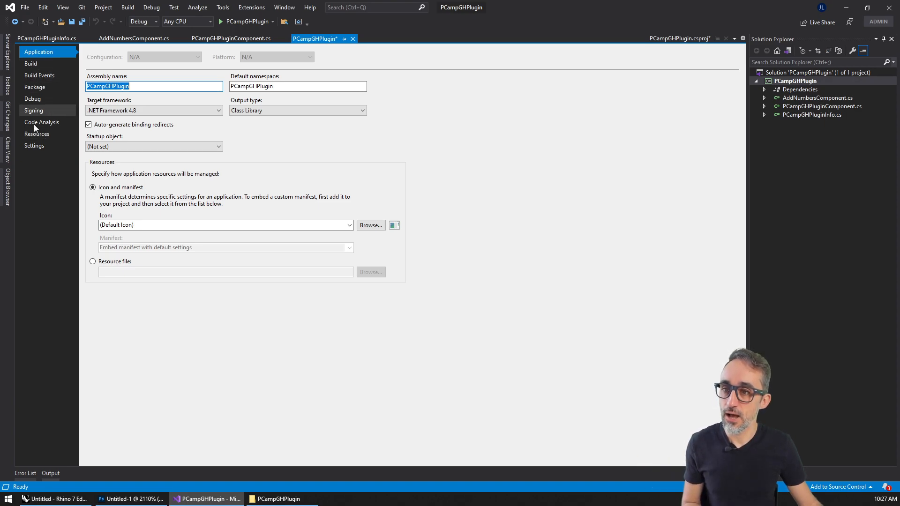
click(36, 133)
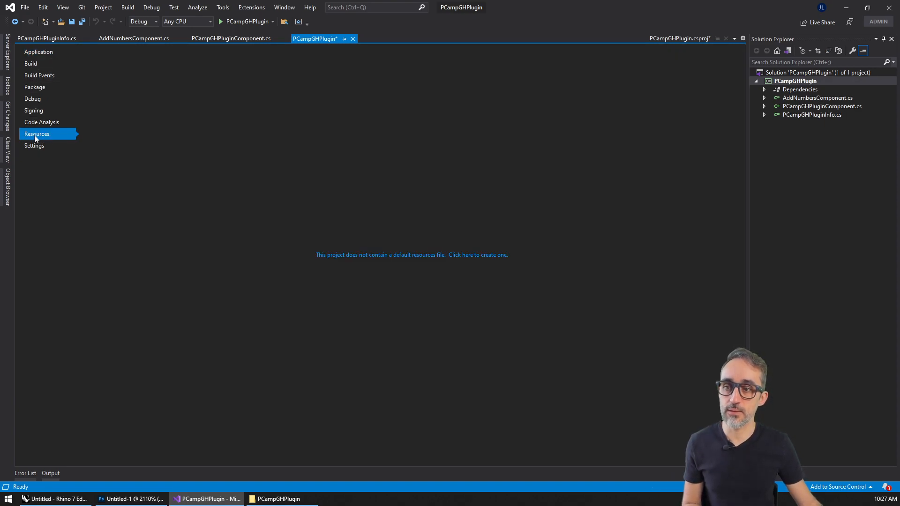
mouse_move(485, 259)
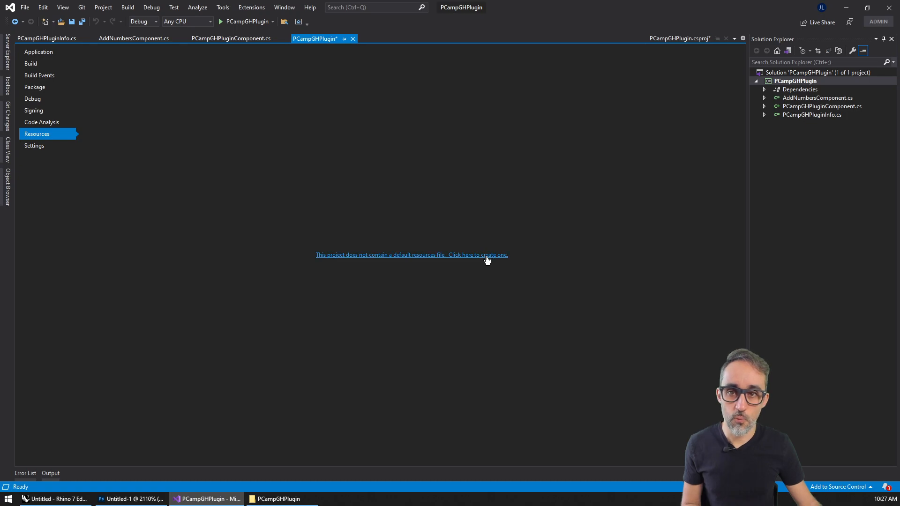
click(478, 255)
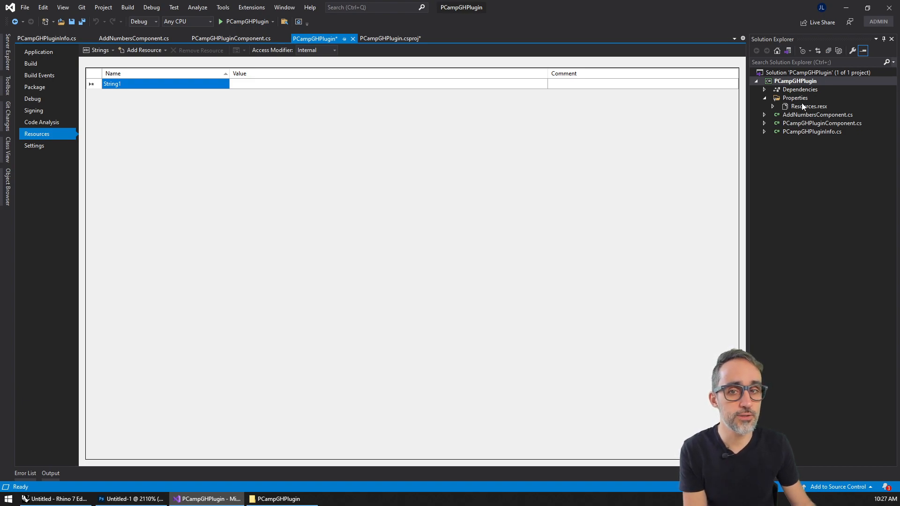
mouse_move(345, 137)
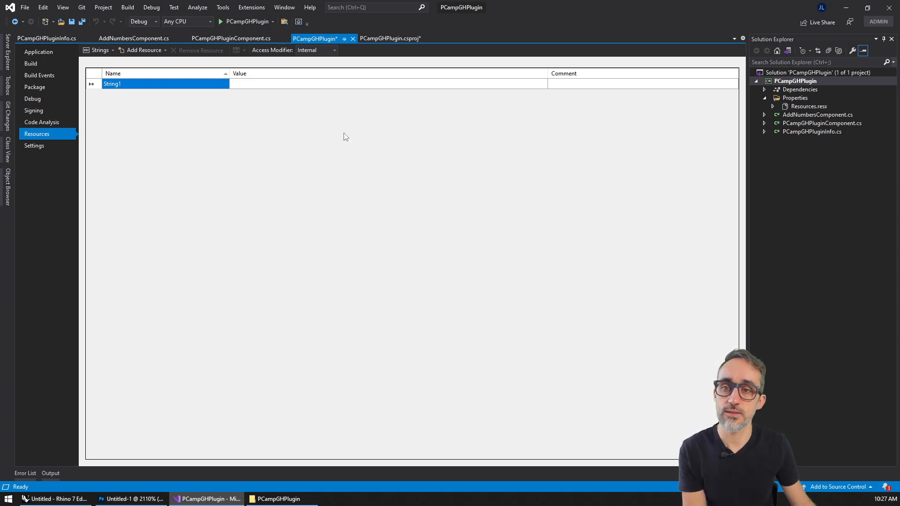
Switch the resource editor from Strings to Images so pc.png and plus-sign.png can be added.
click(97, 49)
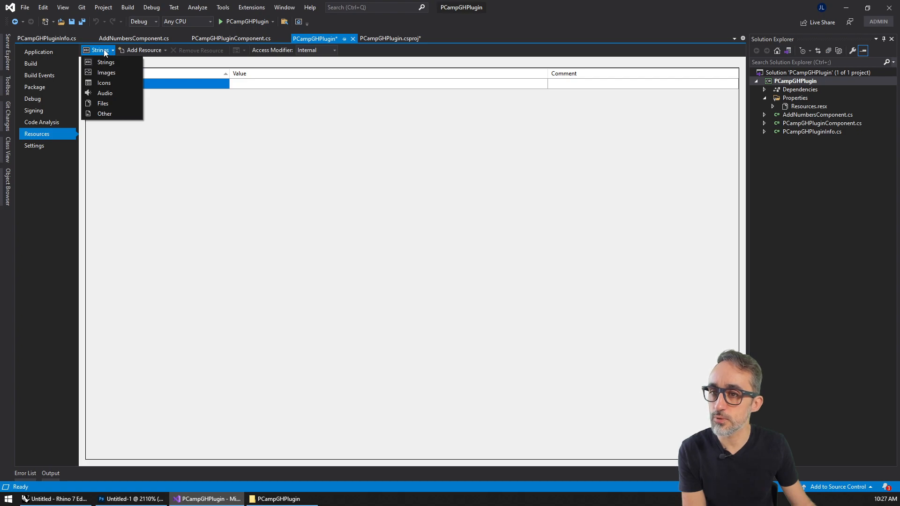
mouse_move(105, 72)
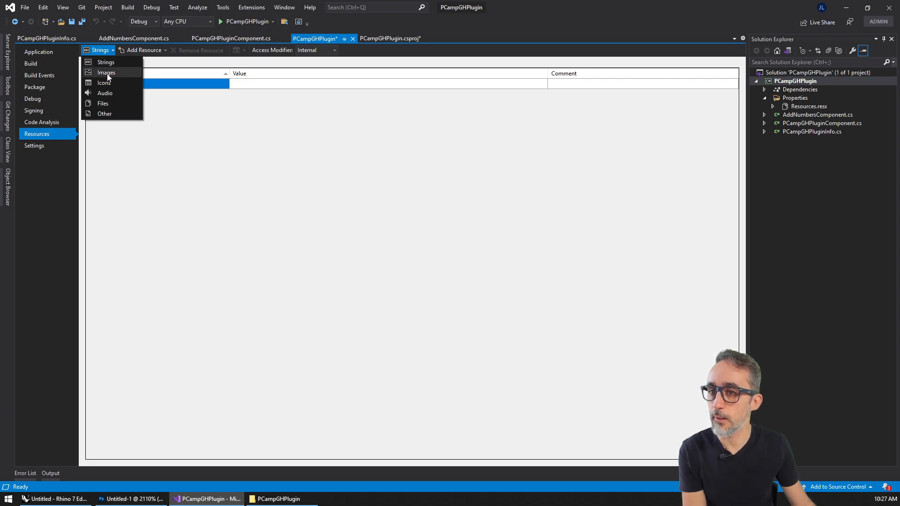
click(106, 72)
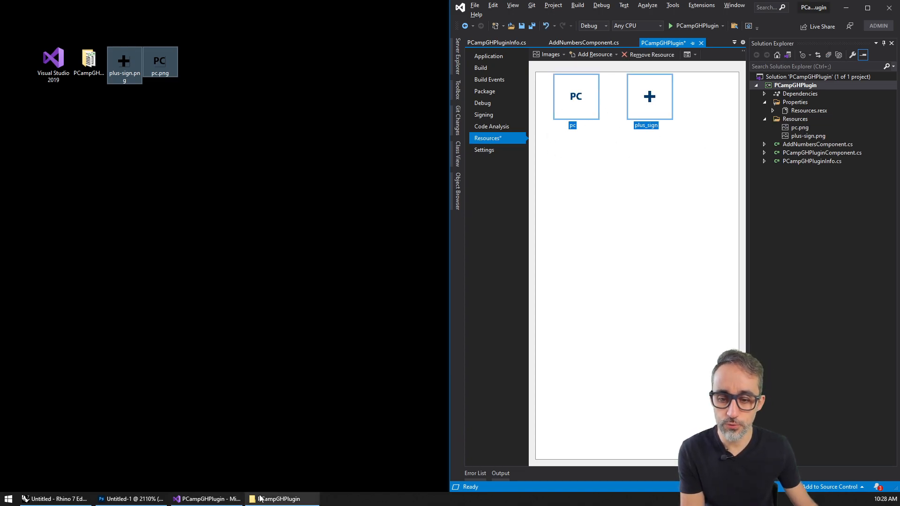
Show the project folder on disk and open its new Resources folder holding pc.png and plus-sign.png.
click(280, 499)
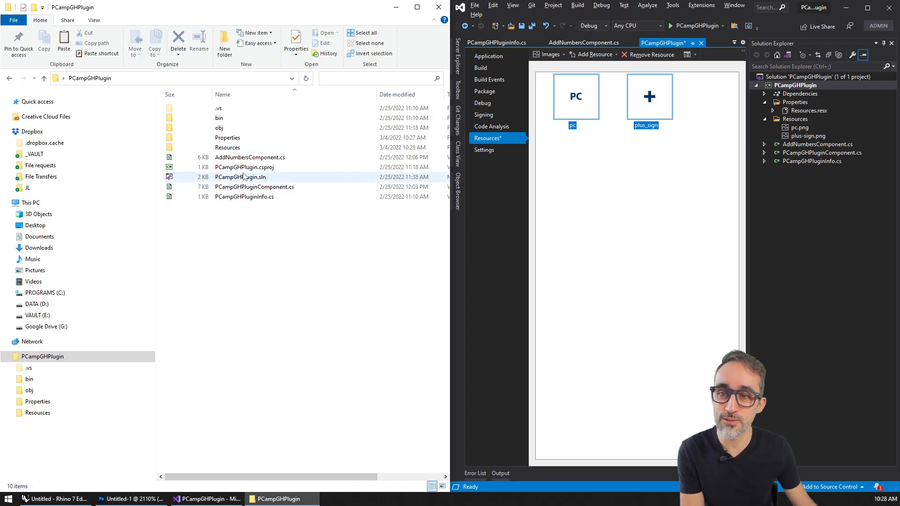
click(244, 197)
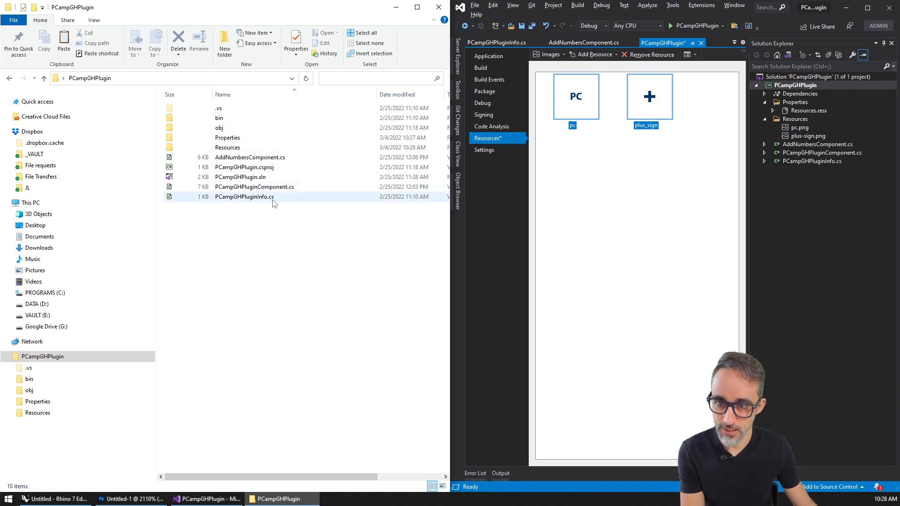
mouse_move(229, 148)
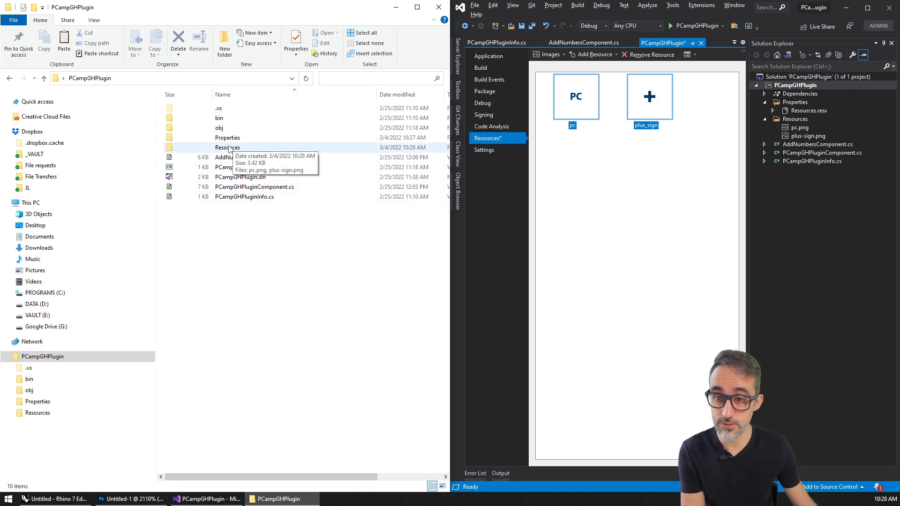
double_click(227, 147)
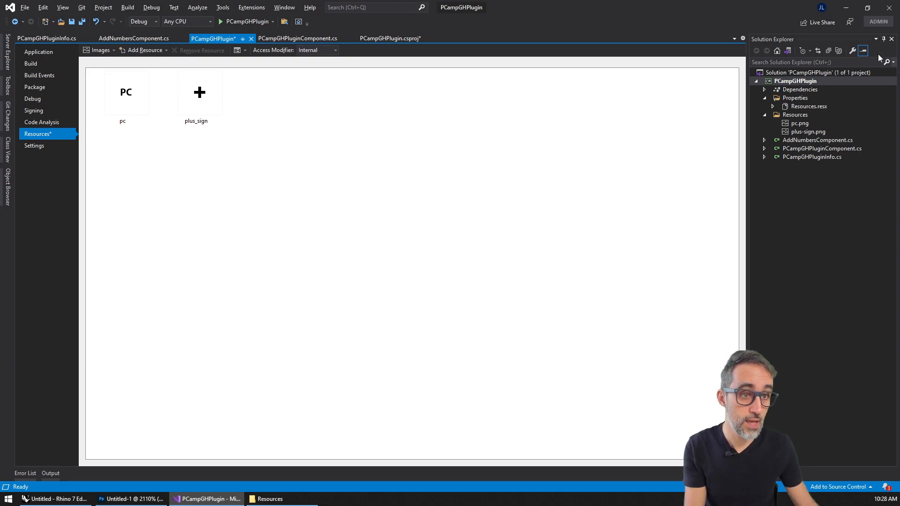
mouse_move(274, 127)
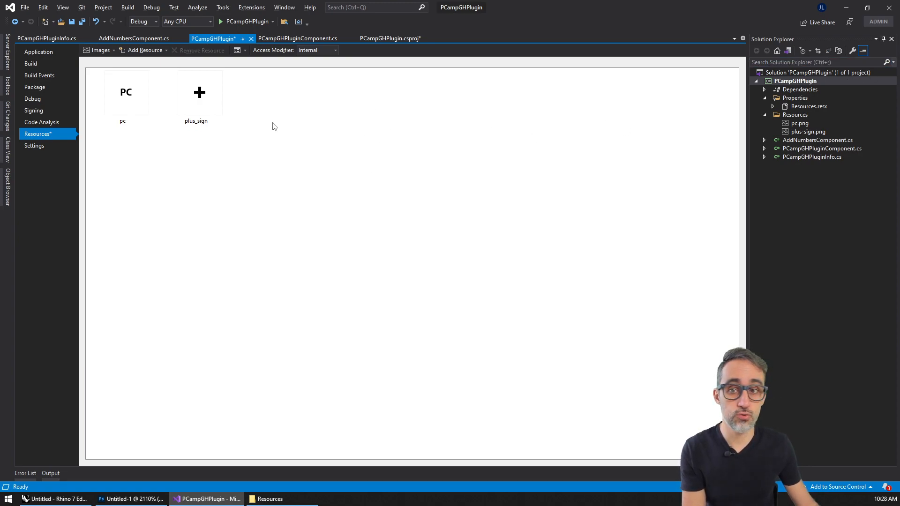
Restore the default window layout so the Properties panel is available for the image resources.
right_click(200, 92)
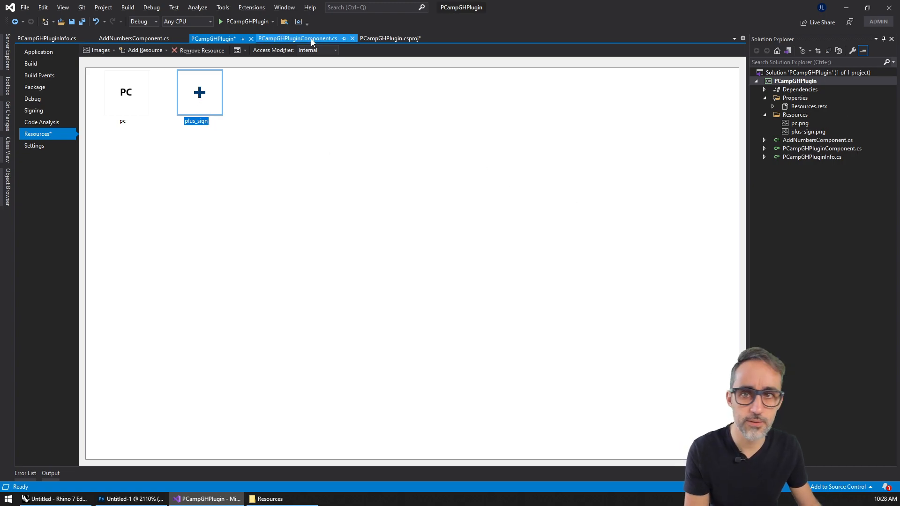
click(284, 8)
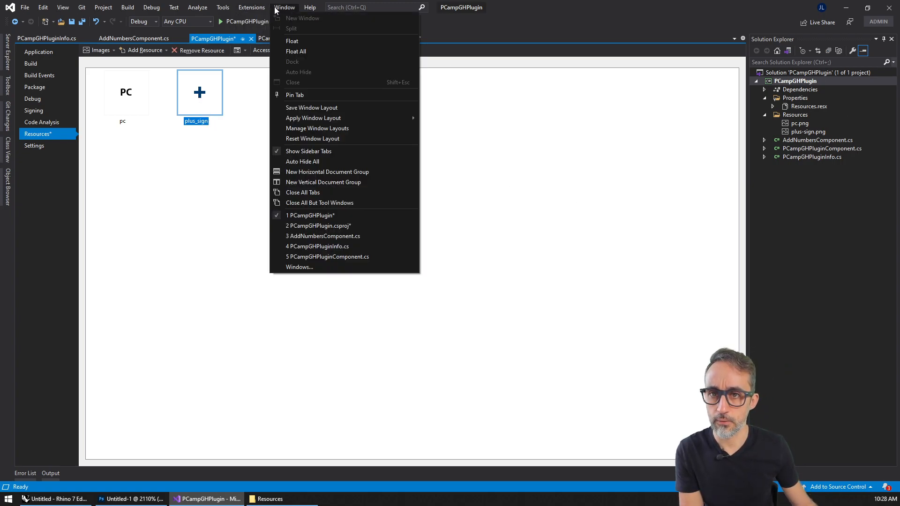
click(74, 9)
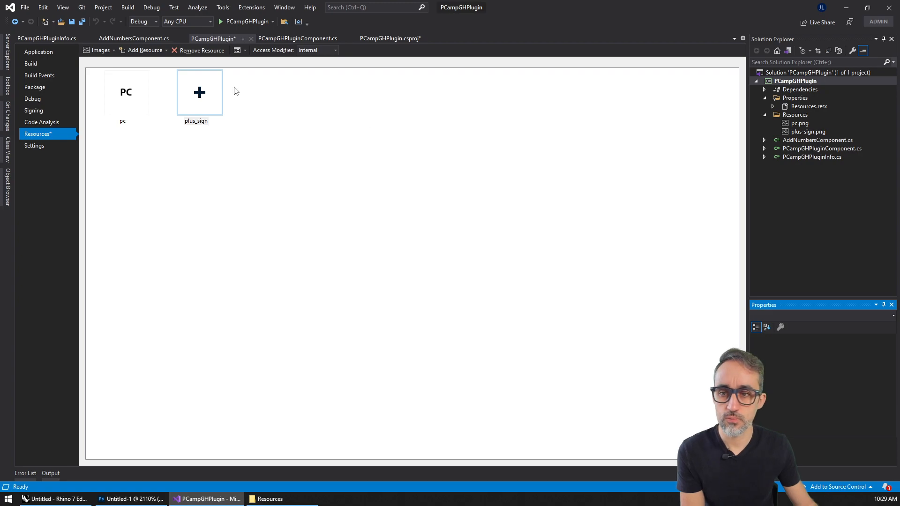
click(199, 92)
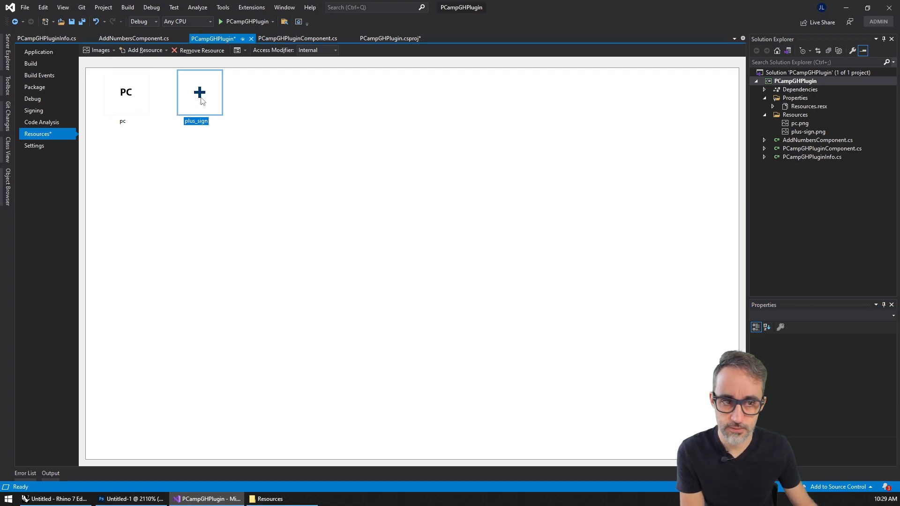
Set plus-sign.png's Copy to Output Directory to Copy always and check pc.png's setting.
click(801, 124)
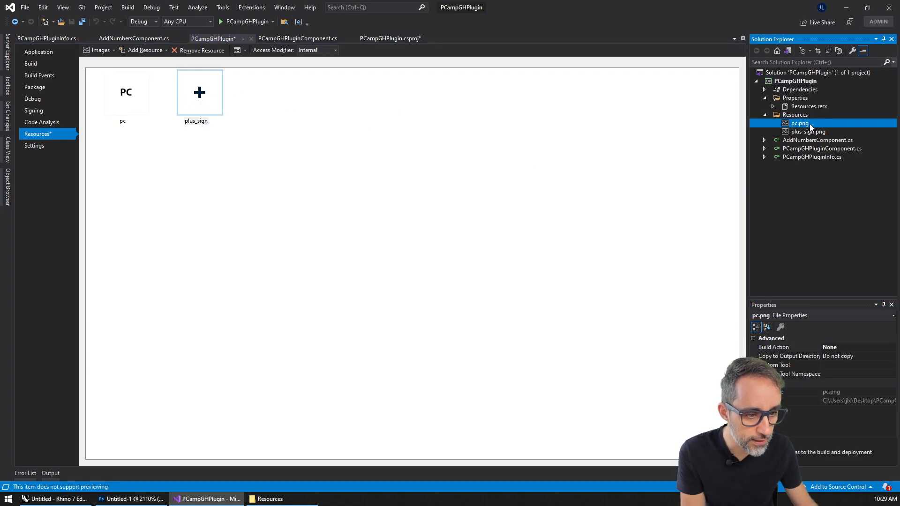
click(809, 131)
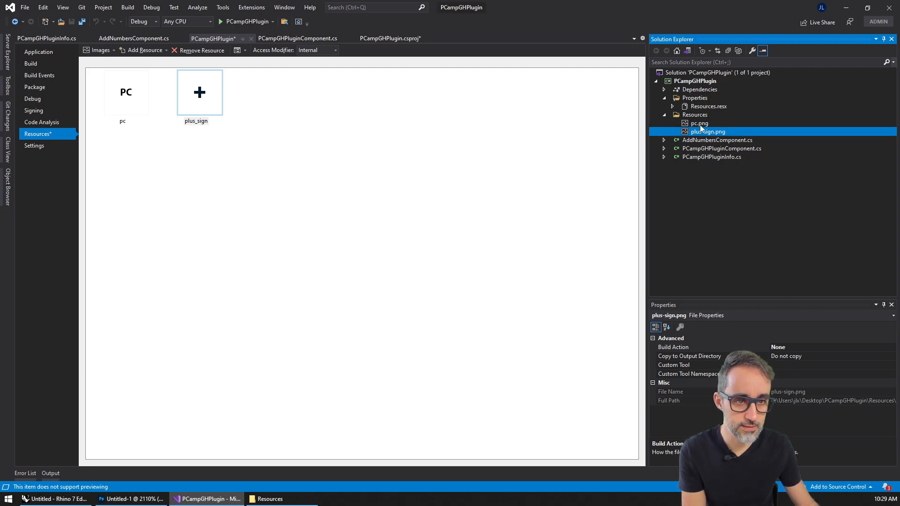
mouse_move(855, 409)
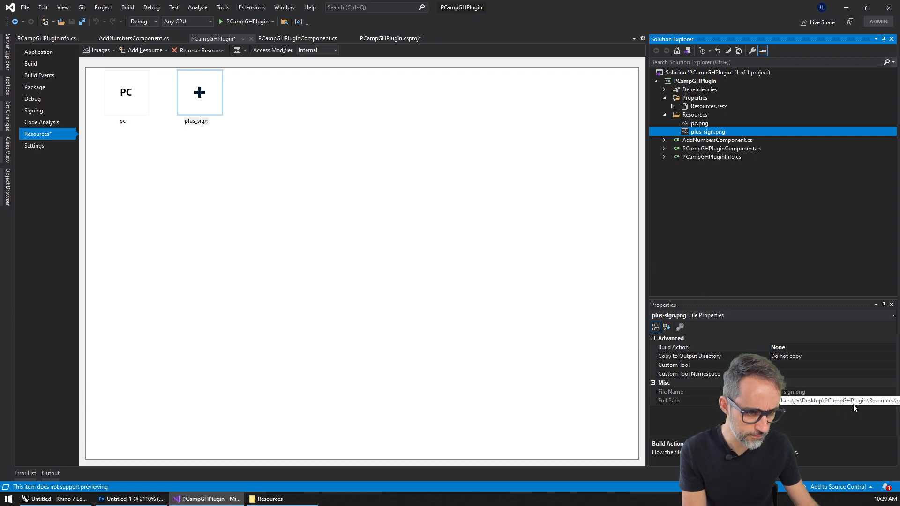
click(690, 356)
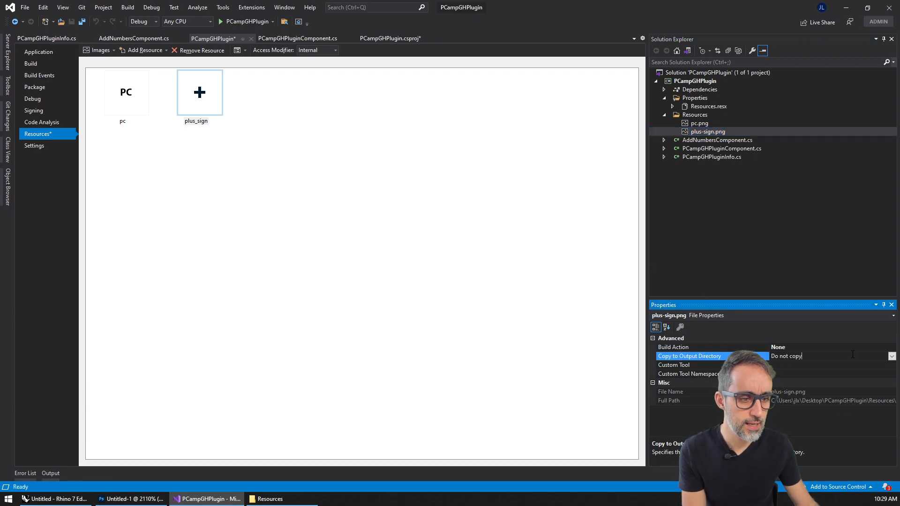
click(891, 356)
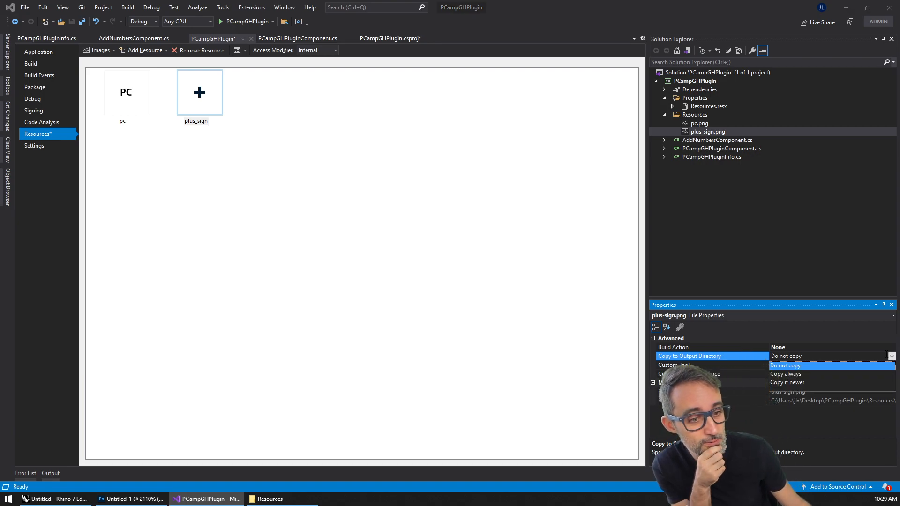
click(786, 374)
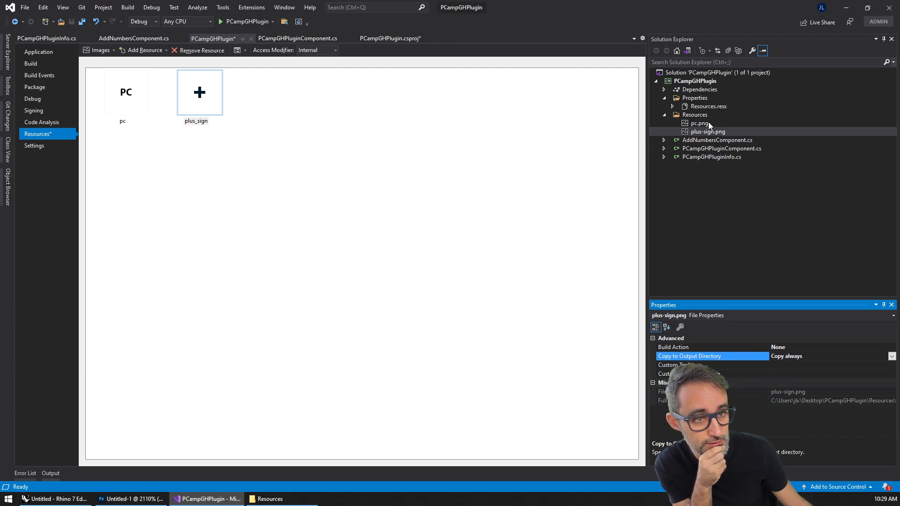
click(892, 357)
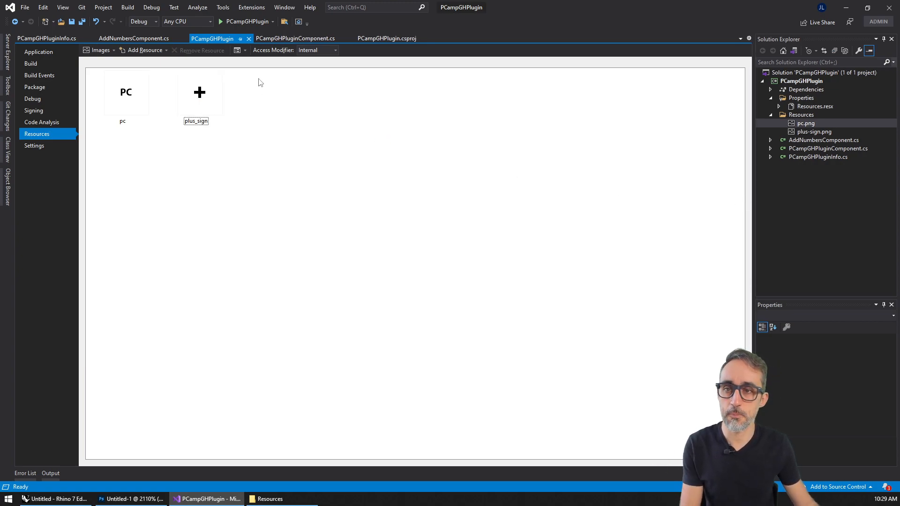
mouse_move(150, 91)
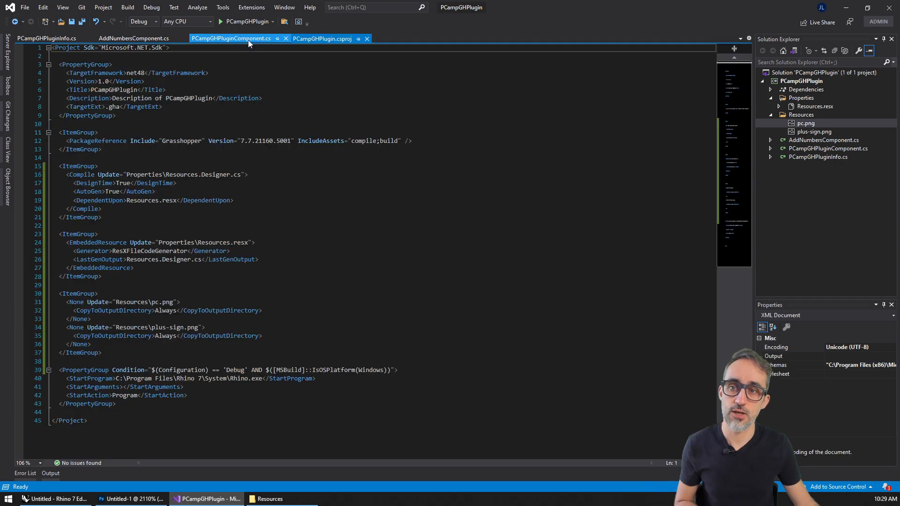
Review the Icon property and its icon-supply comment, then bring AddNumbersComponent.cs to the front.
click(133, 38)
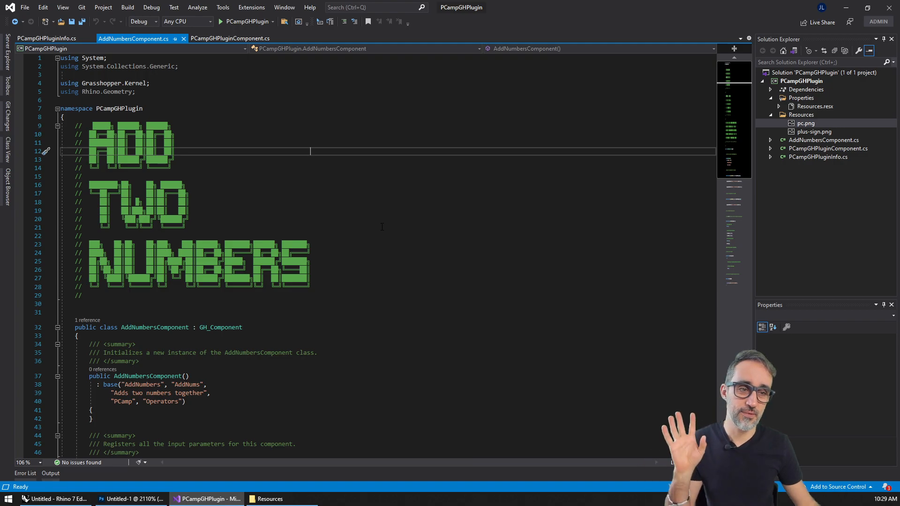
mouse_move(361, 220)
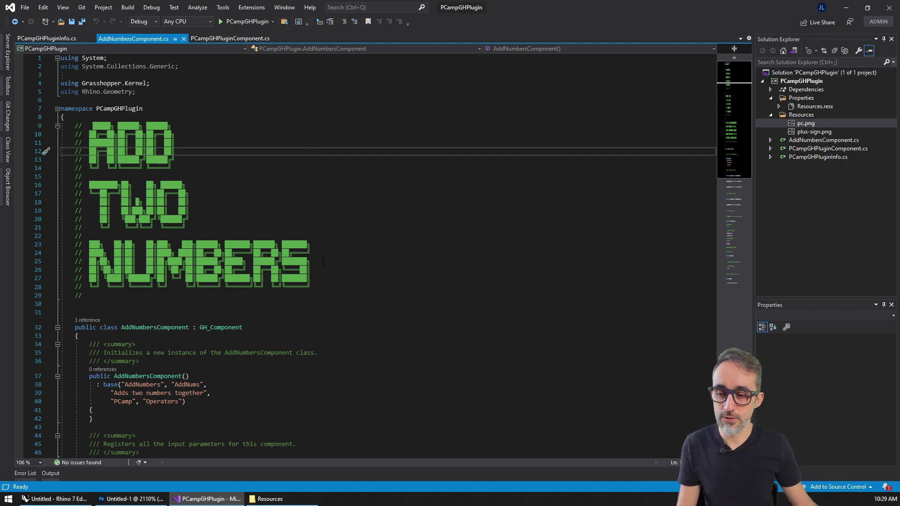
scroll(down, 3)
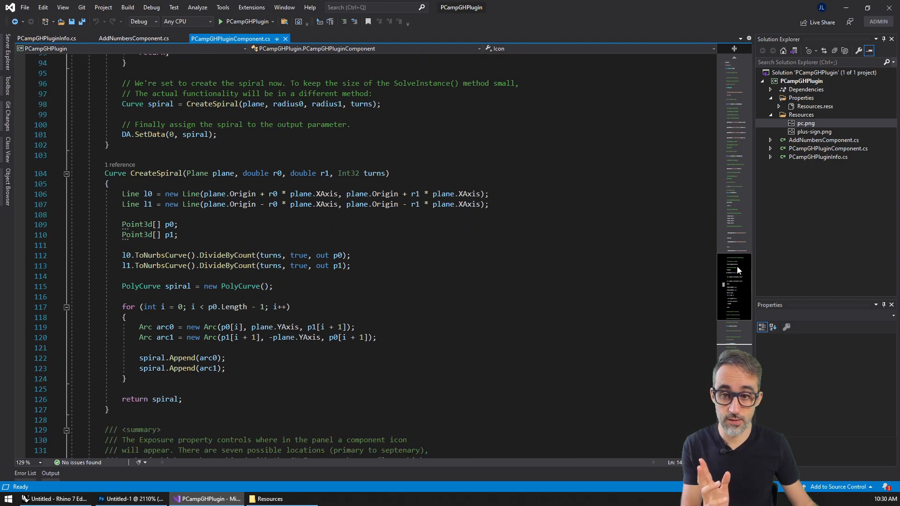
scroll(down, 3)
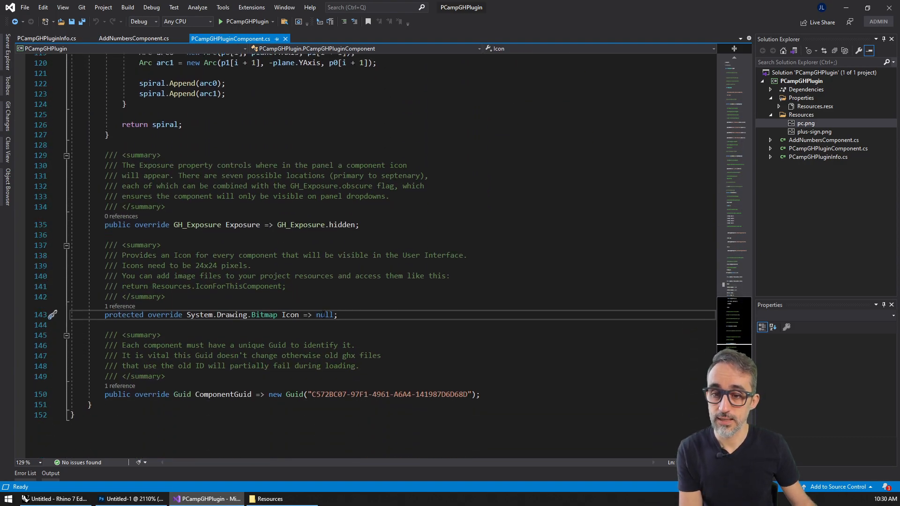
double_click(289, 253)
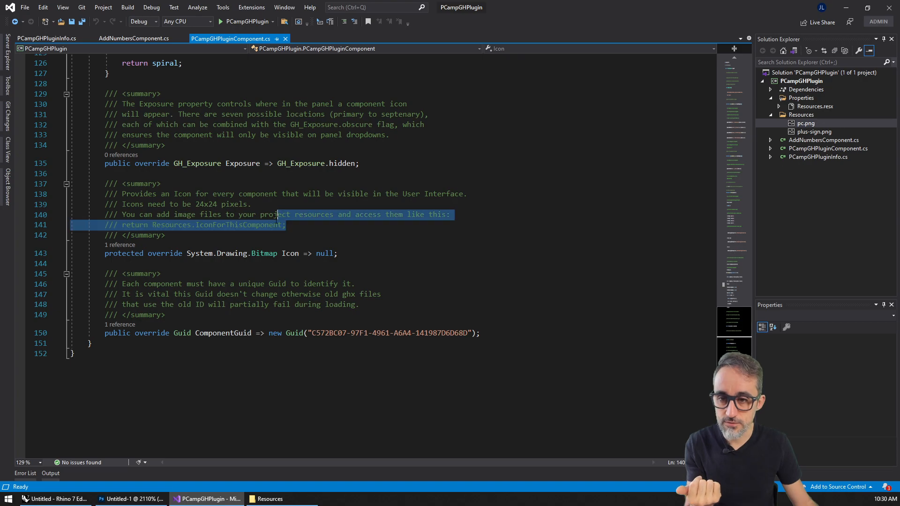
drag(276, 224, 105, 194)
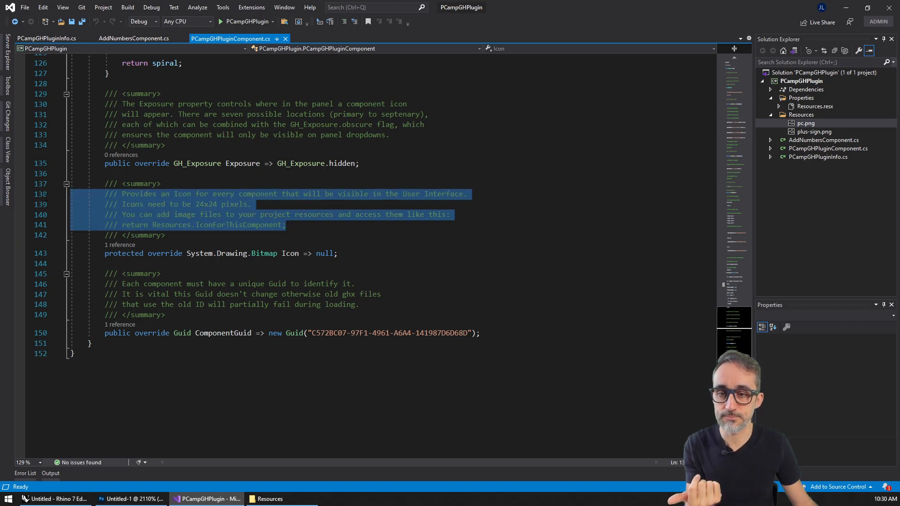
mouse_move(159, 214)
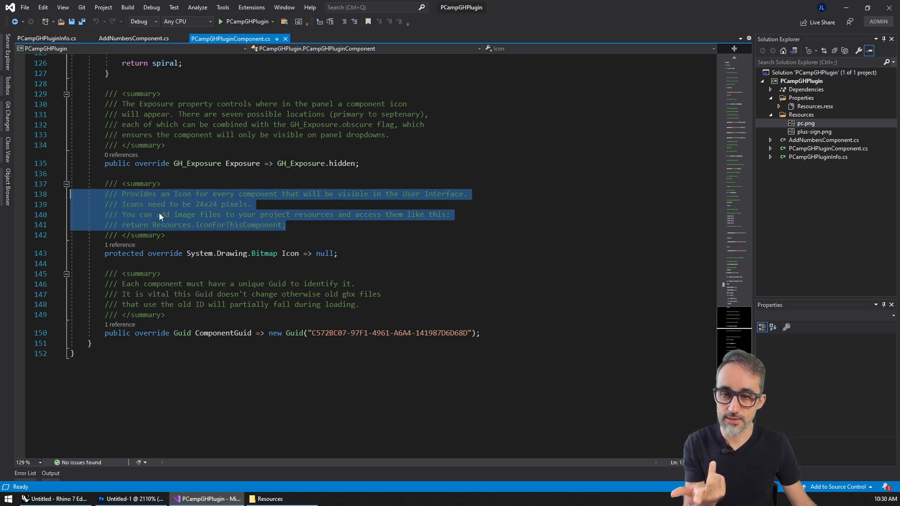
mouse_move(195, 225)
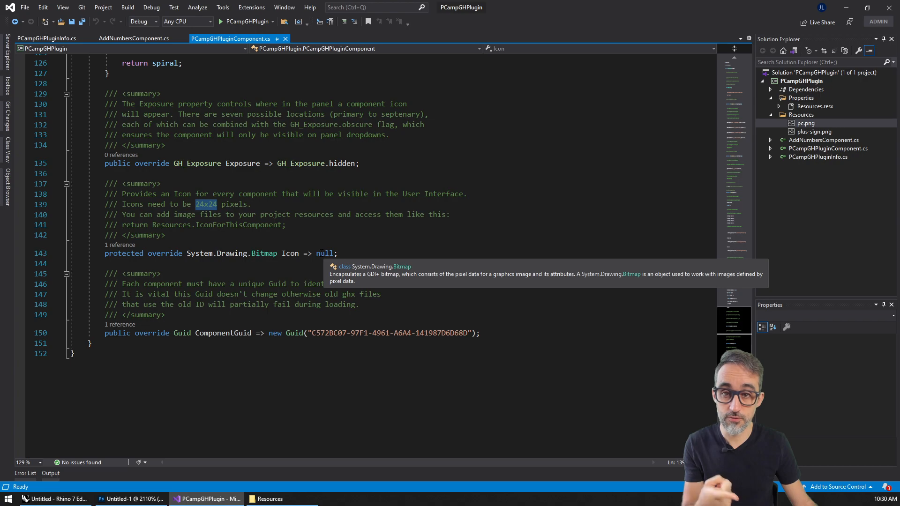
click(133, 38)
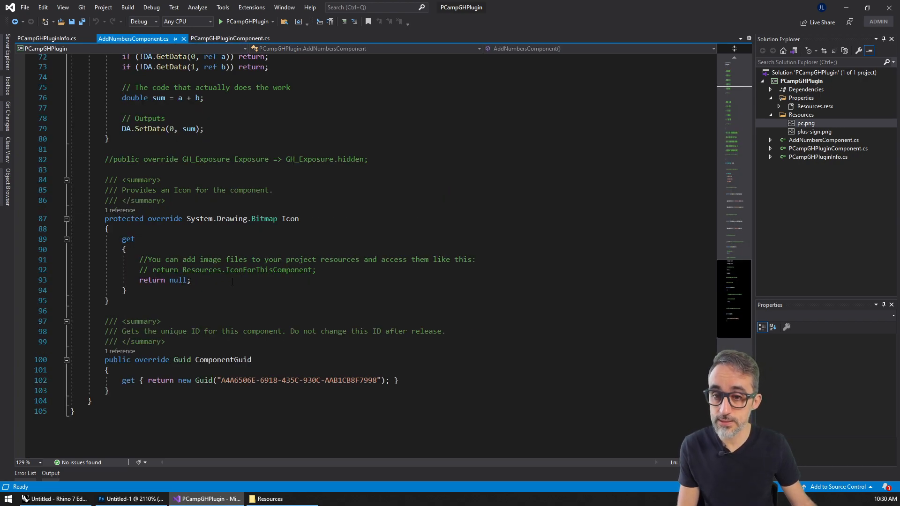
Replace the Icon getter's null with Properties.Resources.plus_sign and save the component file.
double_click(178, 279)
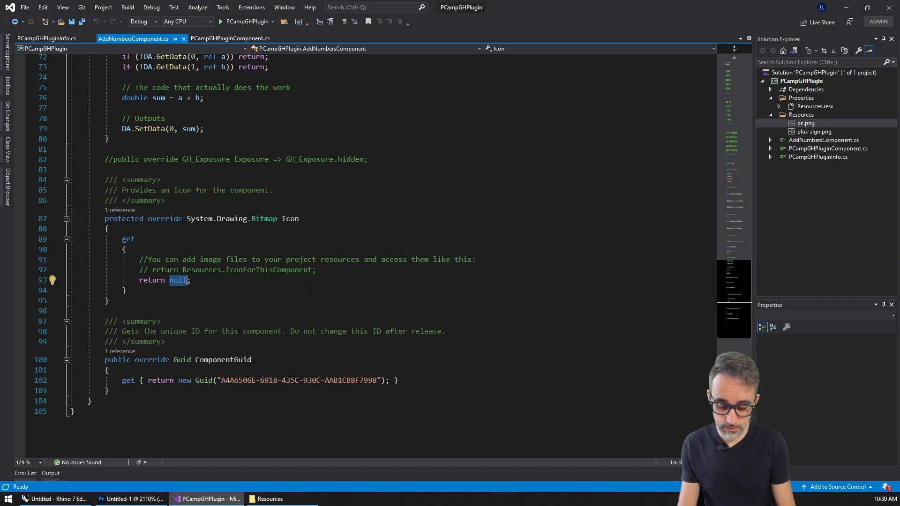
text(Properties.Resources)
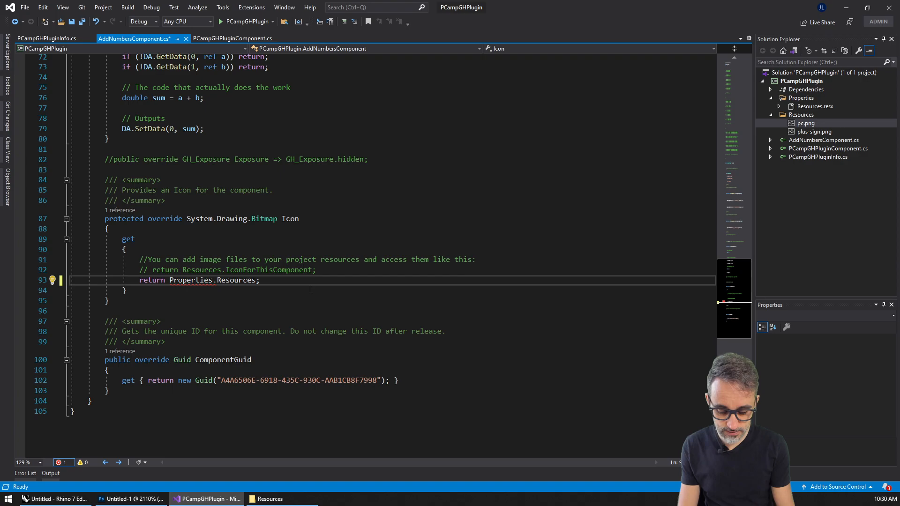
text(.plus_sign)
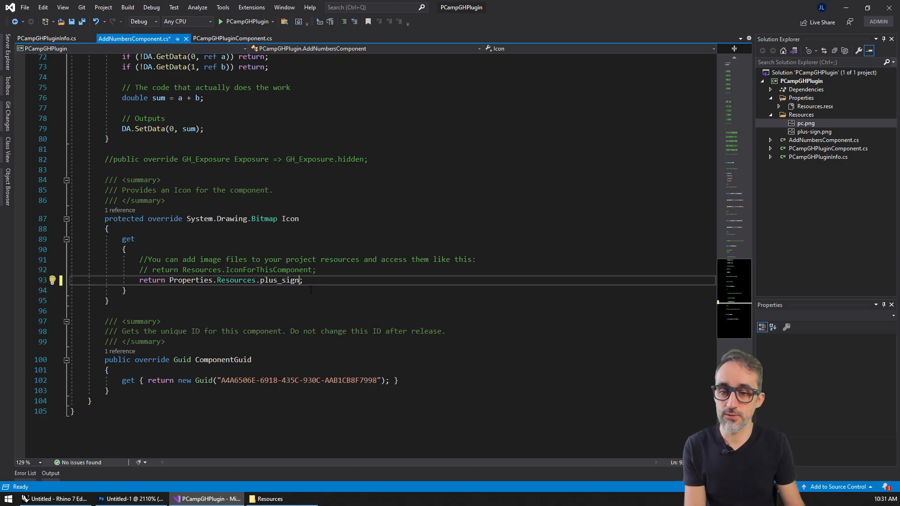
double_click(279, 280)
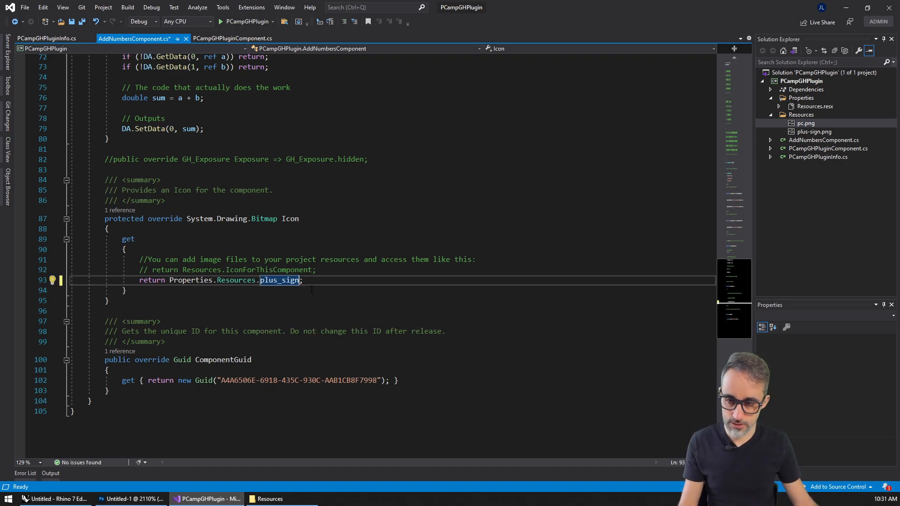
key(ctrl+s)
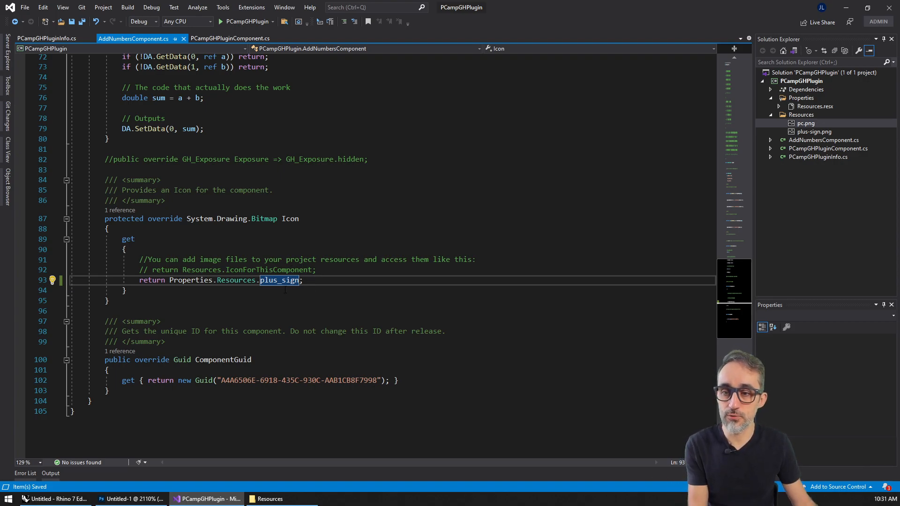
mouse_move(276, 297)
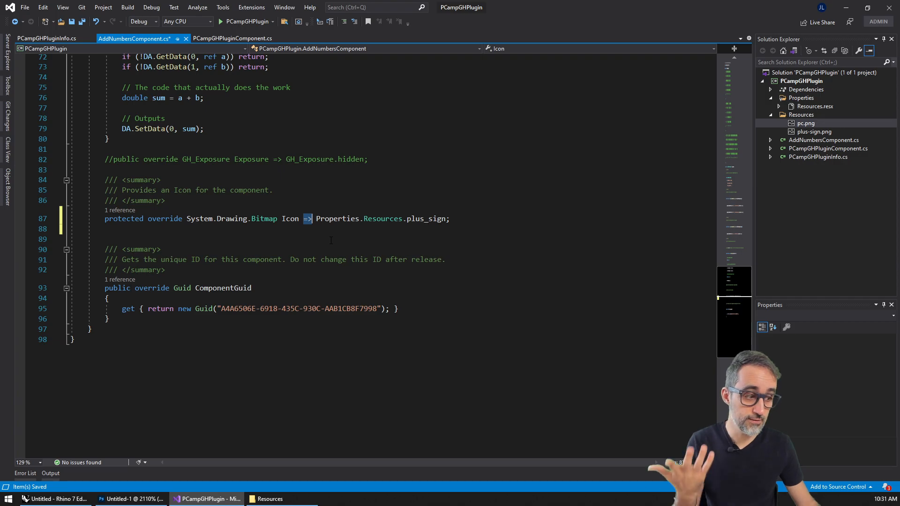
drag(316, 218, 449, 219)
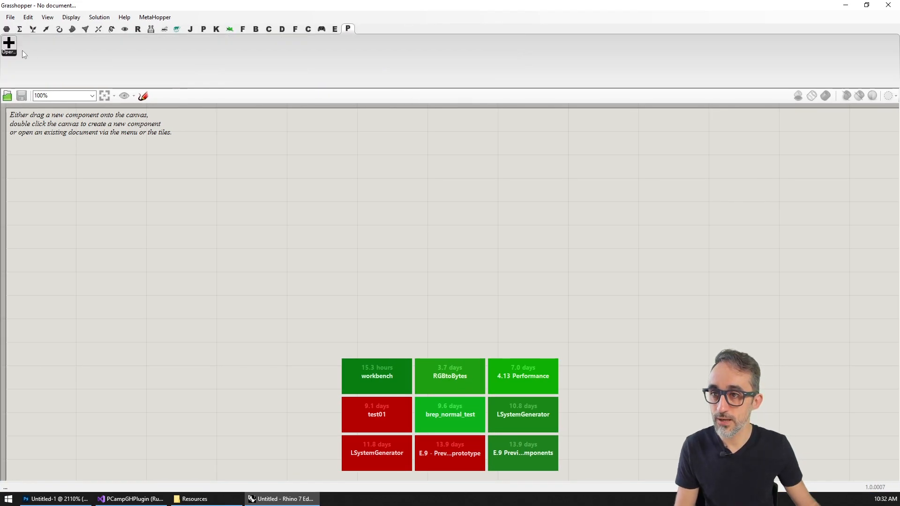
Drop an AddNumbers component on the canvas to see its plus-sign icon and check the PCamp tab.
double_click(378, 234)
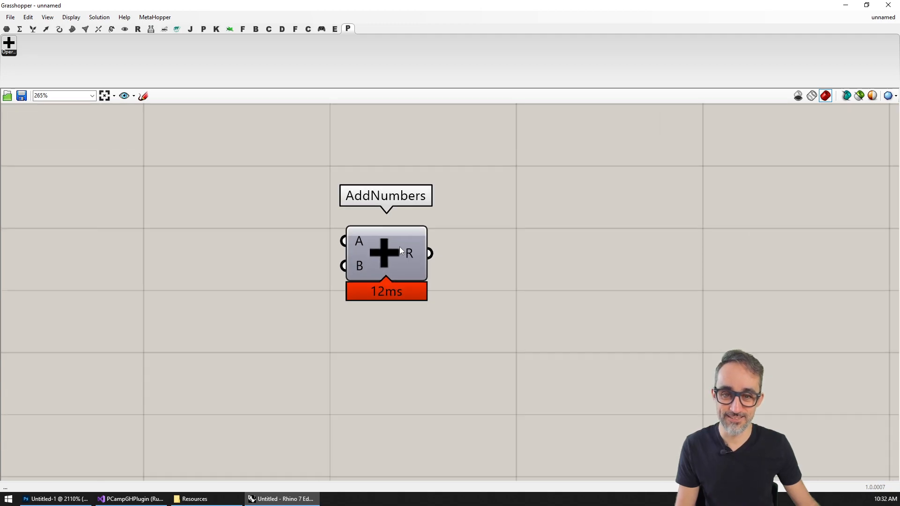
scroll(down, 3)
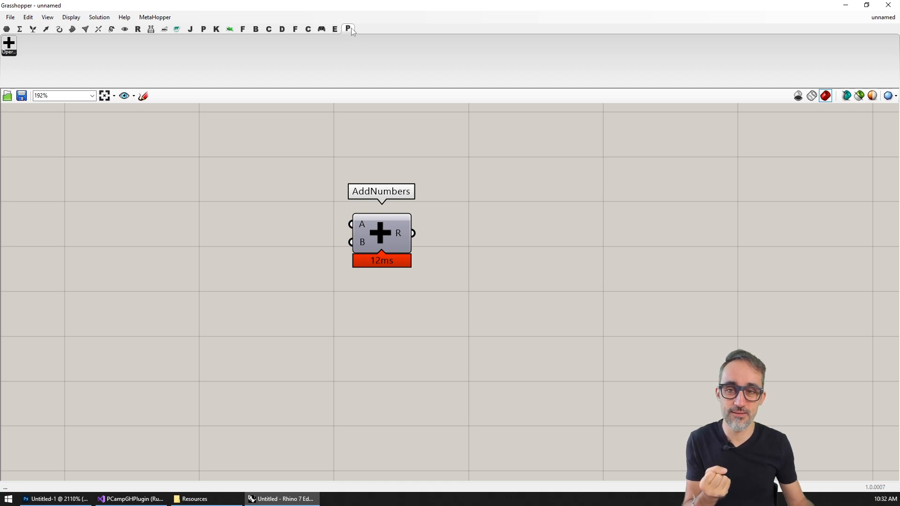
click(347, 28)
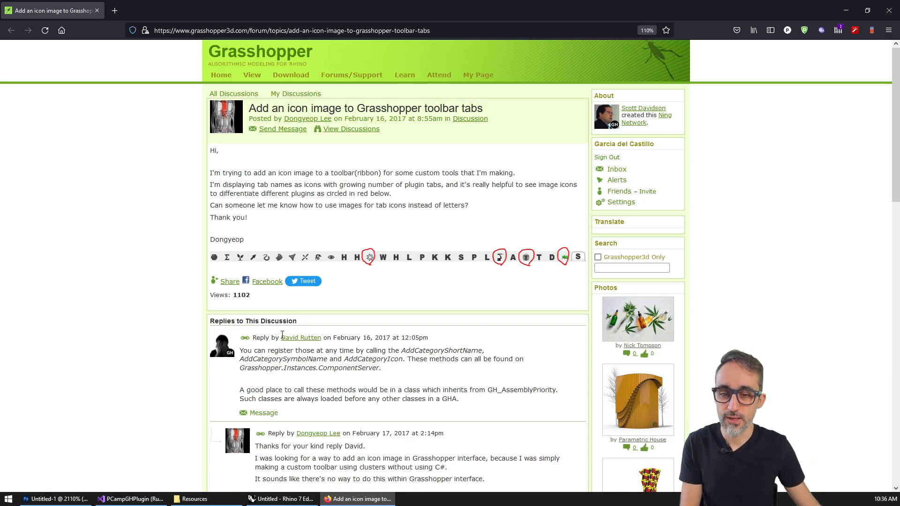
Read the forum reply on AddCategoryIcon, GH_AssemblyPriority and ComponentServer, then return to Visual Studio.
drag(278, 338, 356, 337)
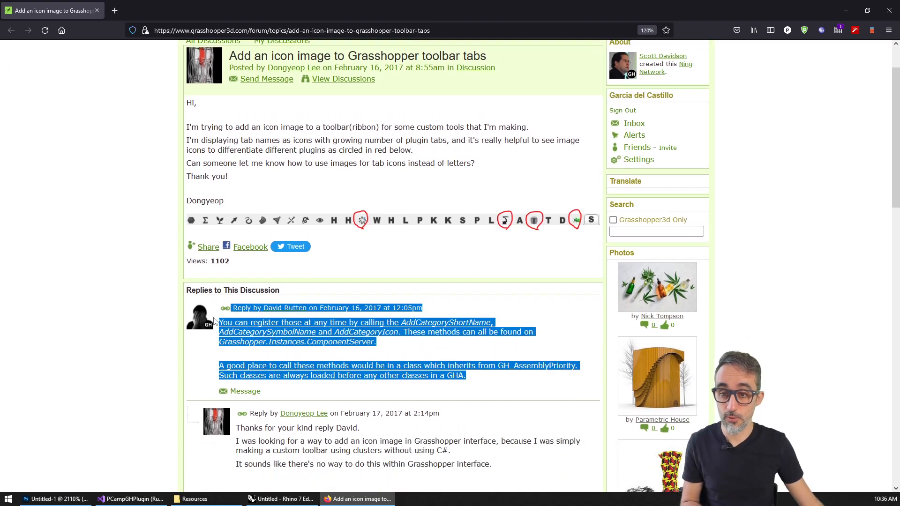
mouse_move(215, 324)
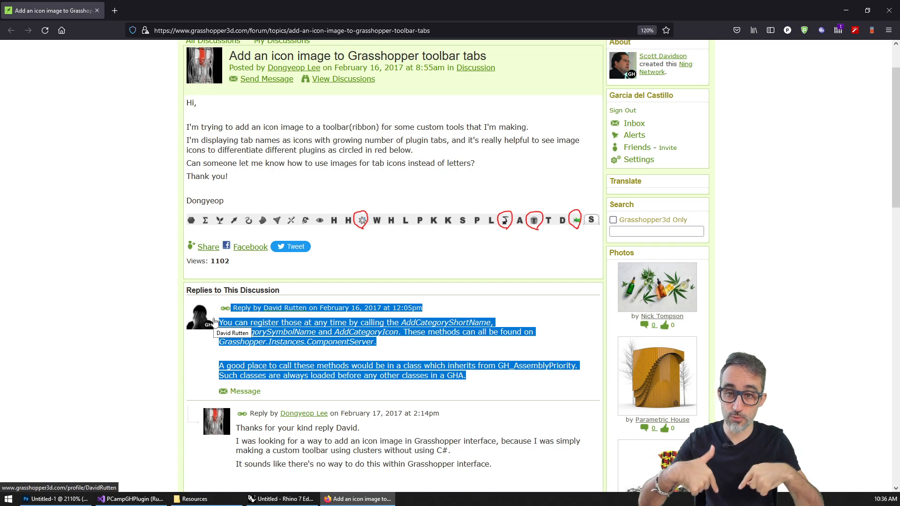
click(487, 378)
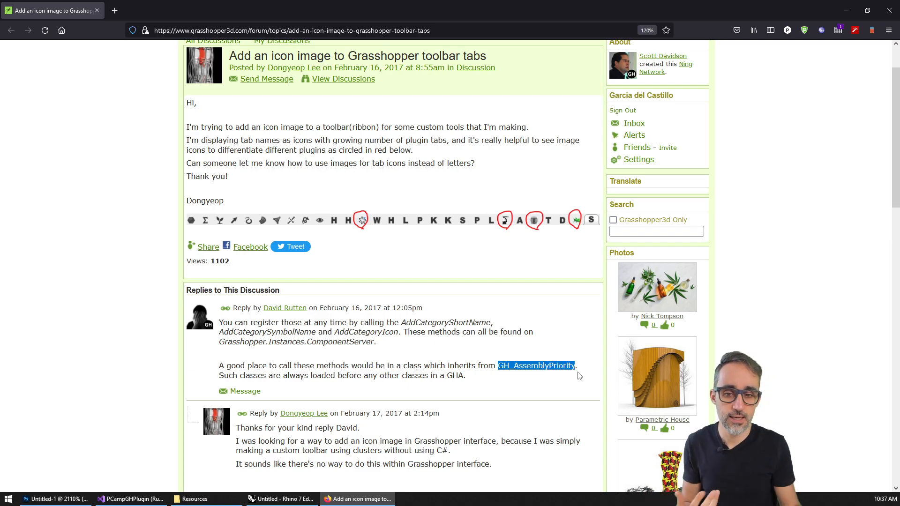
double_click(451, 323)
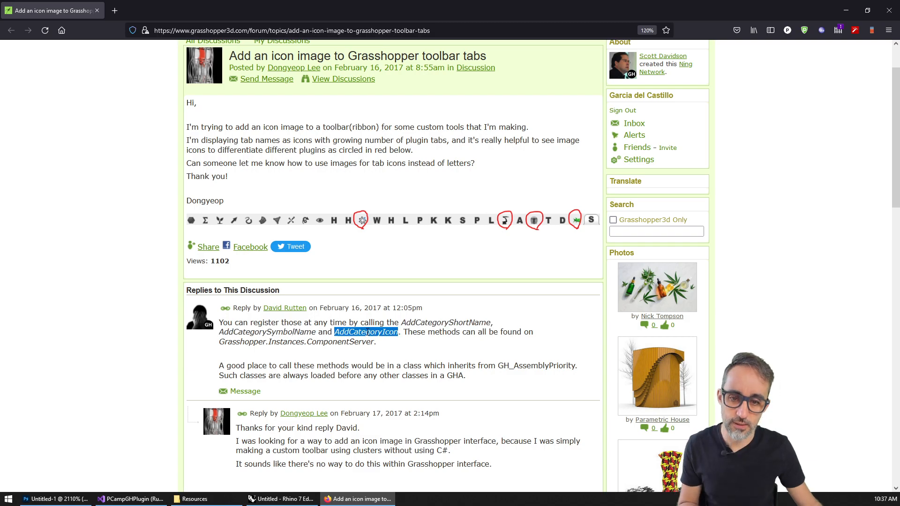
mouse_move(398, 360)
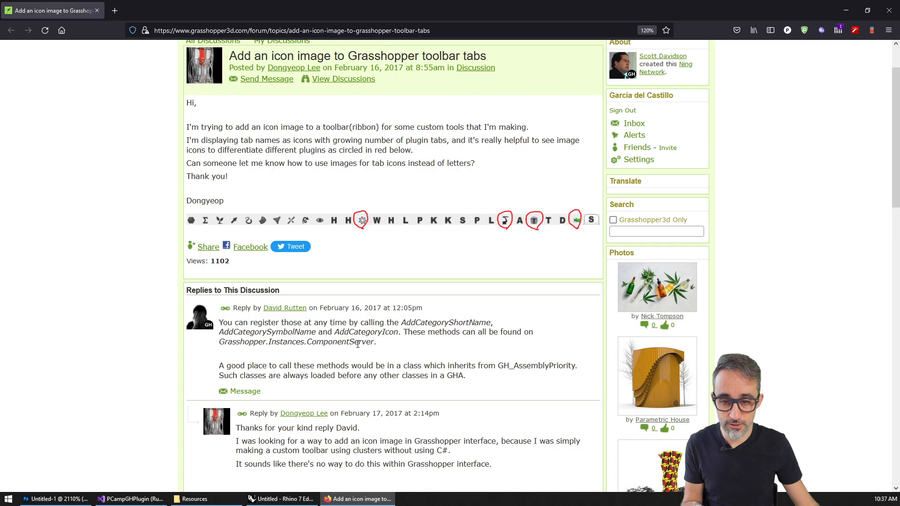
double_click(340, 341)
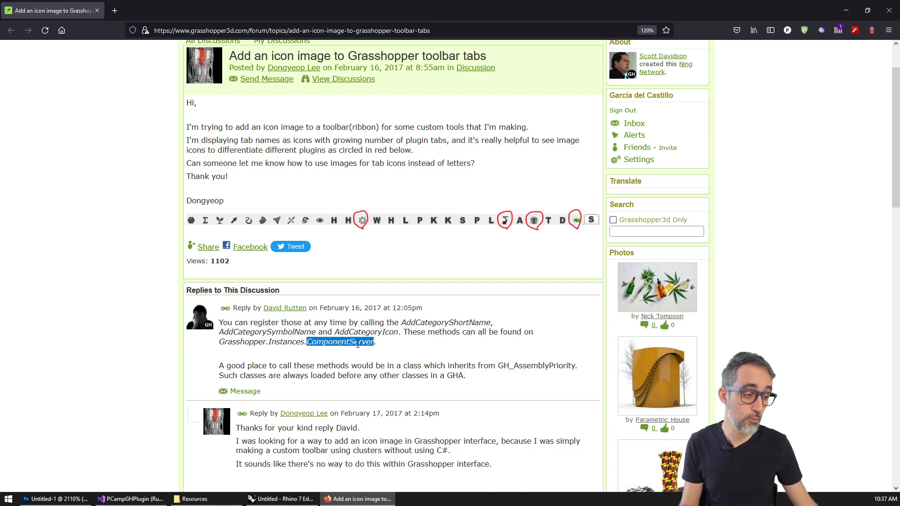
mouse_move(390, 346)
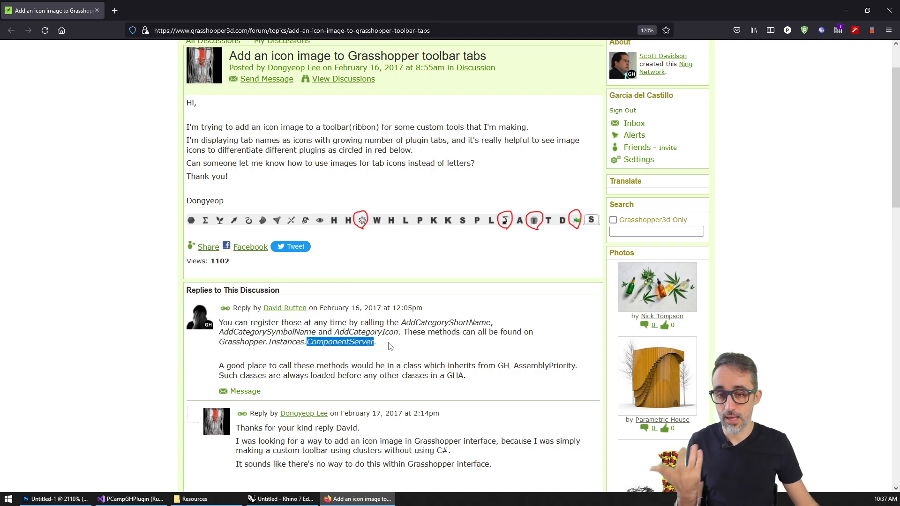
mouse_move(405, 351)
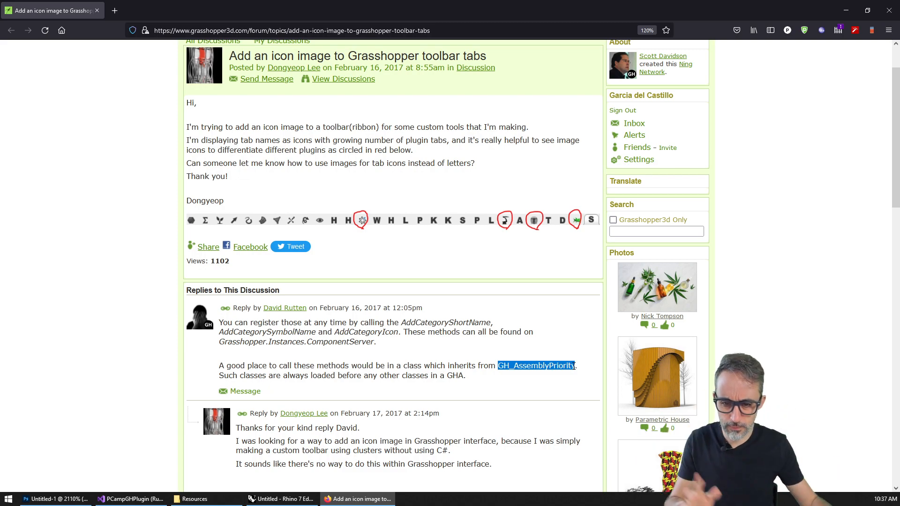
click(129, 499)
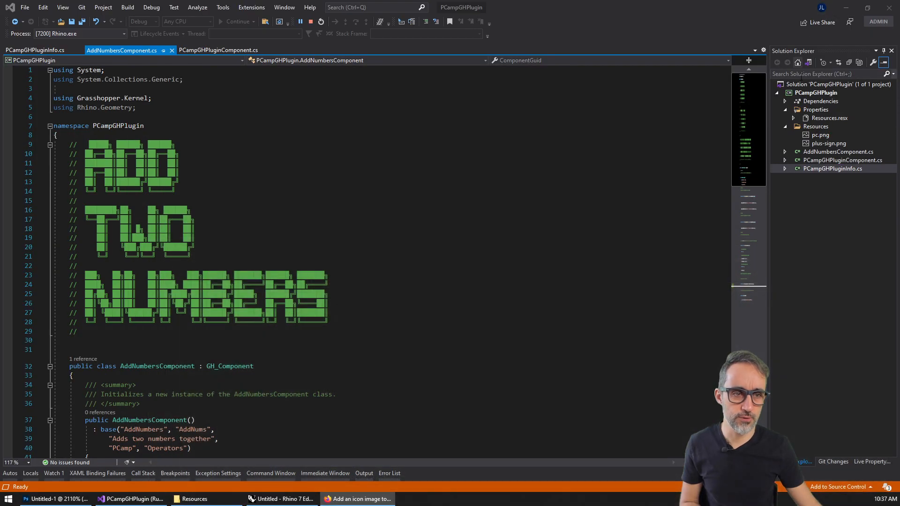
Look at PCampGHPluginInfo and recheck GH_AssemblyPriority in the forum reply.
click(833, 169)
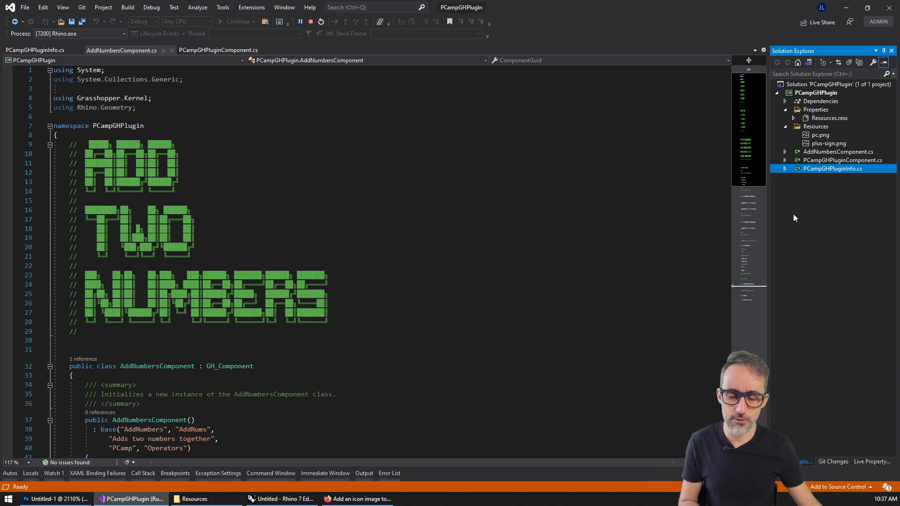
scroll(down, 3)
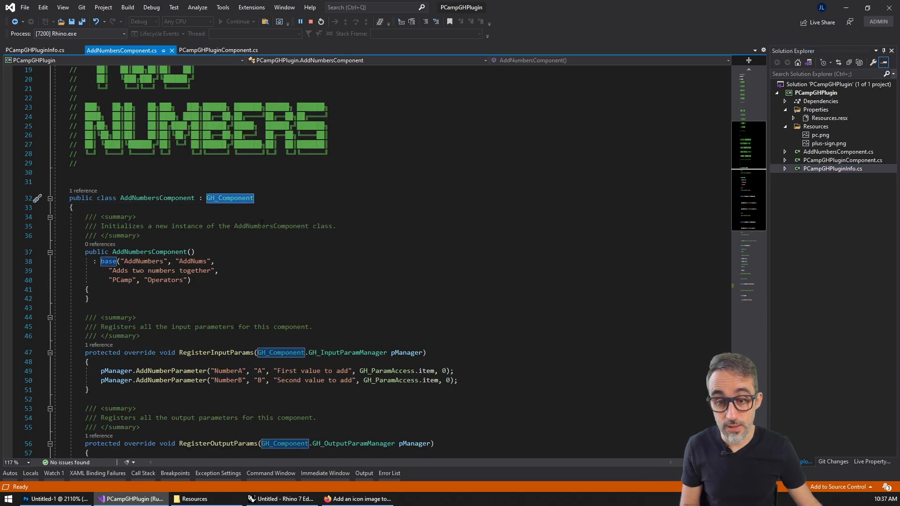
click(356, 499)
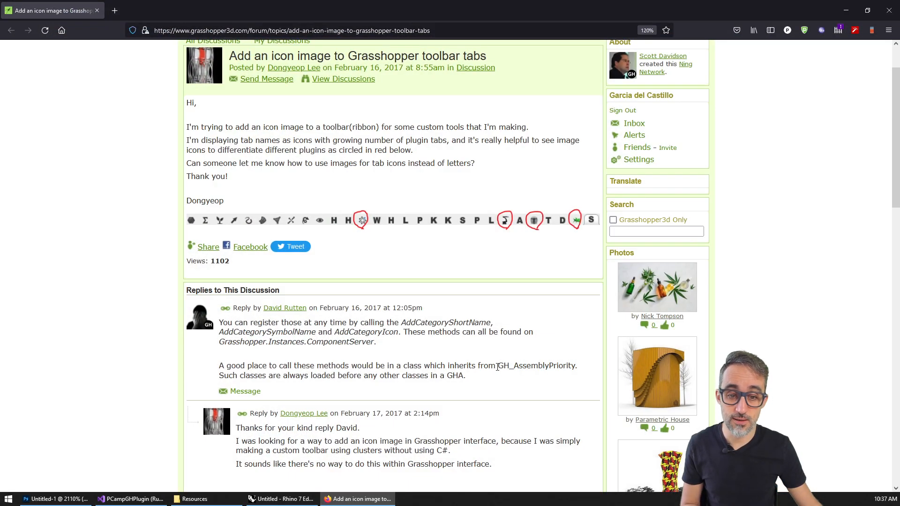
double_click(537, 366)
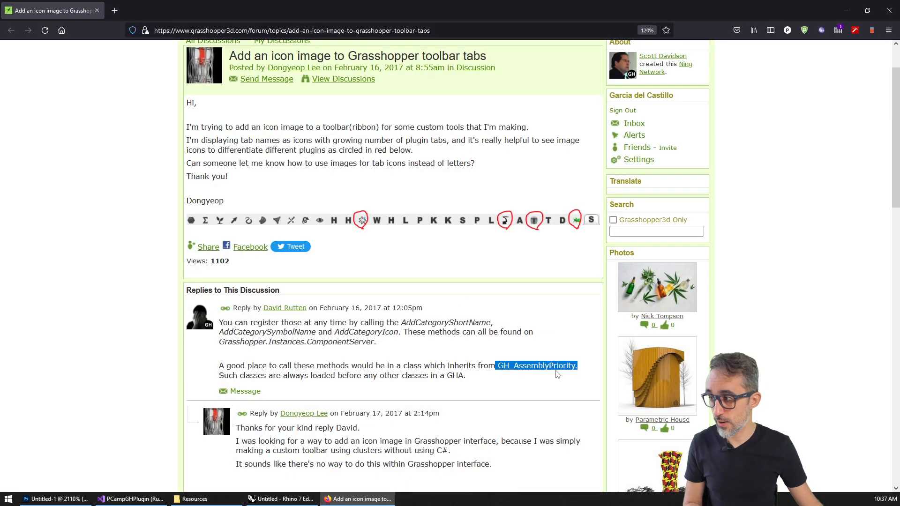
click(127, 499)
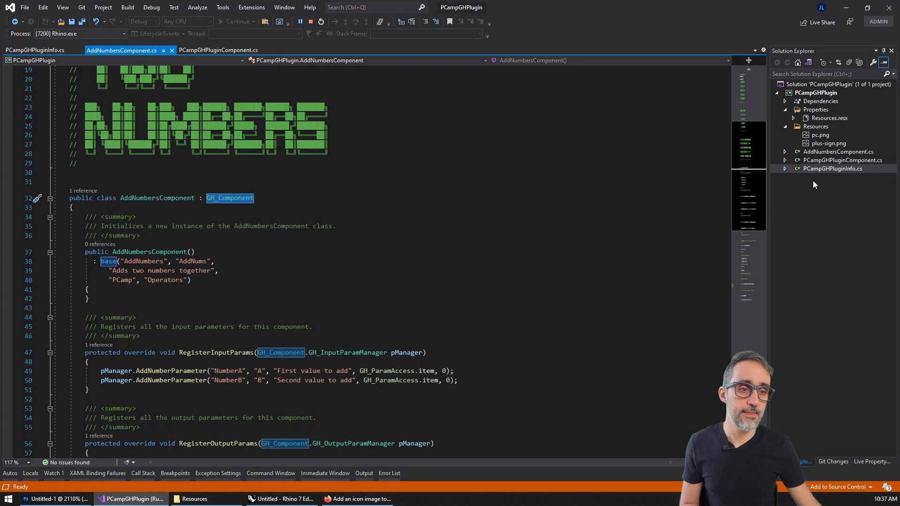
Add a new folder named Utils to the PCampGHPlugin project and stop the debug session.
right_click(832, 168)
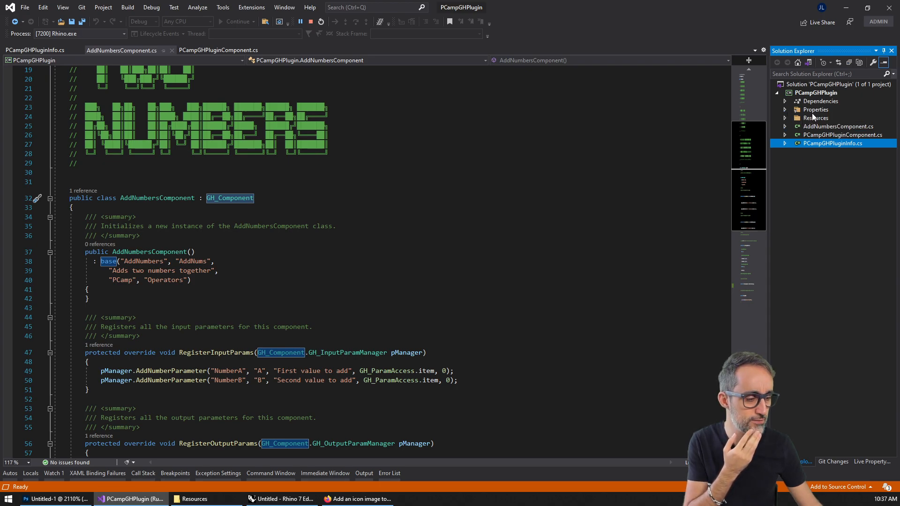
right_click(842, 142)
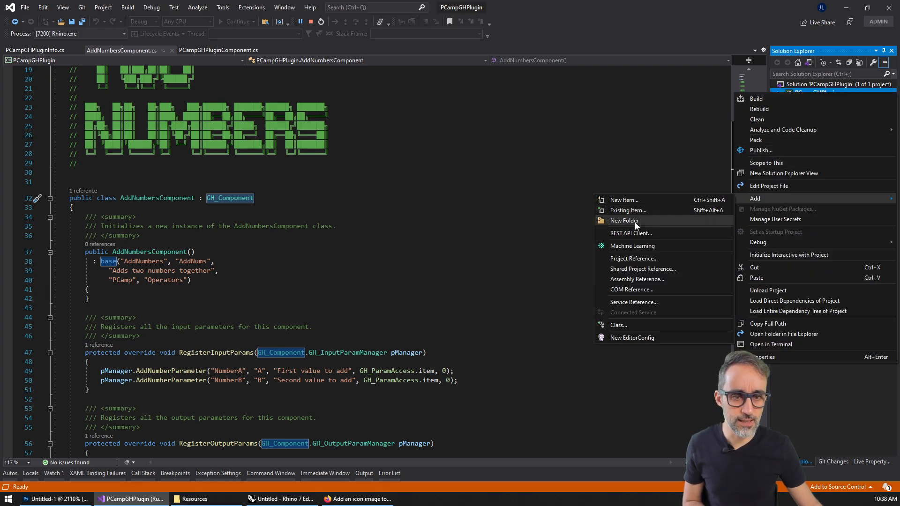
click(624, 221)
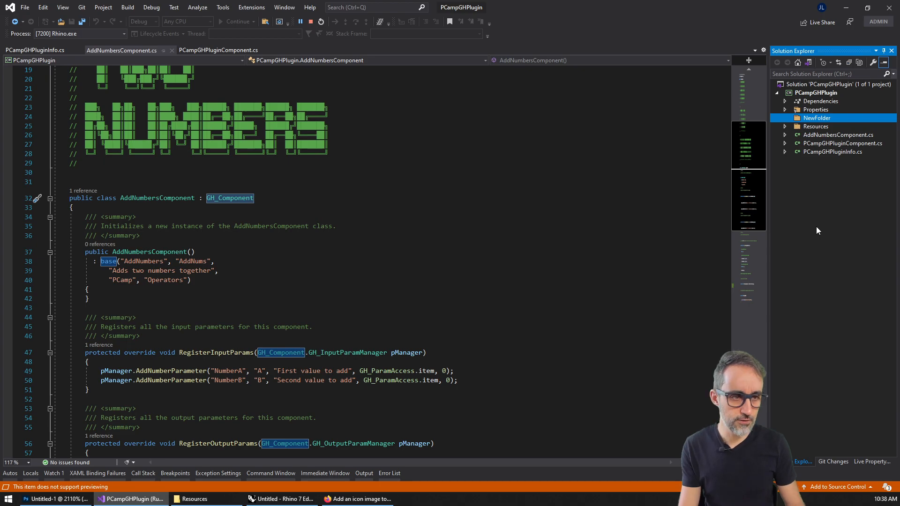
right_click(817, 118)
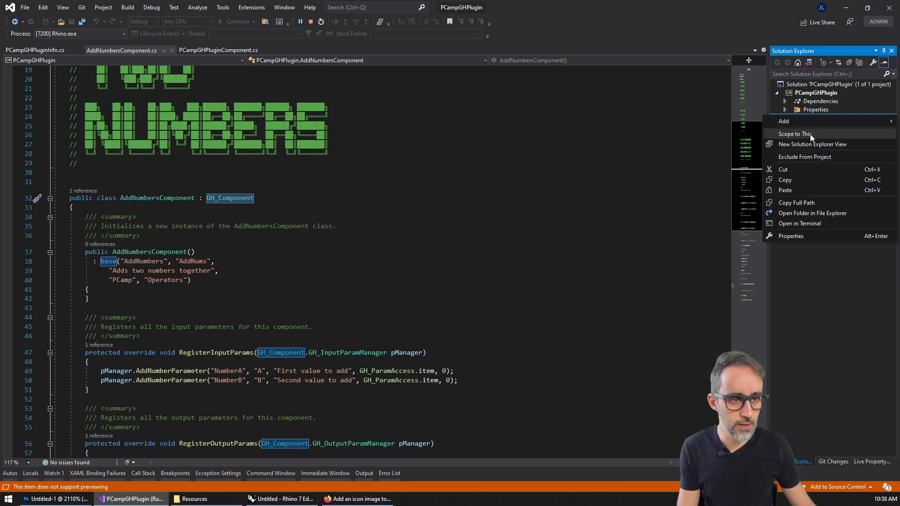
click(783, 121)
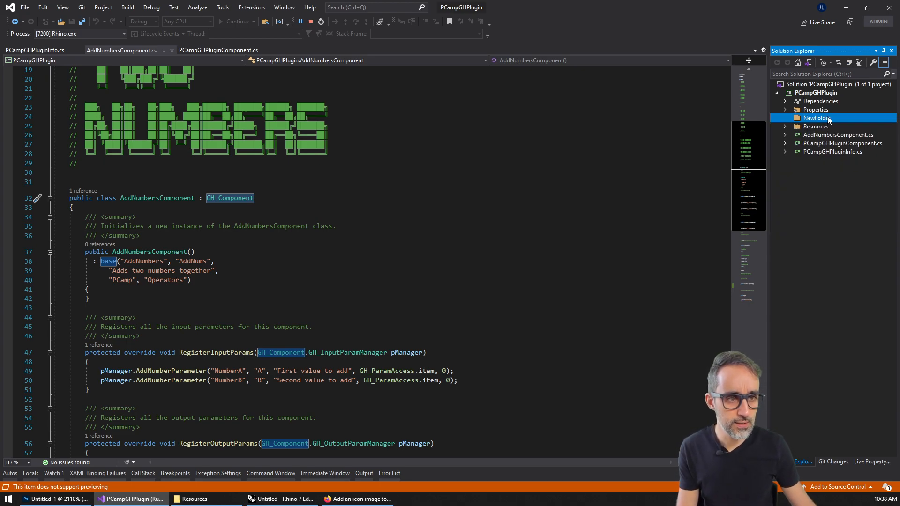
right_click(818, 119)
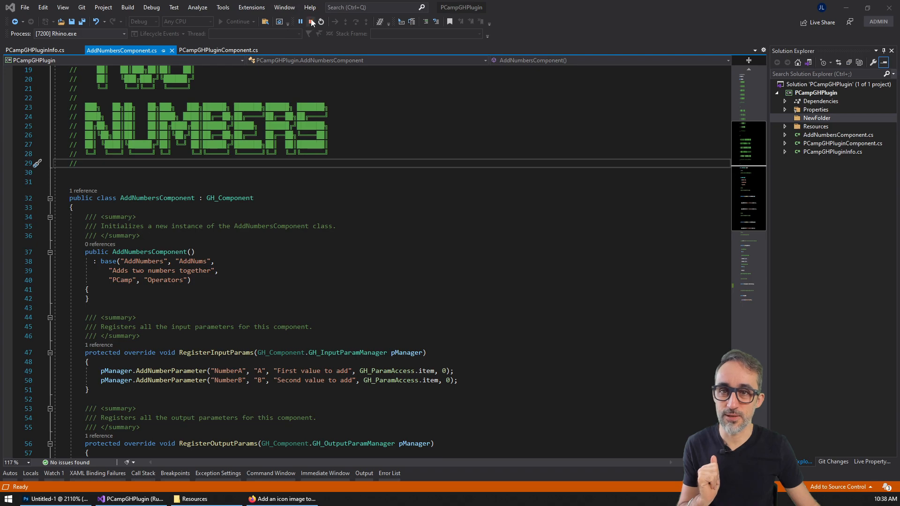
right_click(816, 118)
text(Utils)
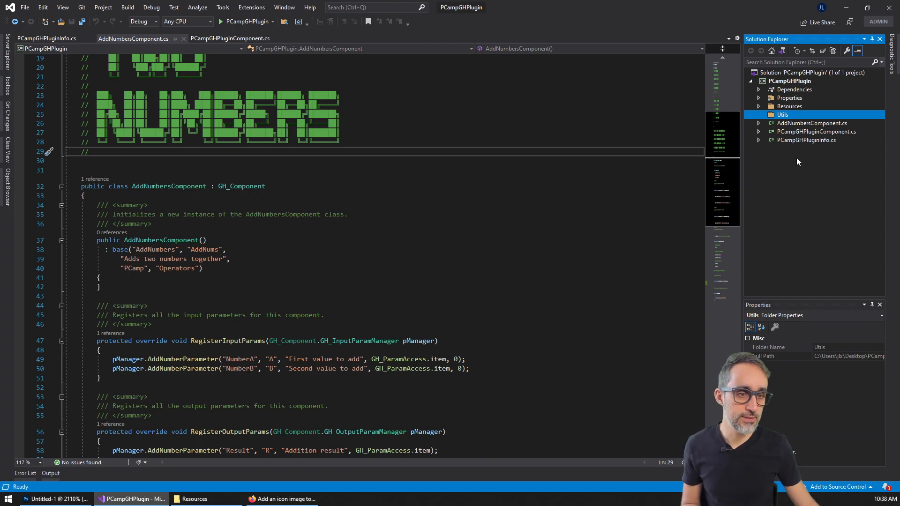
Add a new plain C# class file, Class1.cs, to the Utils folder via Add > New Item.
right_click(782, 115)
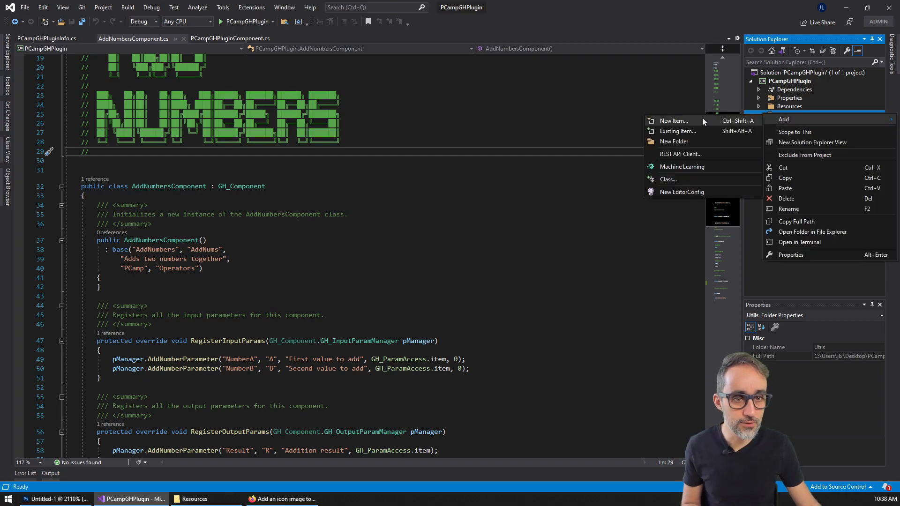
click(673, 120)
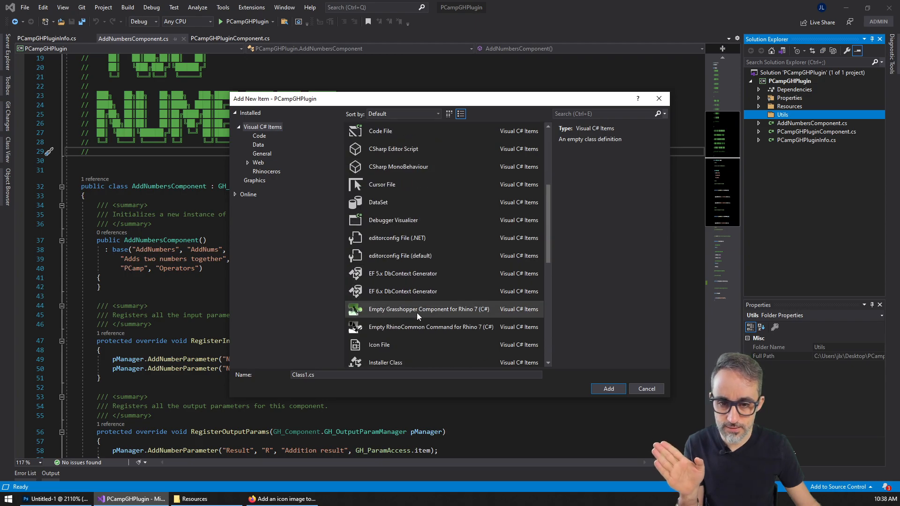
click(428, 309)
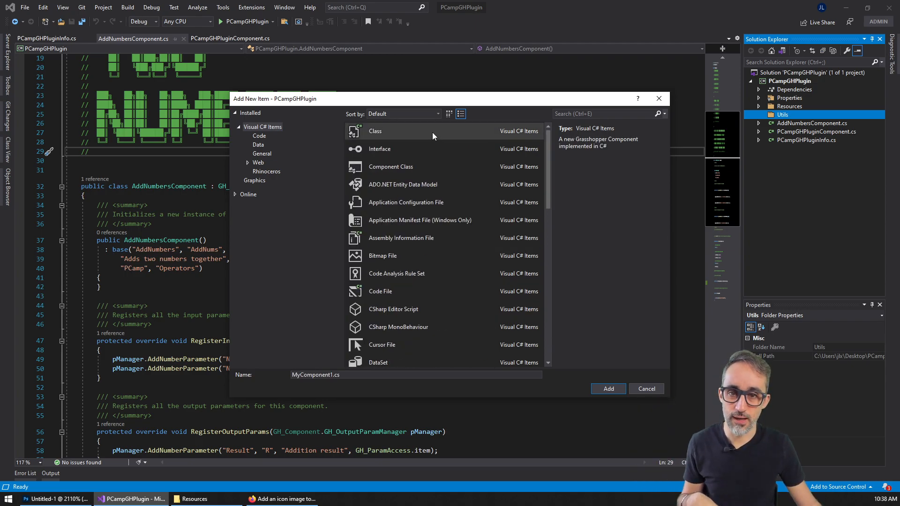
click(609, 388)
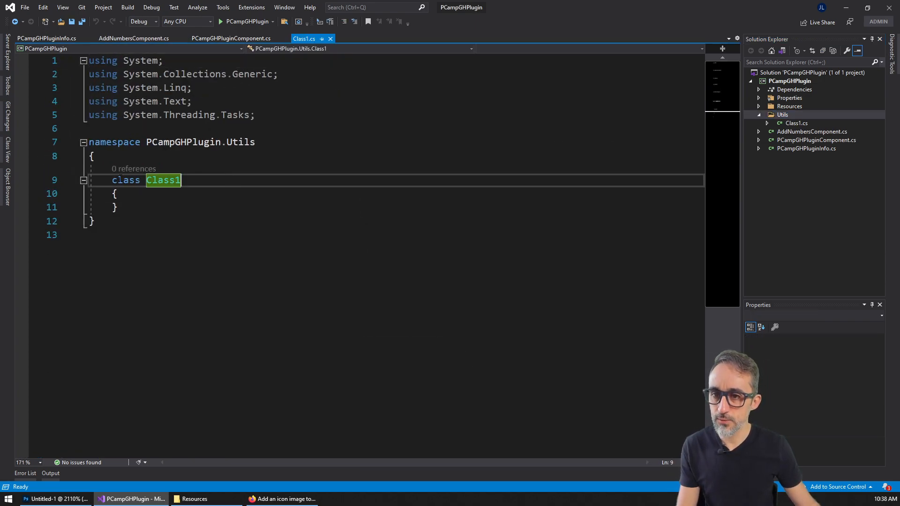
Declare 'public class TabProperties : GH_AssemblyPriority', checking the forum post for the base class name.
text(o)
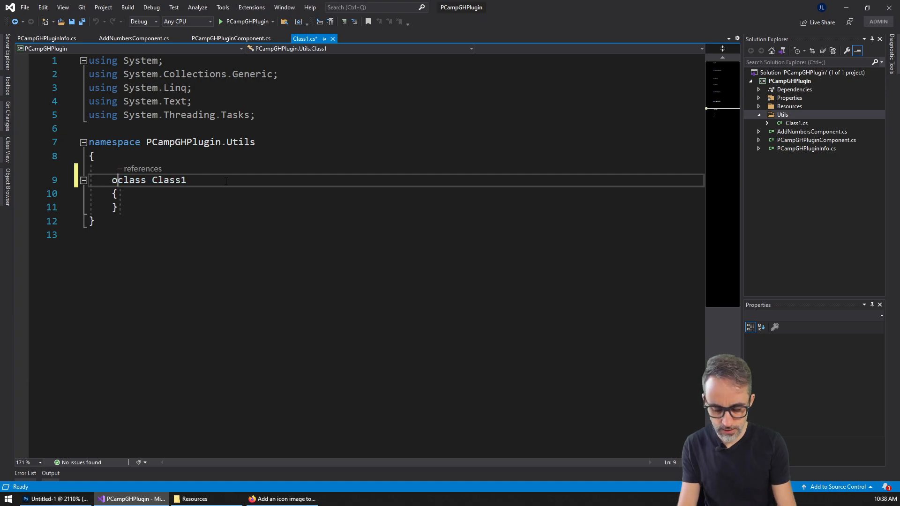
text(public)
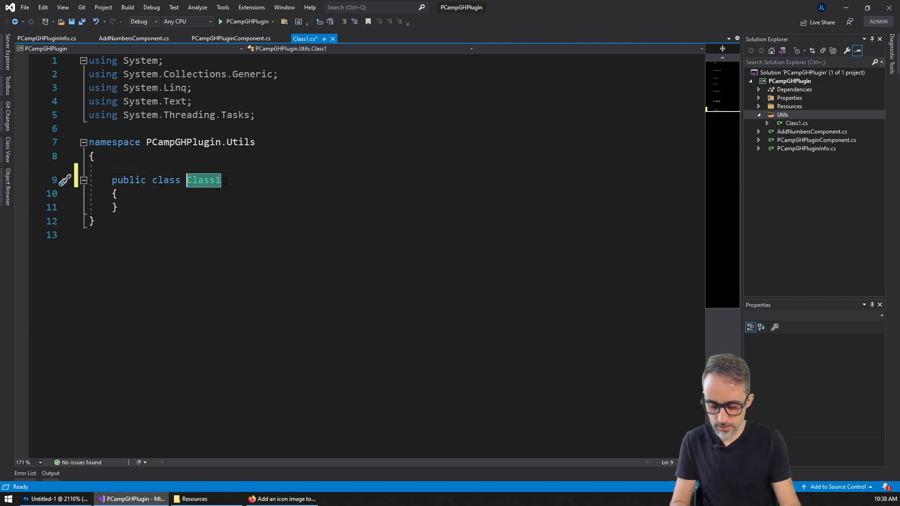
text(TabPropertie)
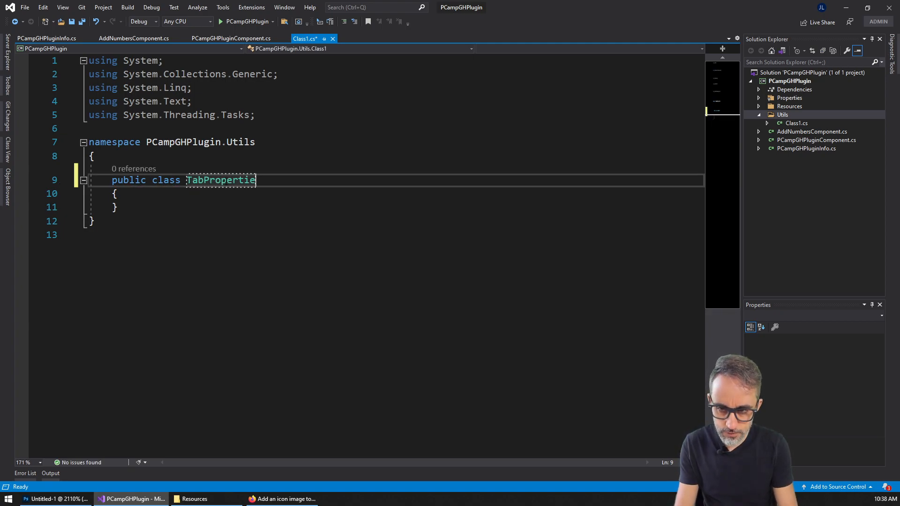
text(s)
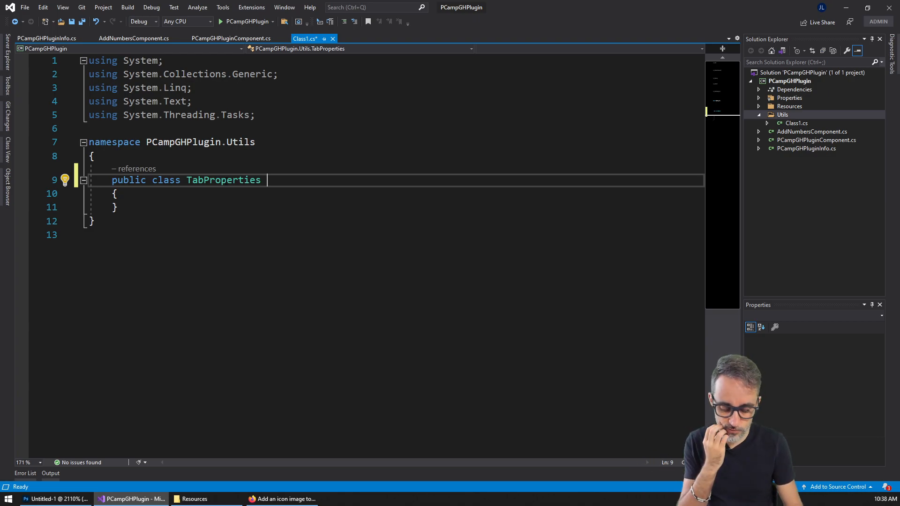
text(:)
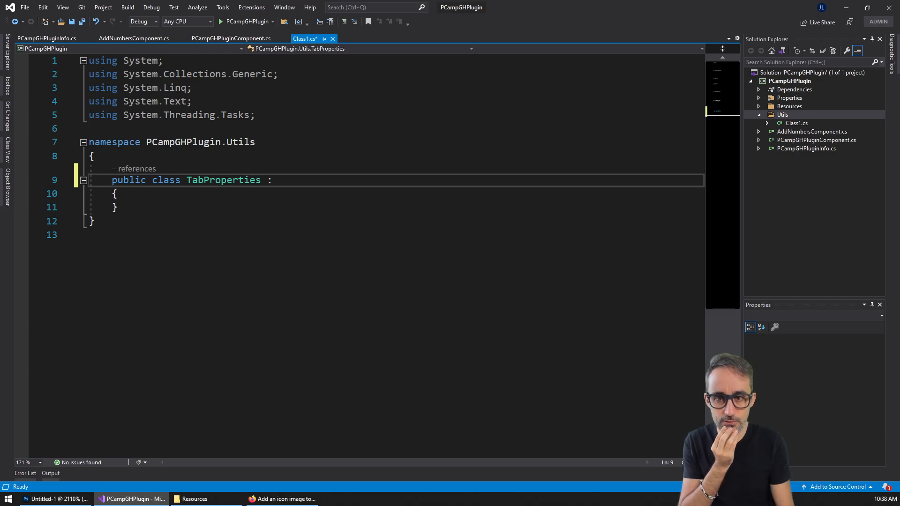
text(GH_)
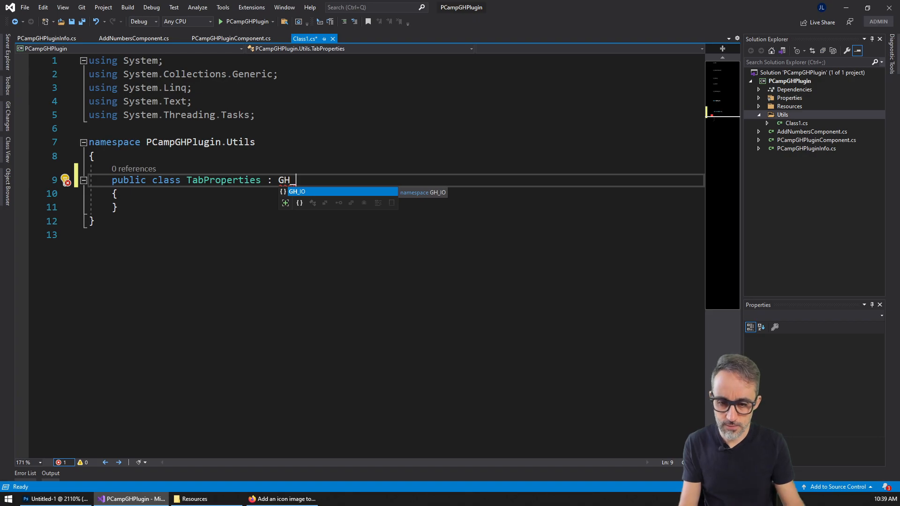
click(284, 499)
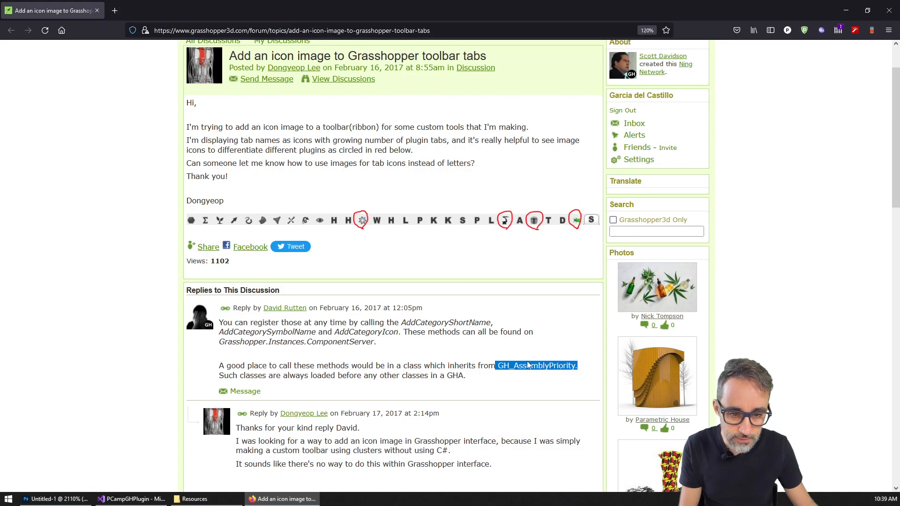
click(131, 499)
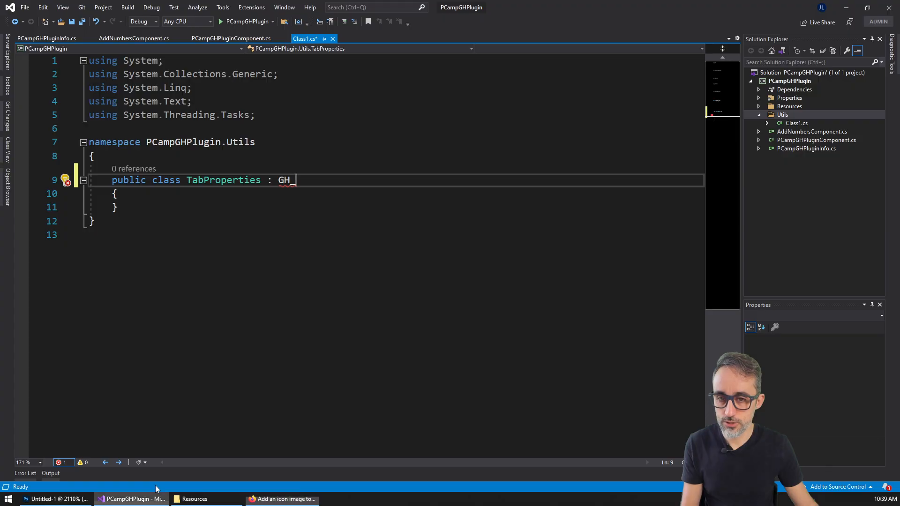
text(AssemblyPriority.)
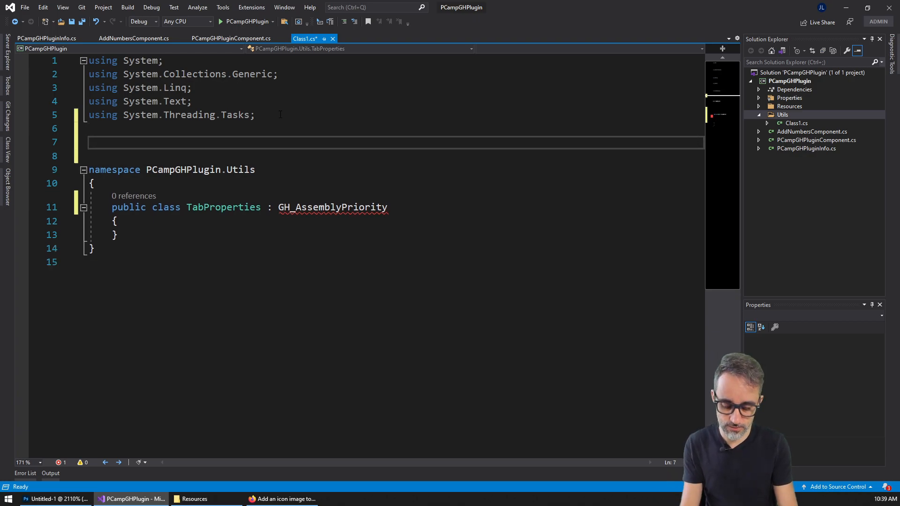
Add using Rhino, Rhino.Geometry, Grasshopper and Grasshopper.Kernel statements at the top of the file.
text(using R)
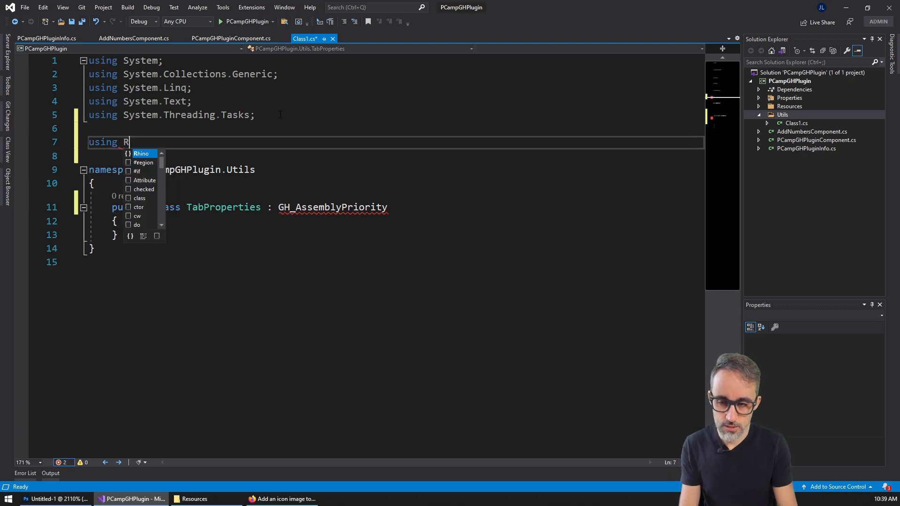
text(hino;)
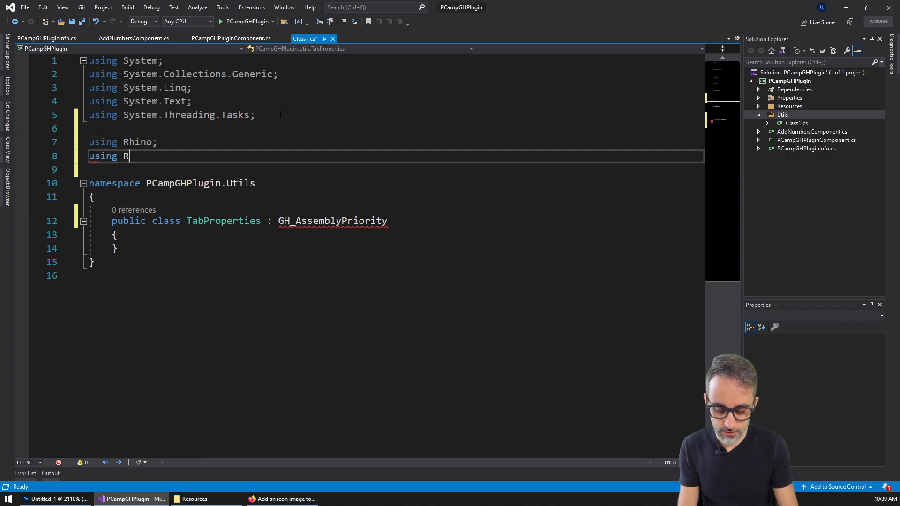
text(hino.G)
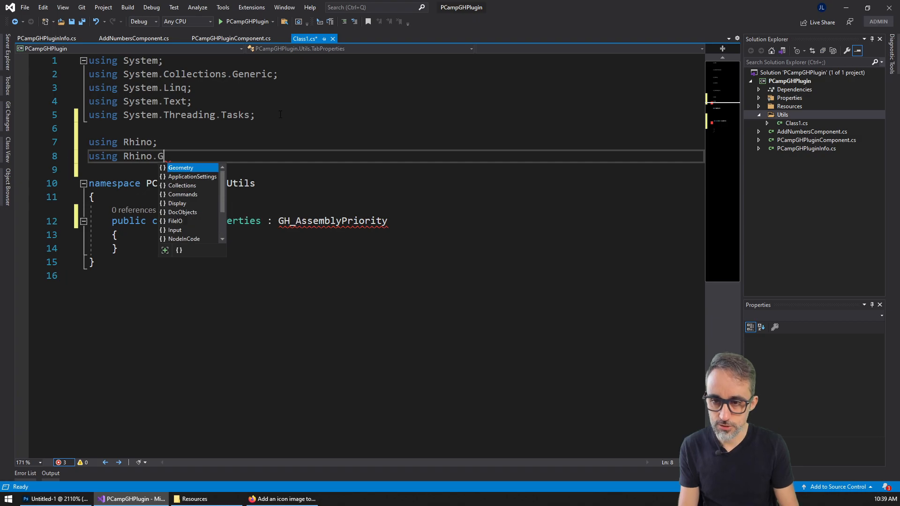
key(Enter)
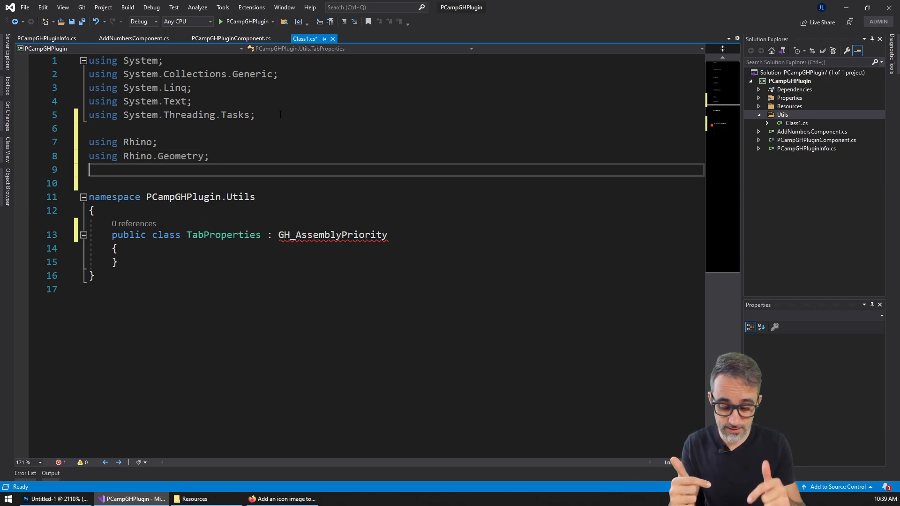
text(using)
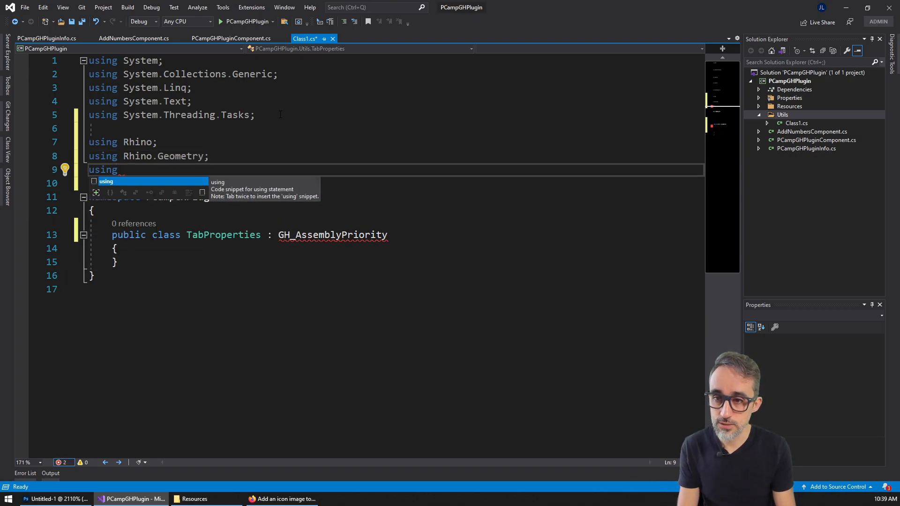
text(Grasshopper;)
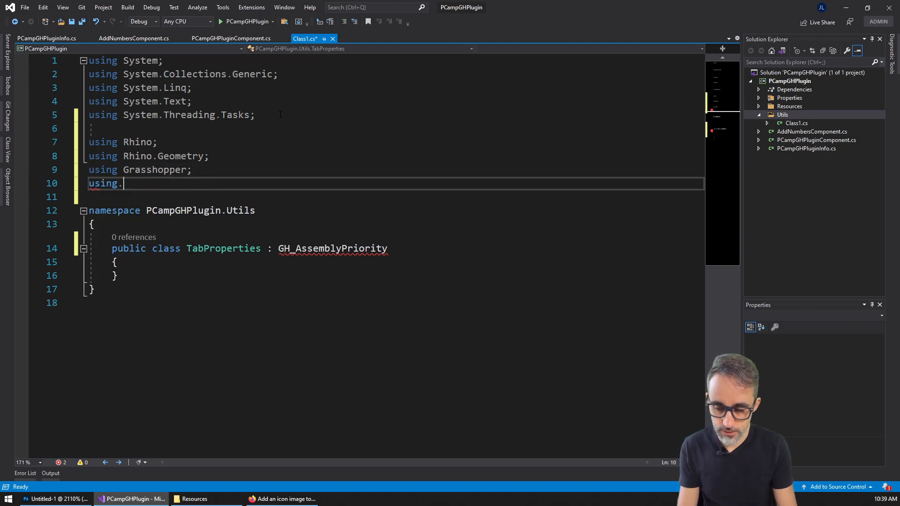
text(Grasshopper)
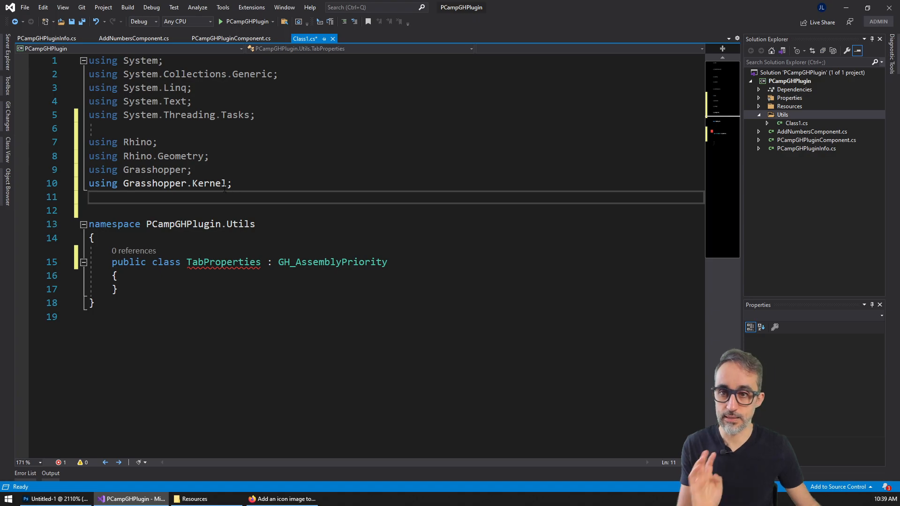
Check that GH_AssemblyPriority now resolves in the class declaration.
double_click(332, 262)
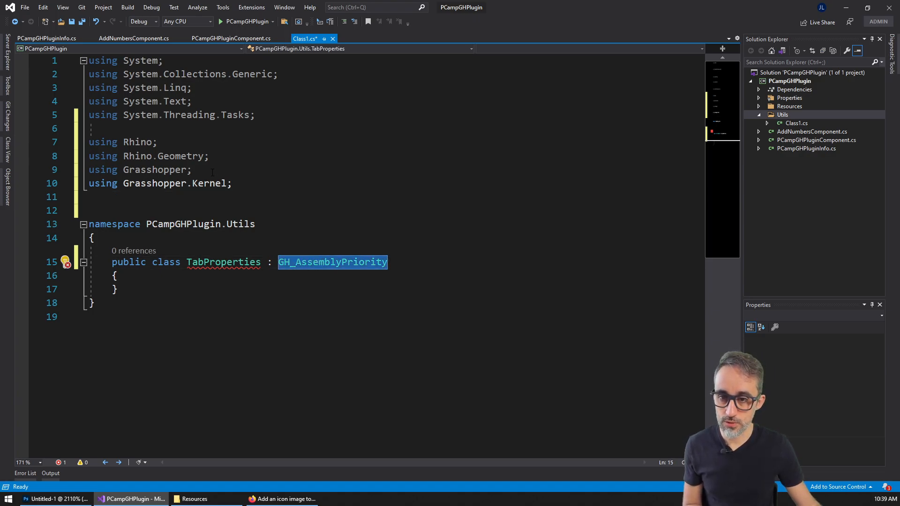
click(210, 210)
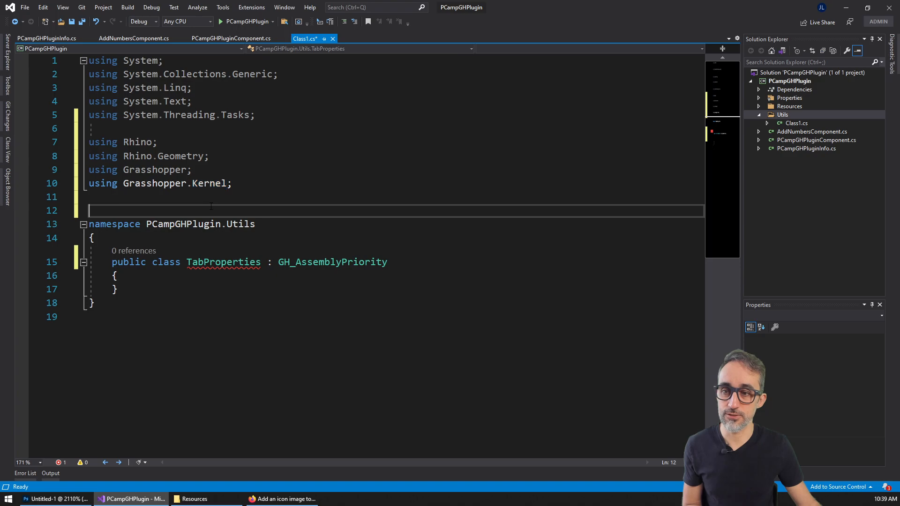
click(210, 184)
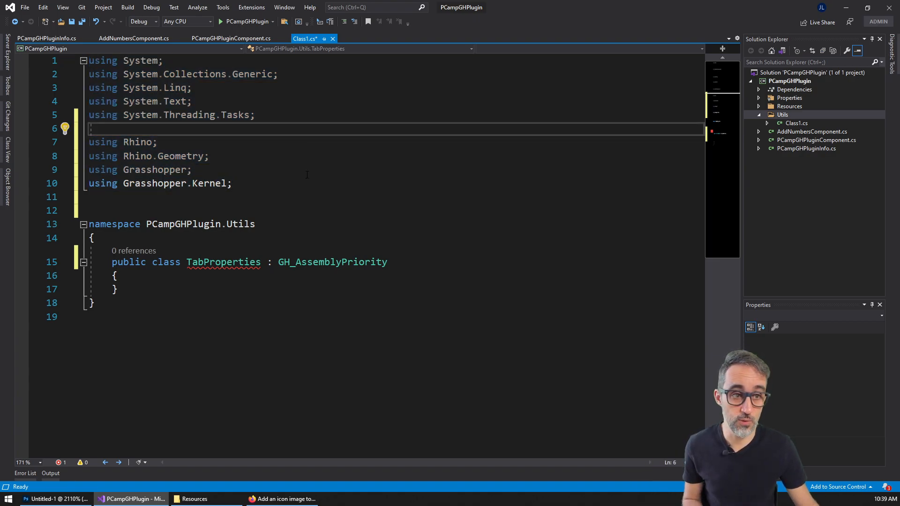
Rename Class1.cs to TabProperties in Solution Explorer.
right_click(797, 123)
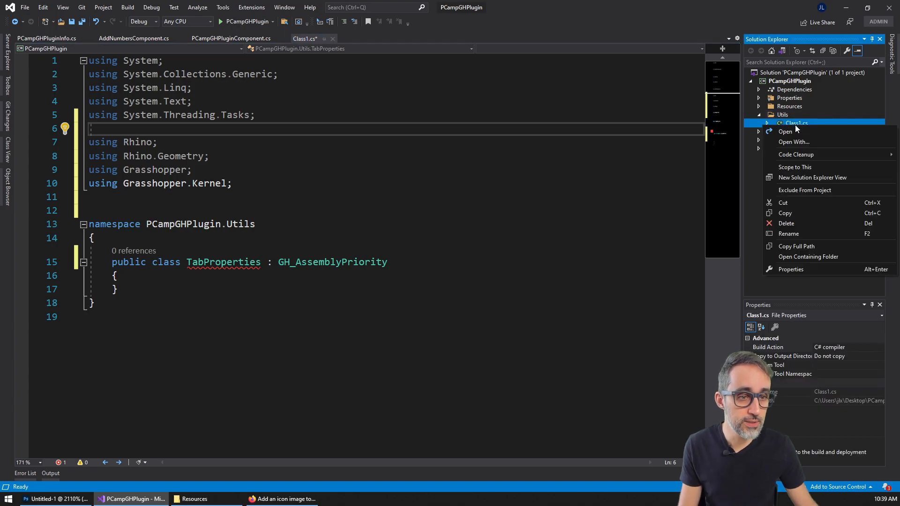
click(788, 234)
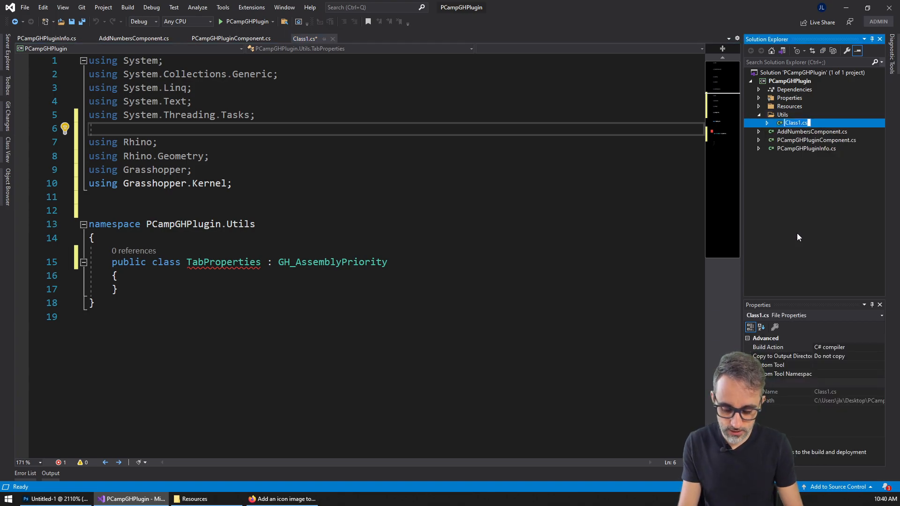
text(TabProperties)
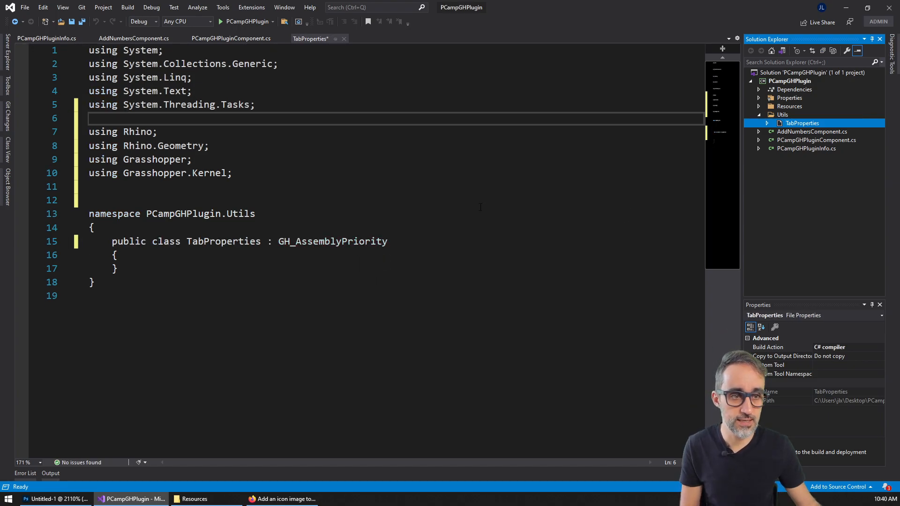
right_click(802, 123)
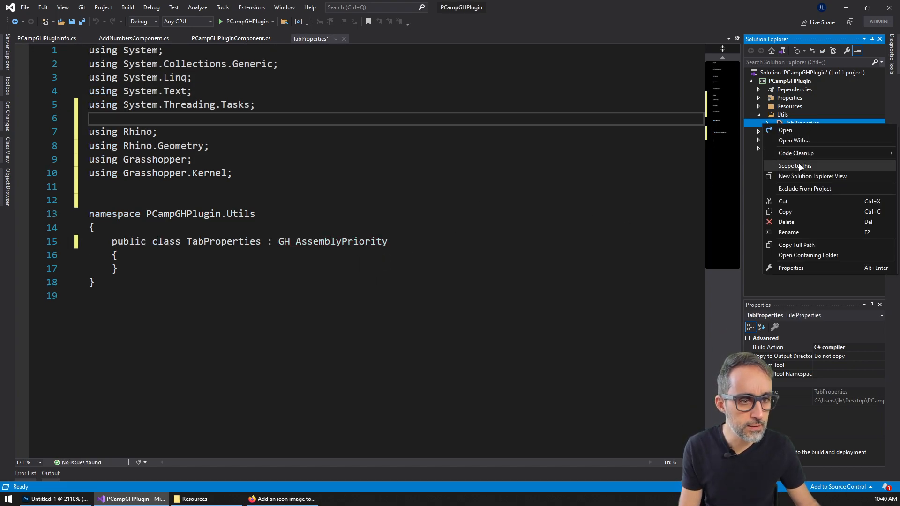
click(788, 232)
text(.cs)
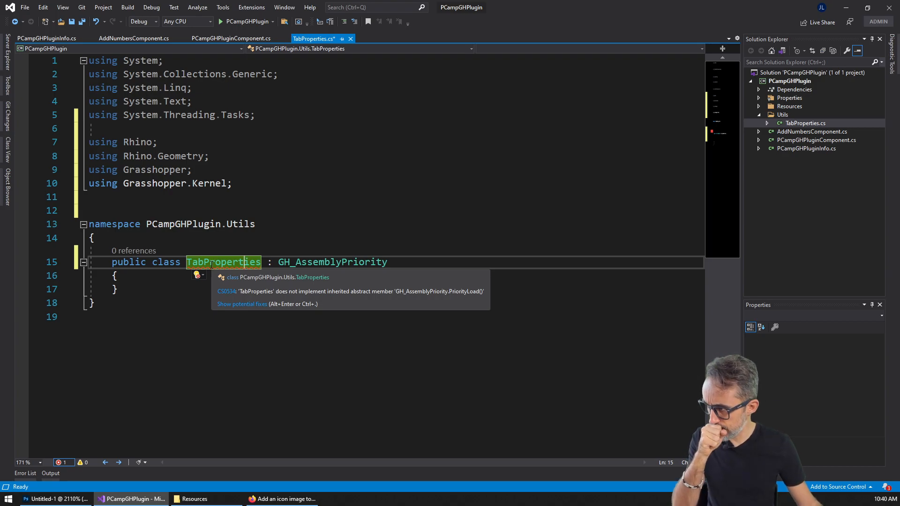
mouse_move(228, 283)
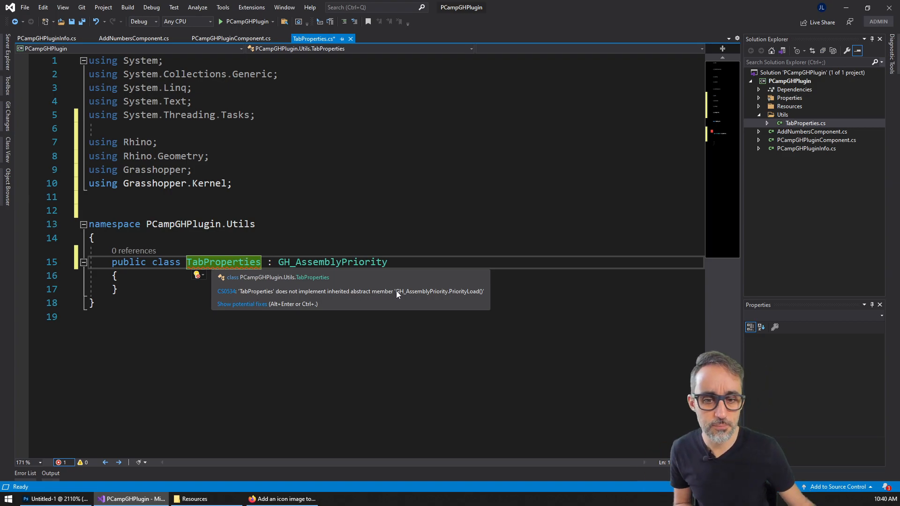
mouse_move(462, 296)
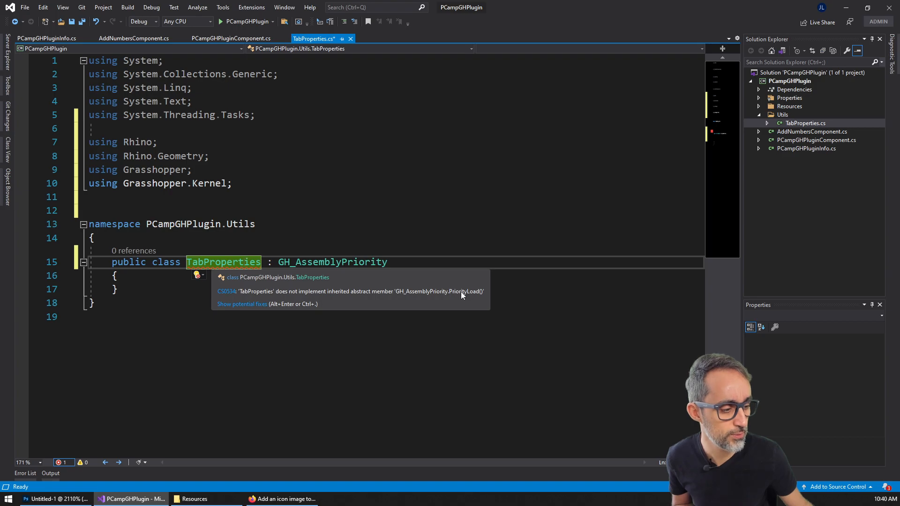
Select the GH_AssemblyPriority base class name to see the missing PriorityLoad error.
double_click(332, 263)
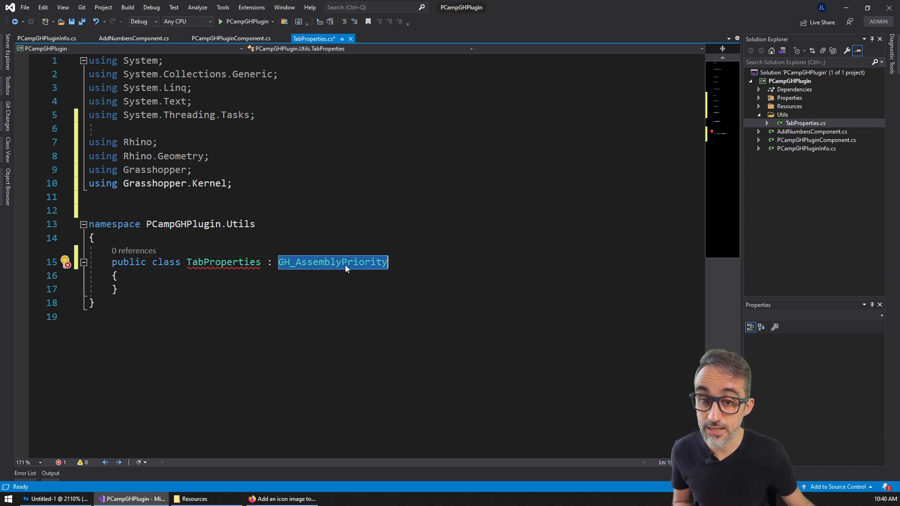
mouse_move(332, 261)
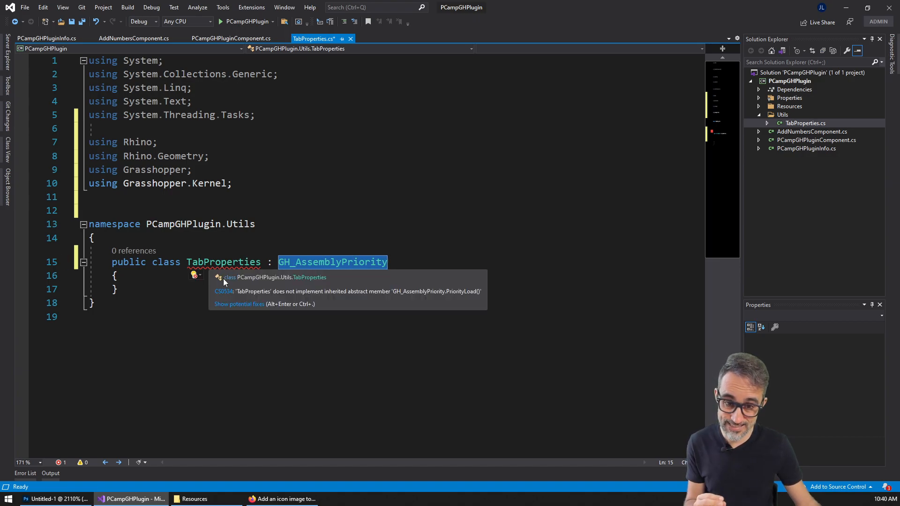
mouse_move(457, 300)
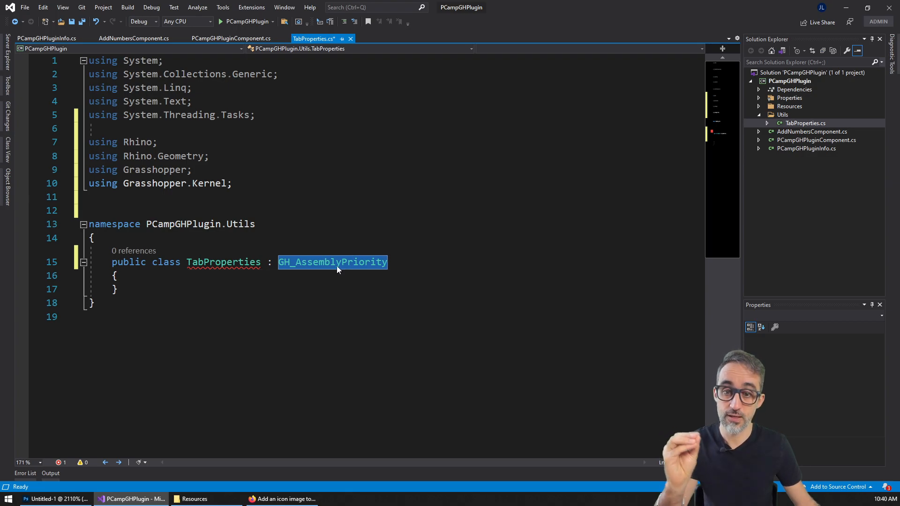
mouse_move(317, 272)
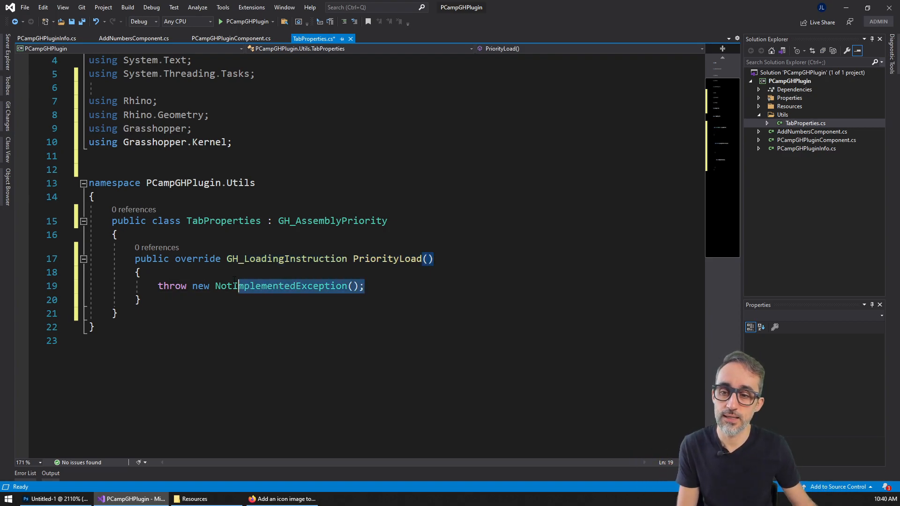
Delete the throw NotImplementedException line from PriorityLoad and reread the forum reply on tab icons.
key(Delete)
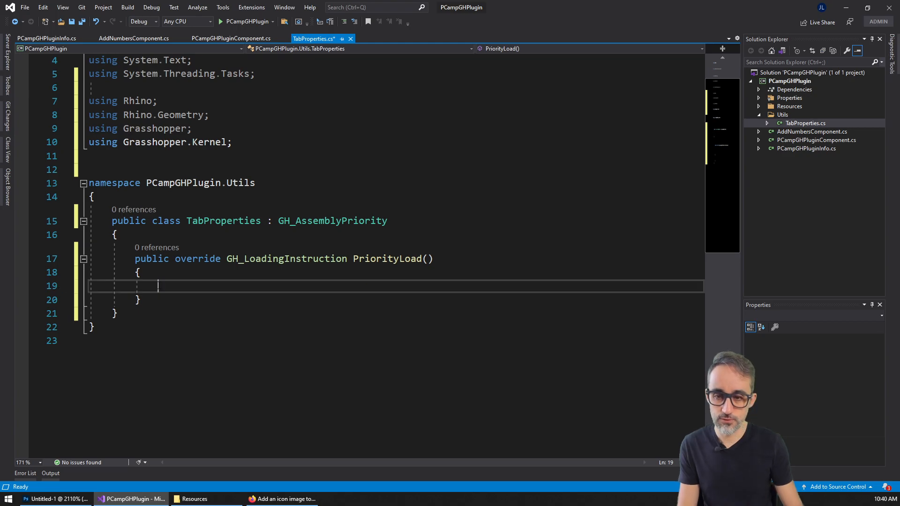
click(285, 499)
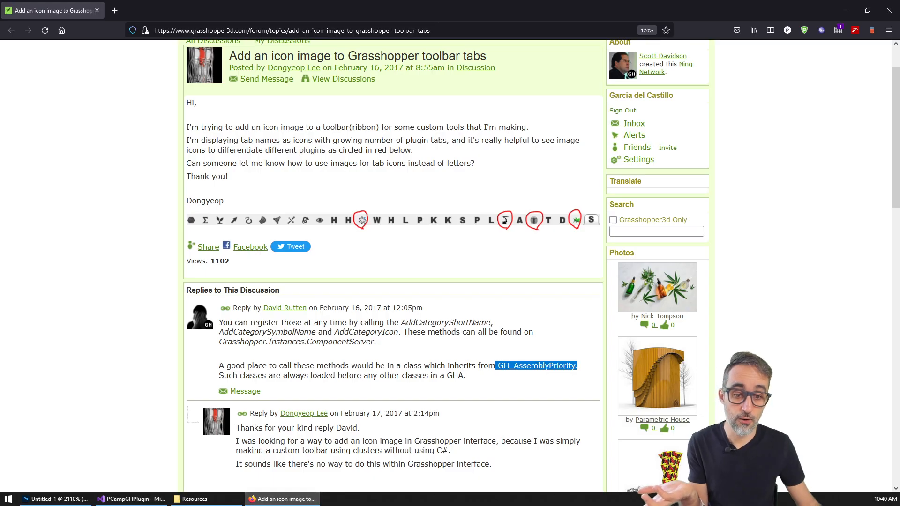
scroll(down, 3)
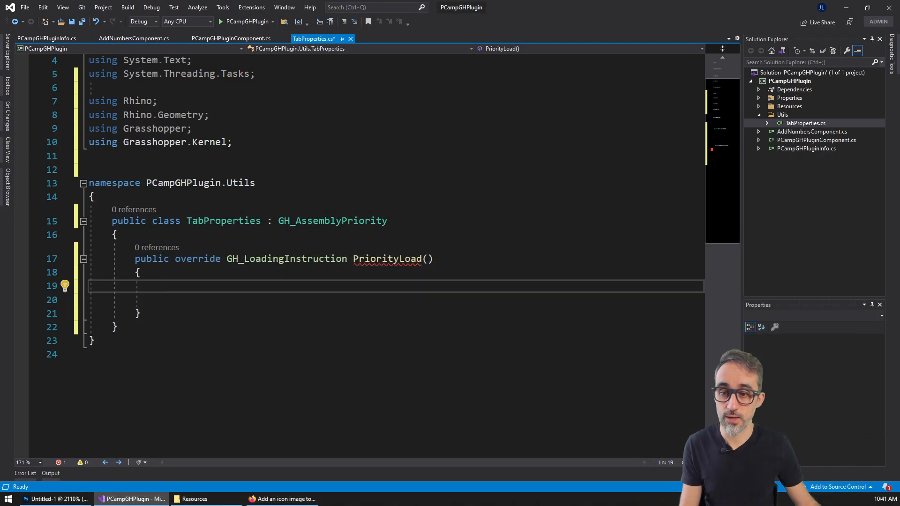
Write 'var server = Grasshopper.Instances.ComponentServer;' inside PriorityLoad.
text(var ser)
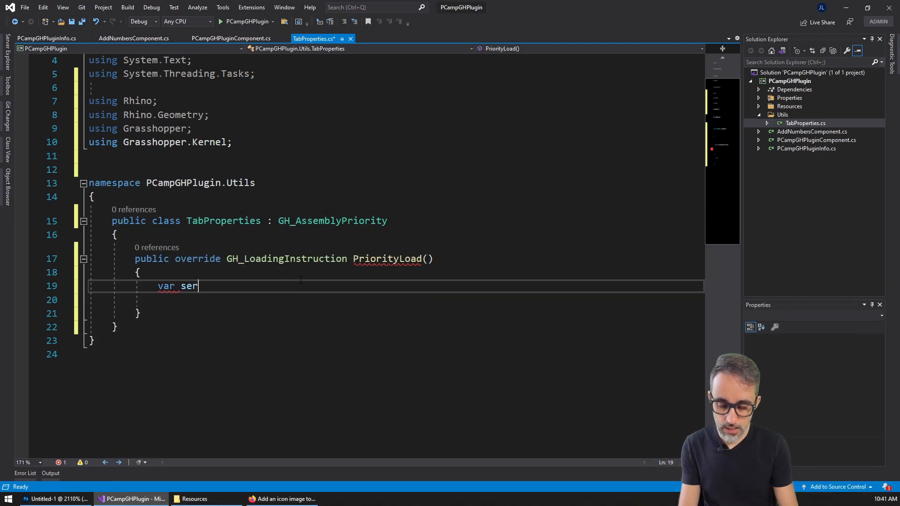
text(ver = Gras)
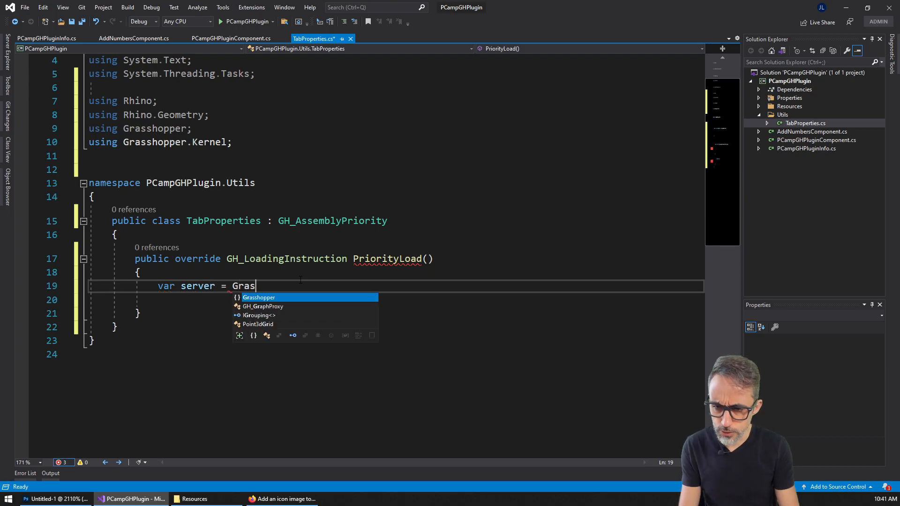
text(hopper.)
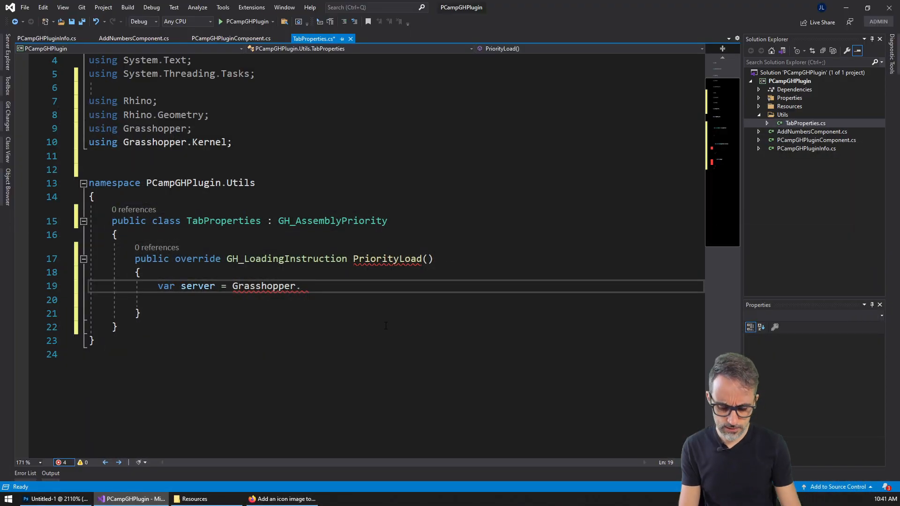
text(Instances.)
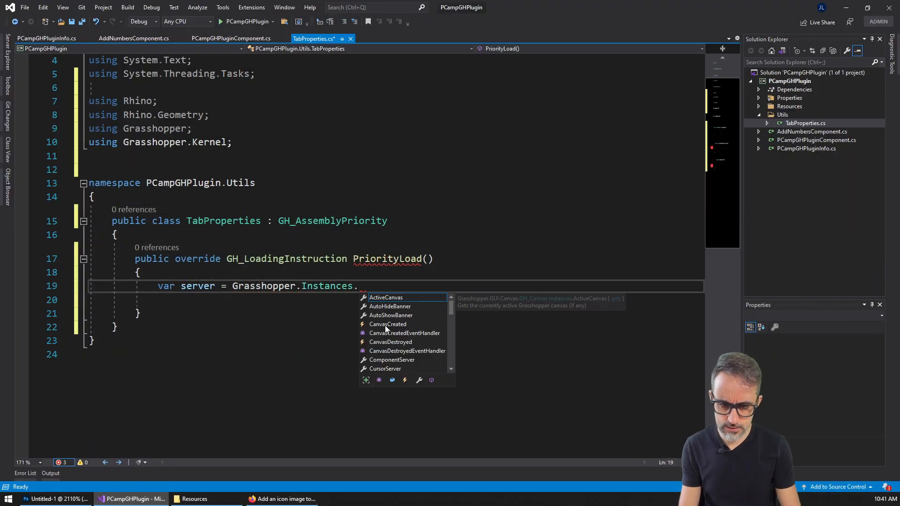
text(server)
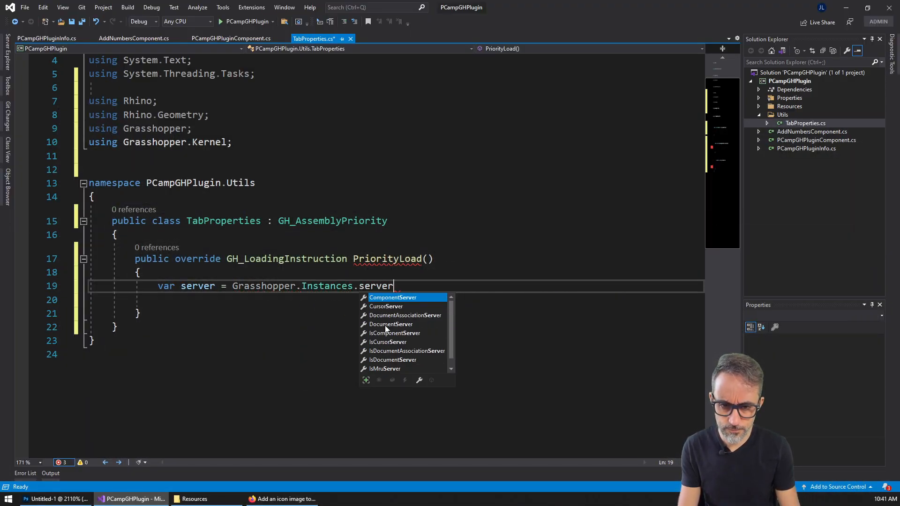
key(Enter)
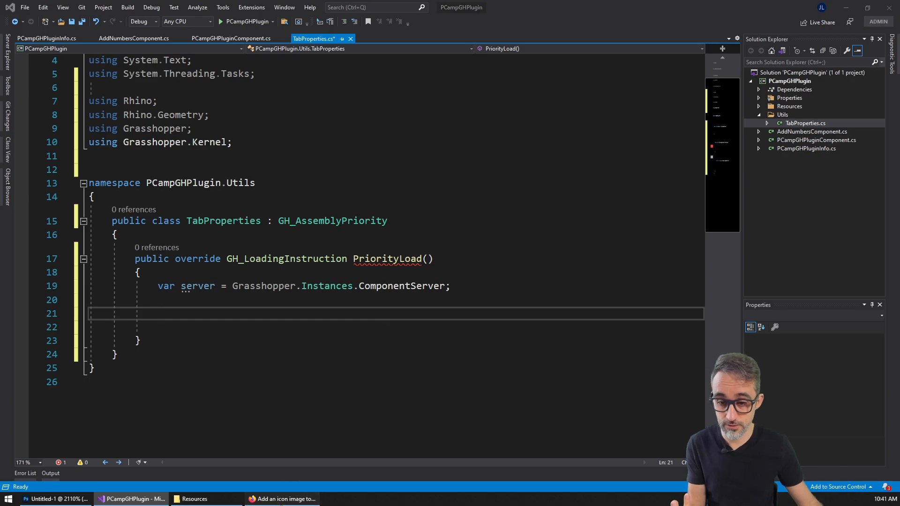
Consult the forum reply and AddNumbersComponent.cs for the server method names.
click(281, 499)
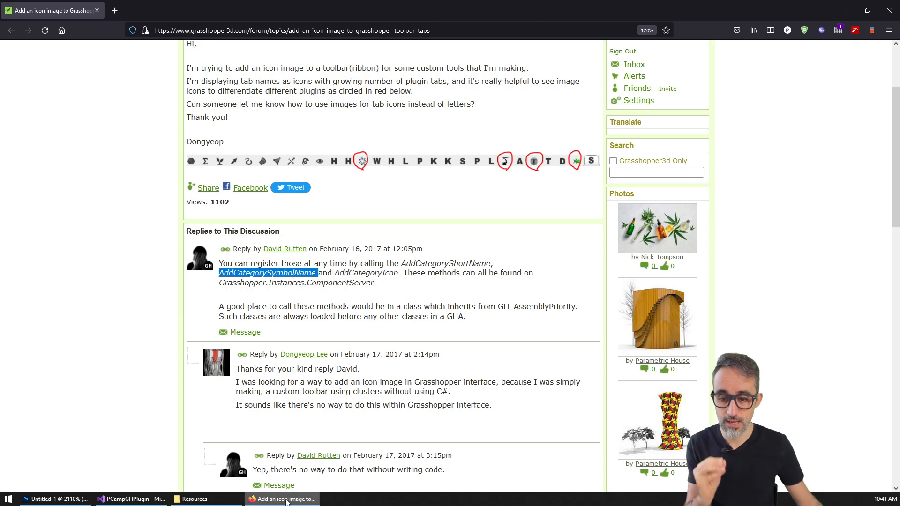
click(132, 499)
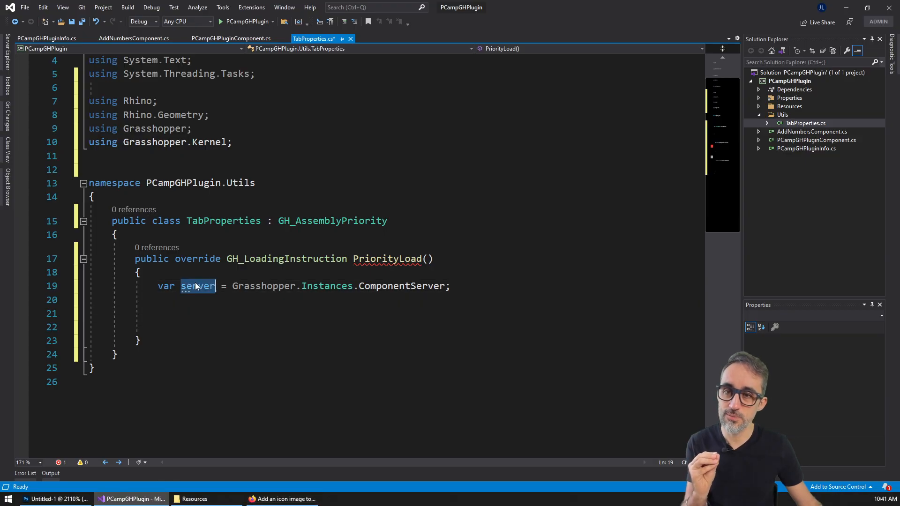
mouse_move(141, 42)
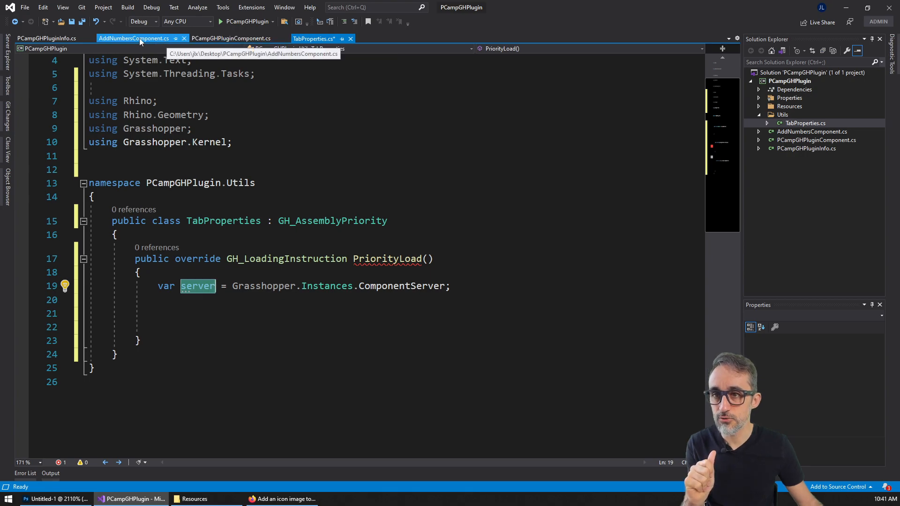
click(133, 38)
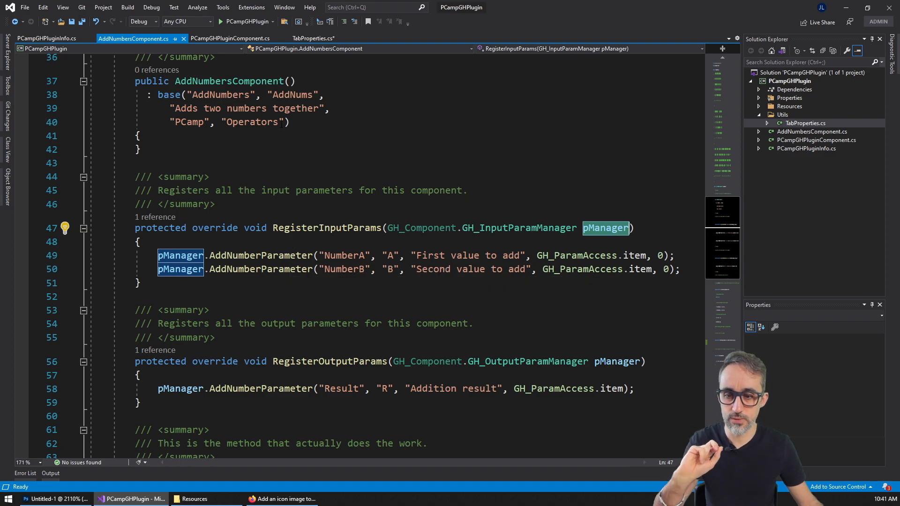
click(318, 38)
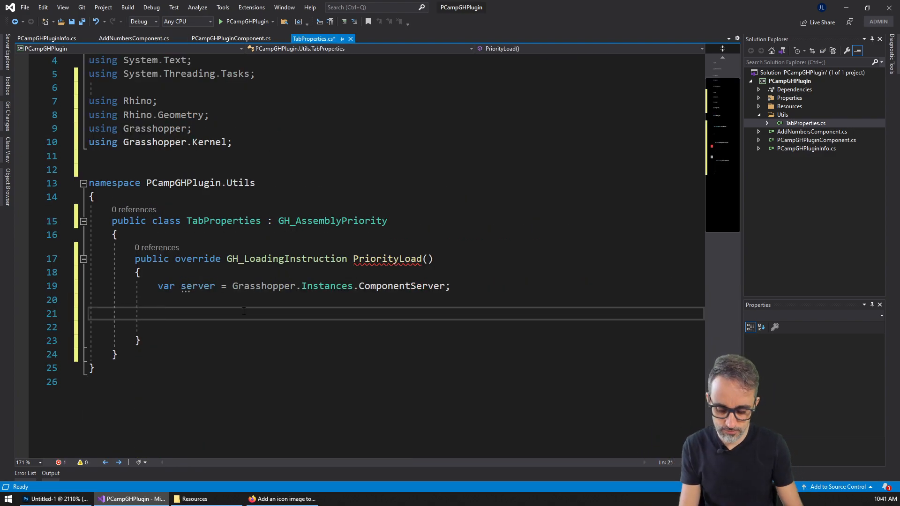
Add server.AddCategoryShortName("PCamp", "PC"); in PriorityLoad.
text(server.)
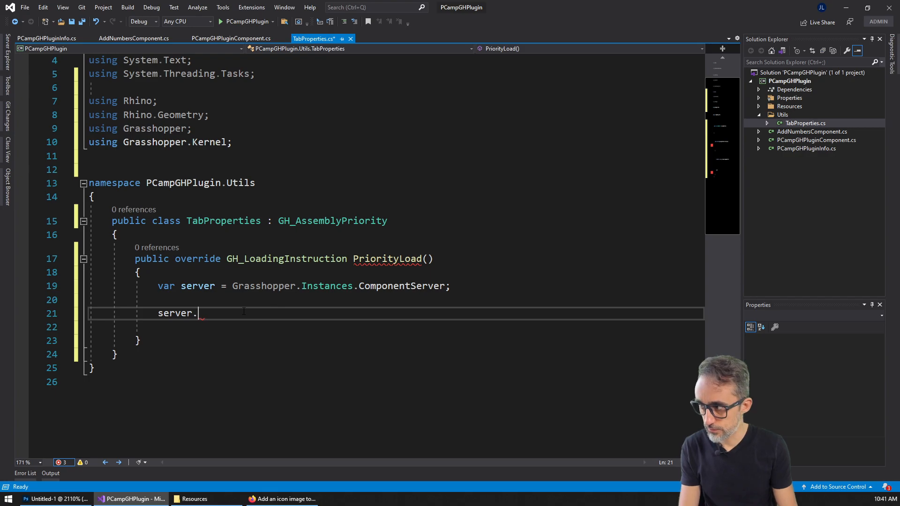
text(Add)
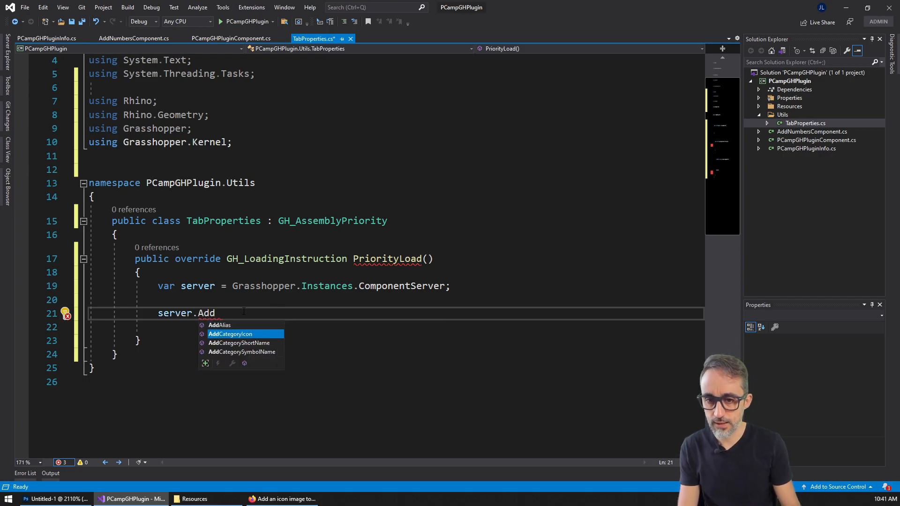
key(Down)
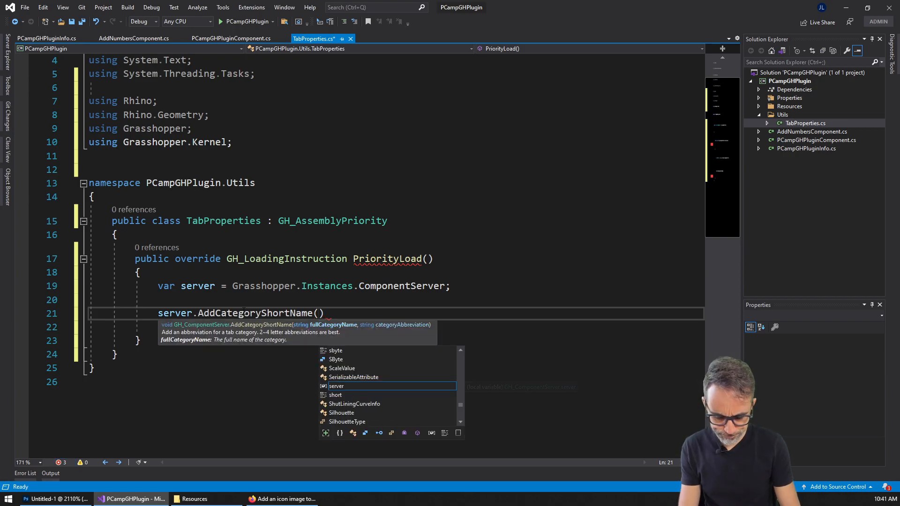
text("PCamp")
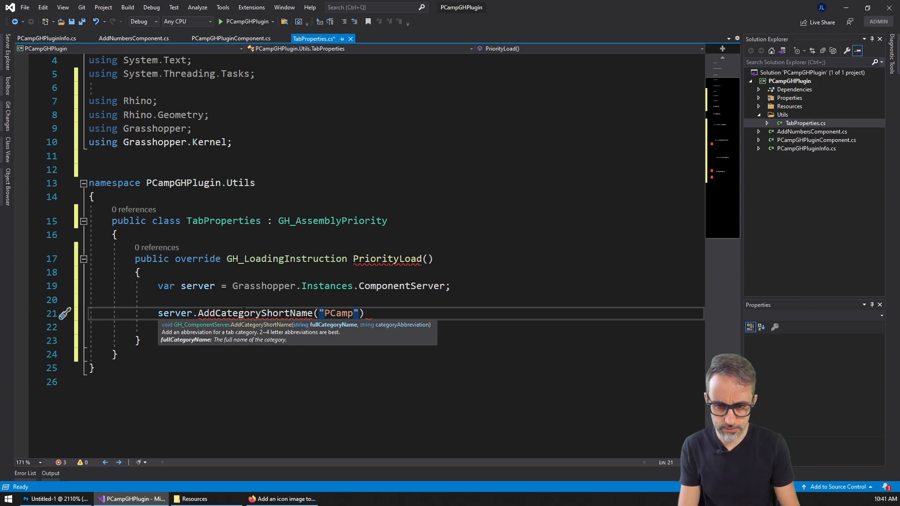
text(, "PC"))
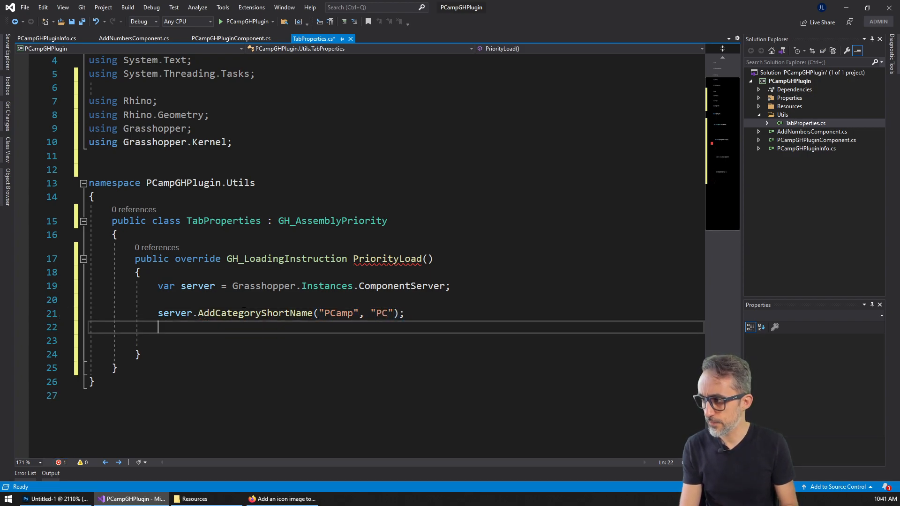
Add server.AddCategorySymbolName("PCamp", 'P'); and begin a third server call.
text(server.AddCategorySymbolName("P"))
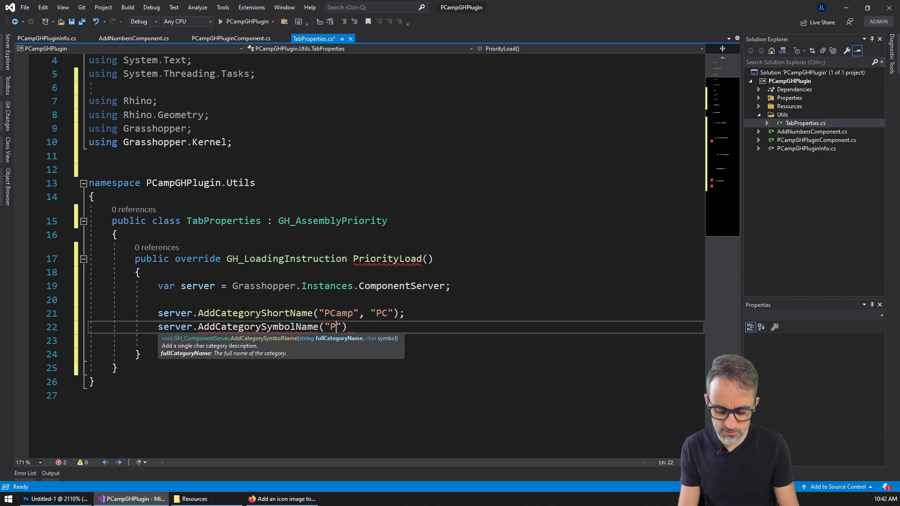
text(Camp", "PC)
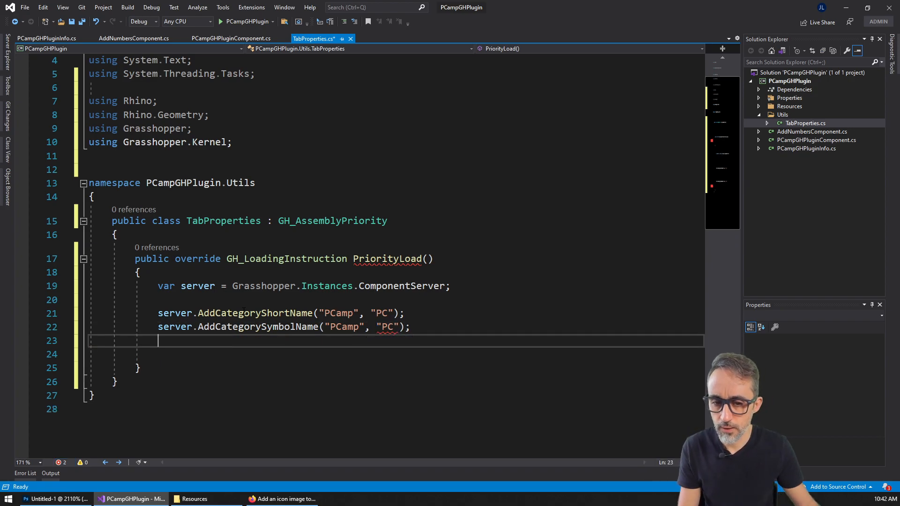
double_click(389, 326)
text(')
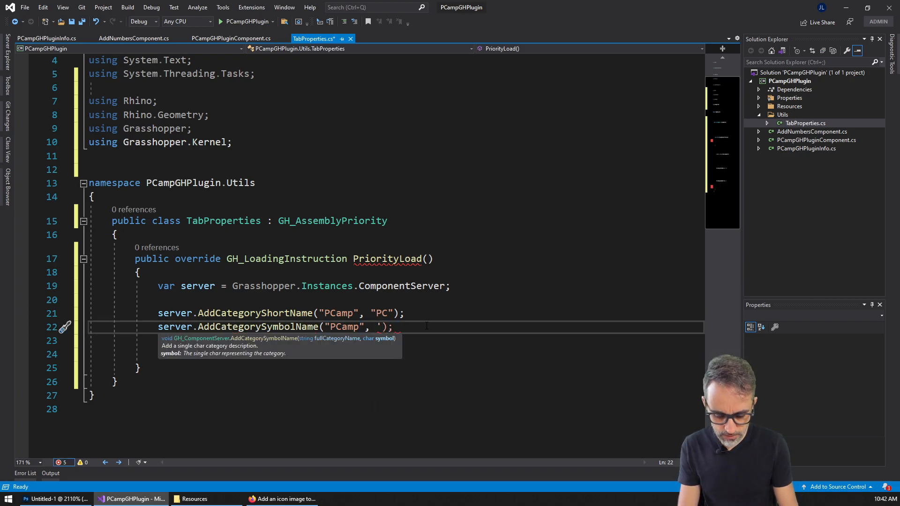
text(P')
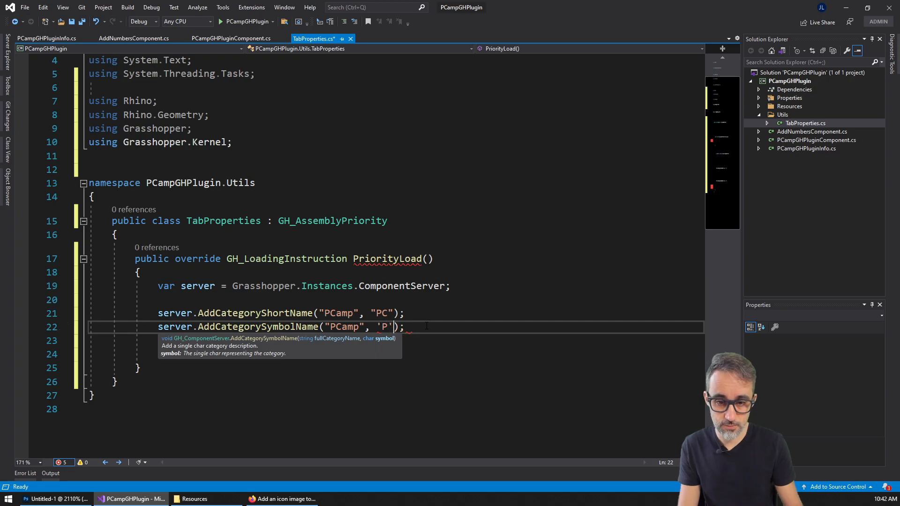
text(server.)
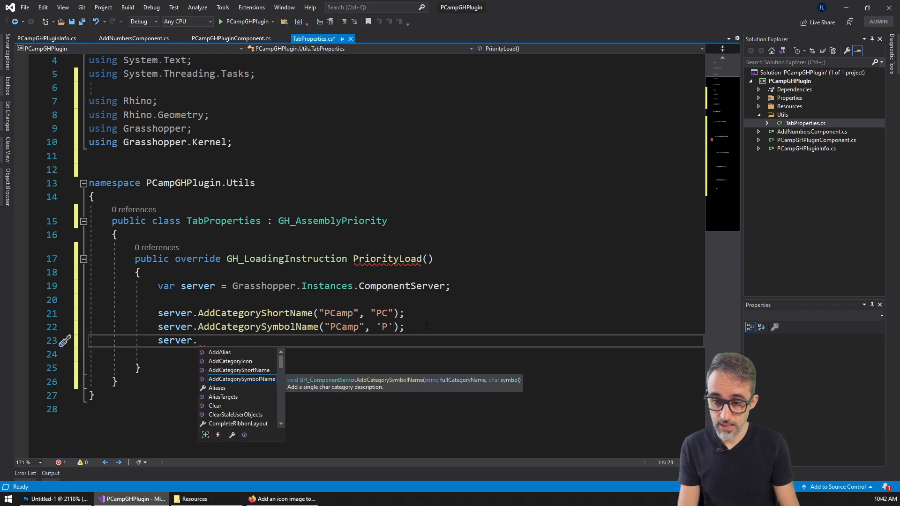
Add server.AddCategoryIcon("PCamp", Properties.Resources.pc); to set the tab icon.
text(AddCategoryIcon)
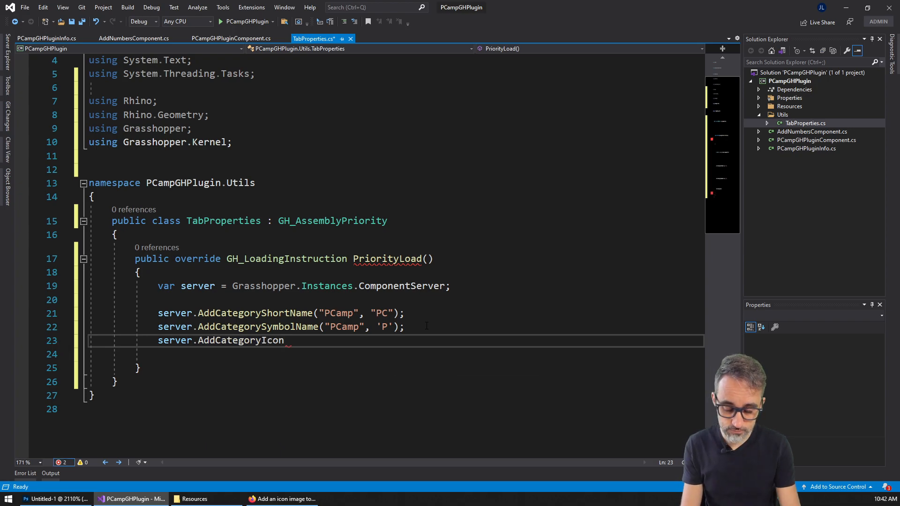
text(())
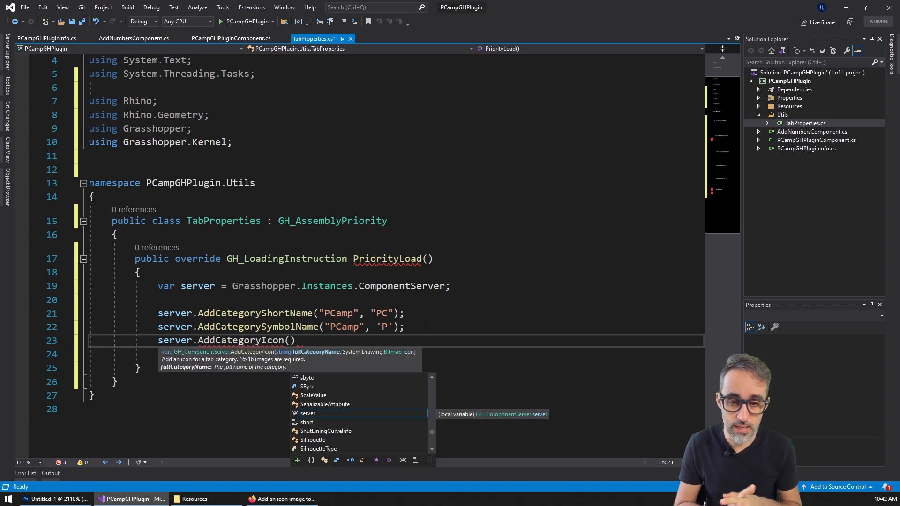
text(")
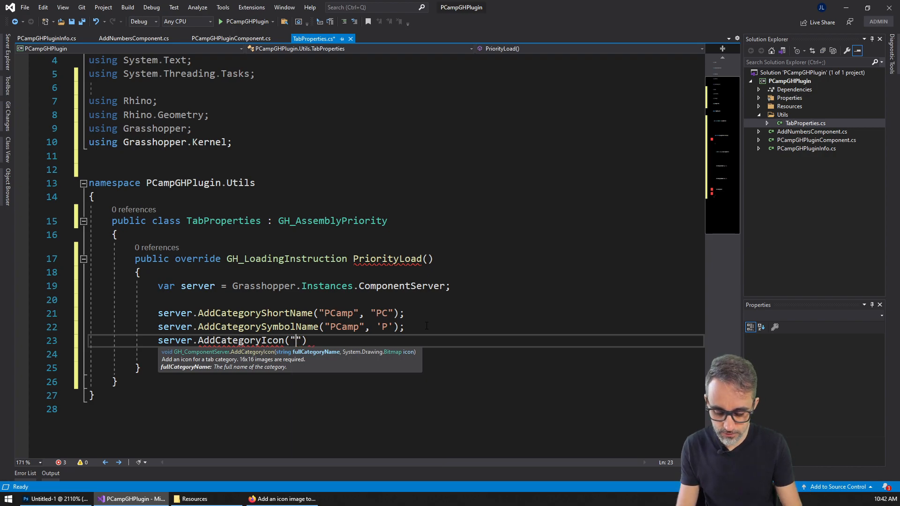
text(PCamn)
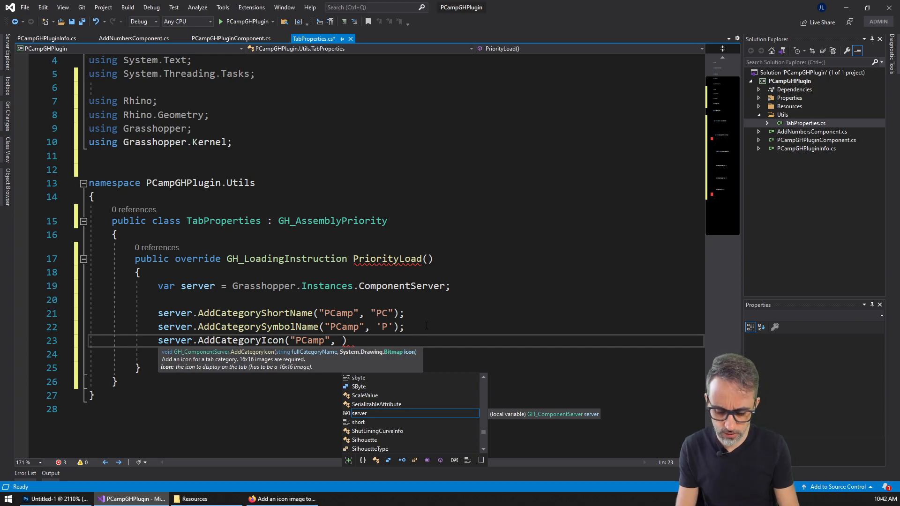
text(Properties.Resources.pc)
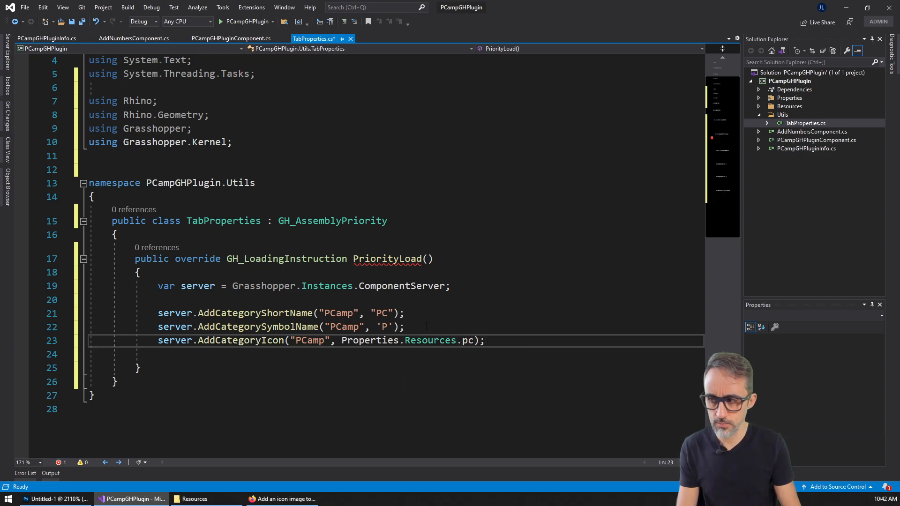
Have PriorityLoad return GH_LoadingInstruction.Proceed;.
text(return)
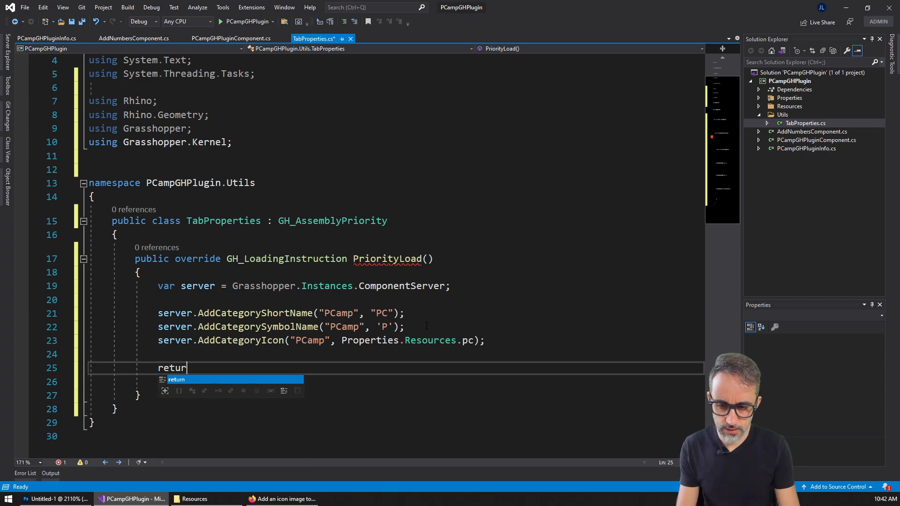
text(" ")
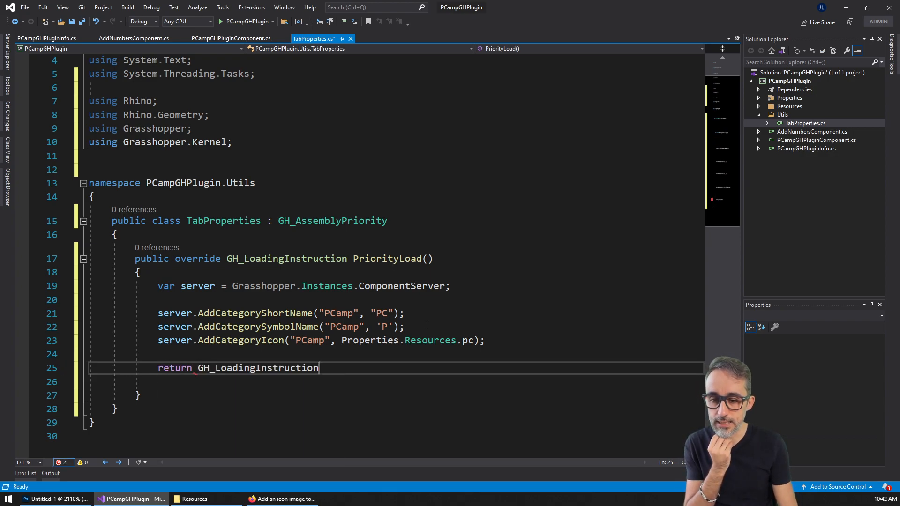
double_click(256, 368)
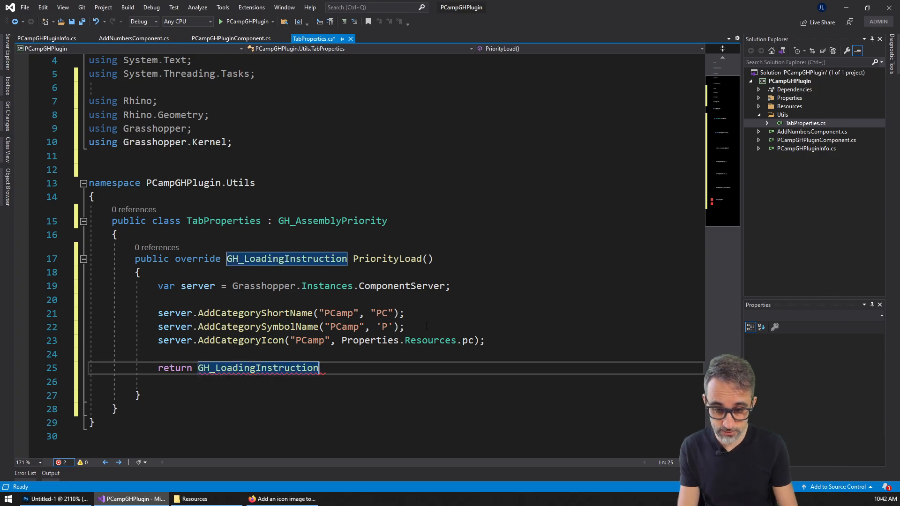
text(.Proceed)
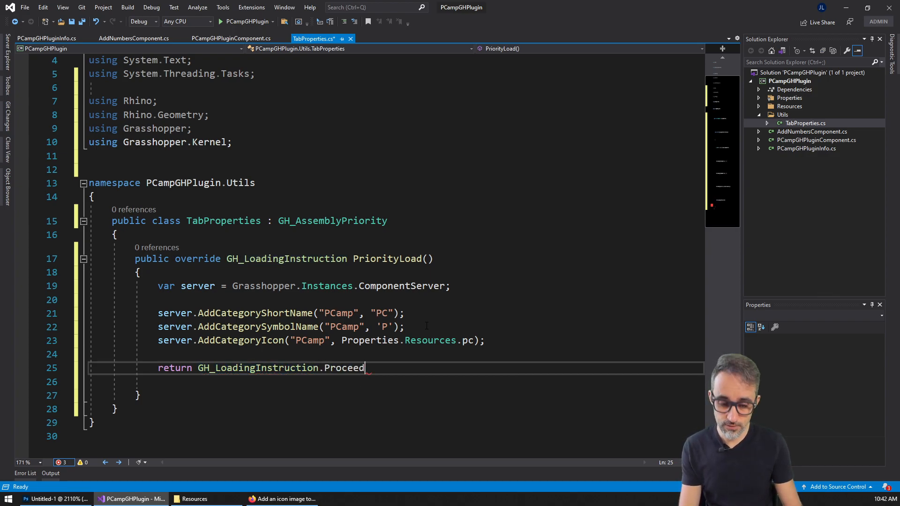
text(;)
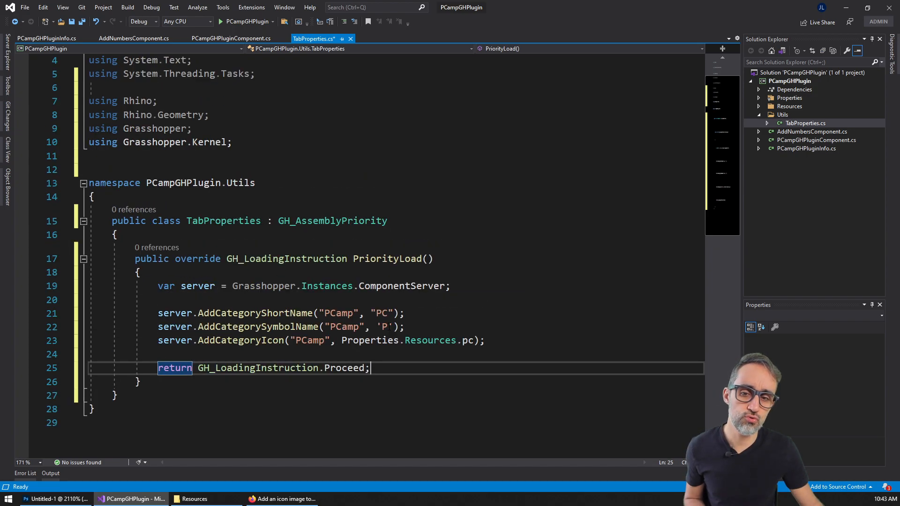
scroll(down, 3)
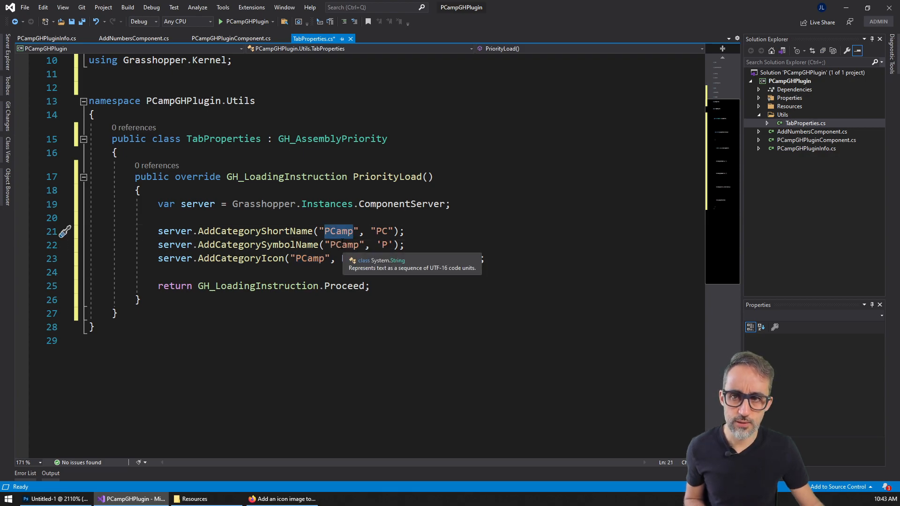
click(231, 38)
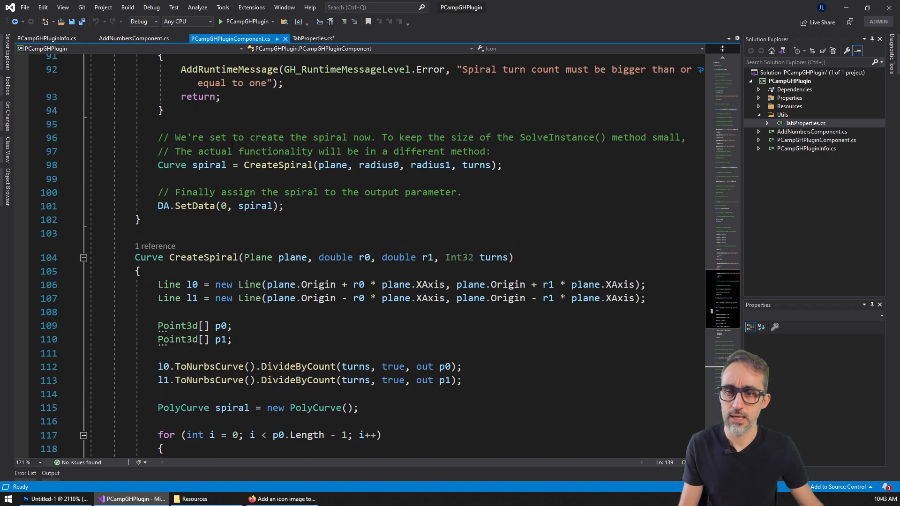
click(134, 38)
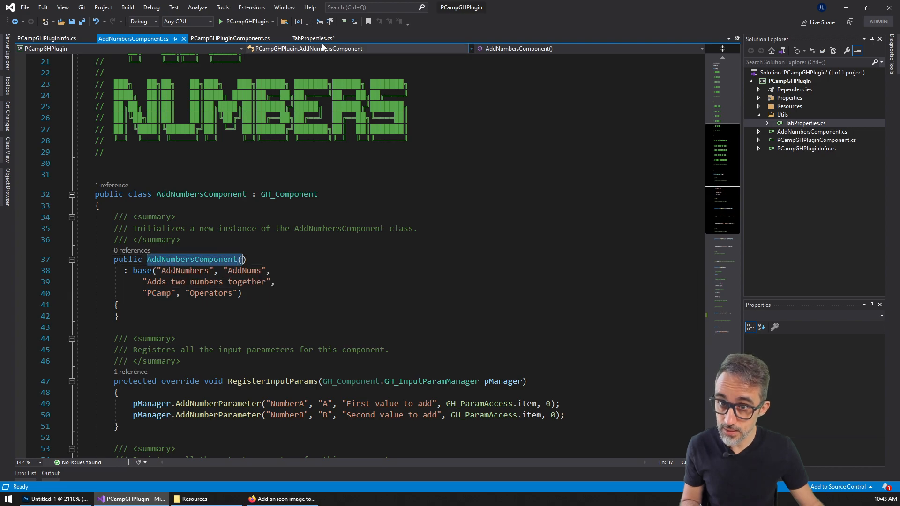
click(314, 37)
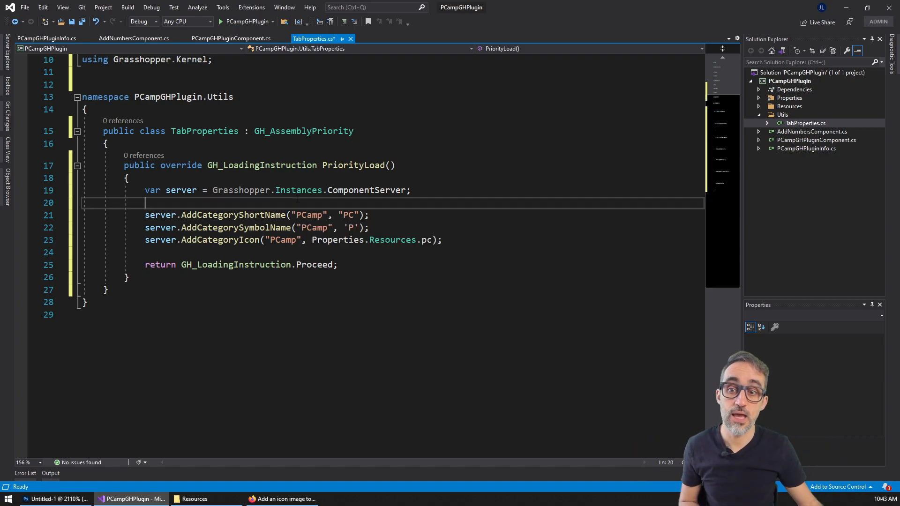
click(261, 215)
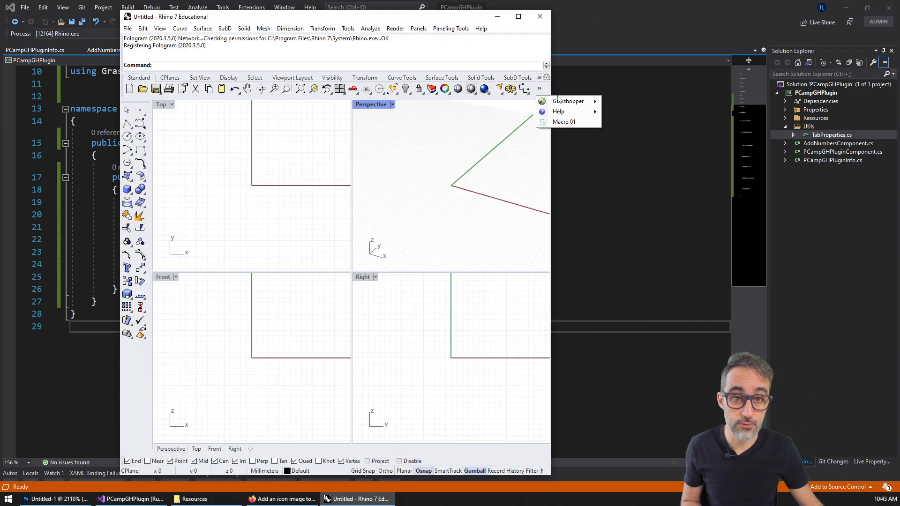
Launch Grasshopper from Rhino and open the plugin's PC tab to place an AddNumbers component.
click(569, 101)
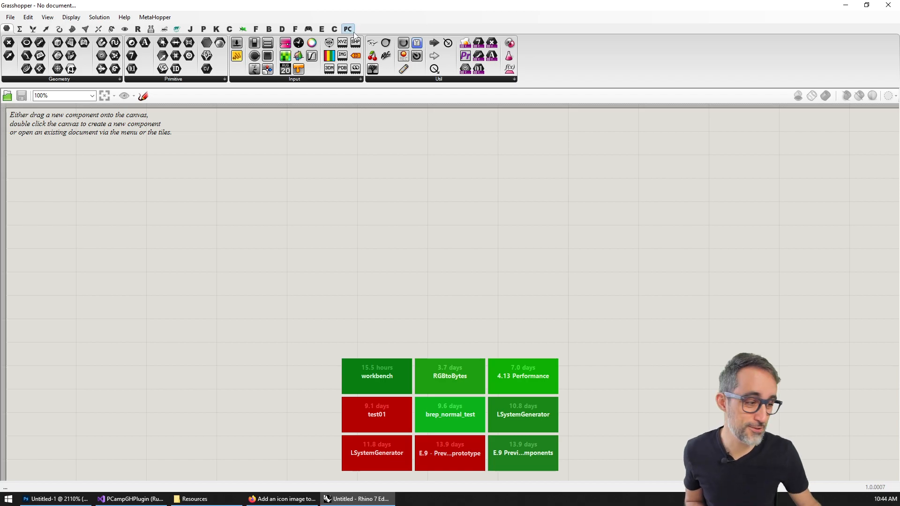
click(350, 28)
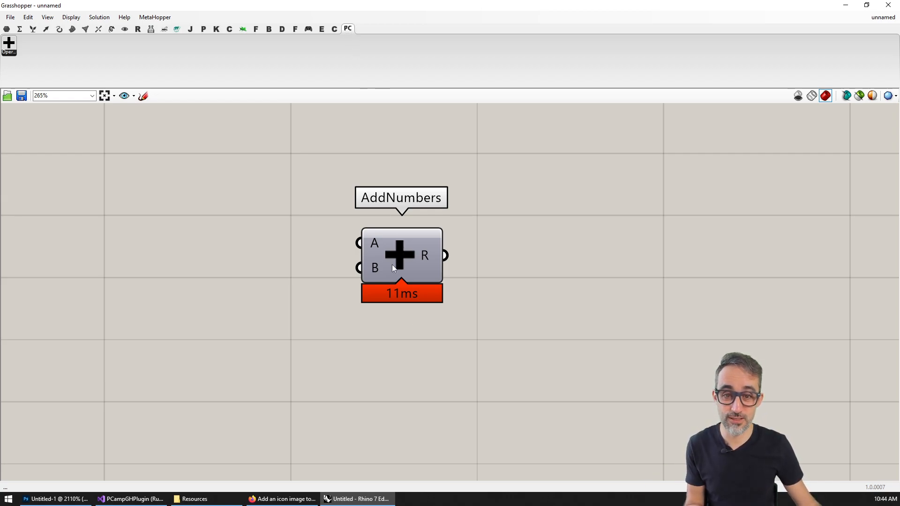
mouse_move(627, 225)
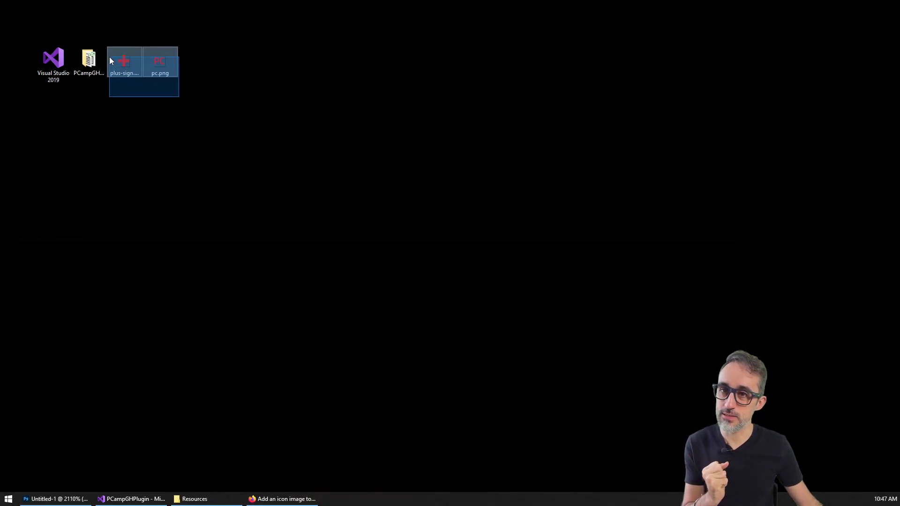
Copy the red pc.png and plus-sign.png from the desktop into Resources, replacing the originals.
click(124, 90)
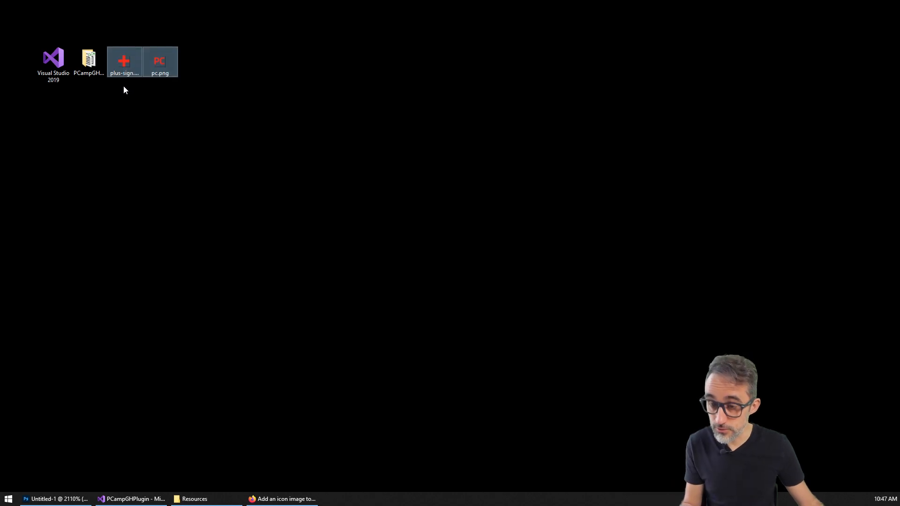
click(195, 499)
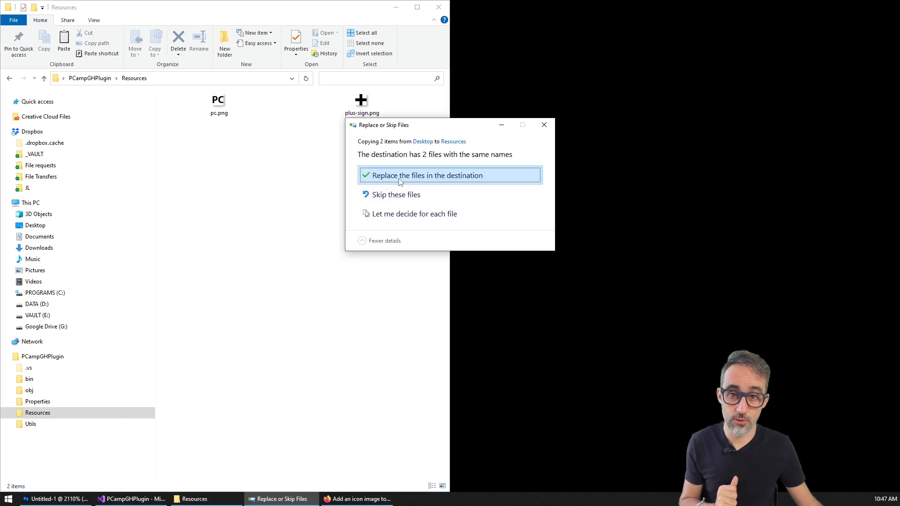
click(428, 175)
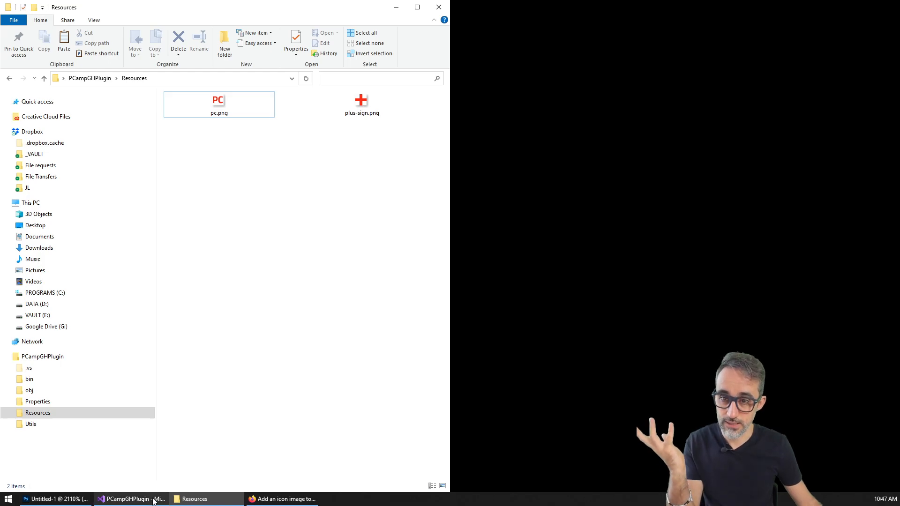
click(126, 499)
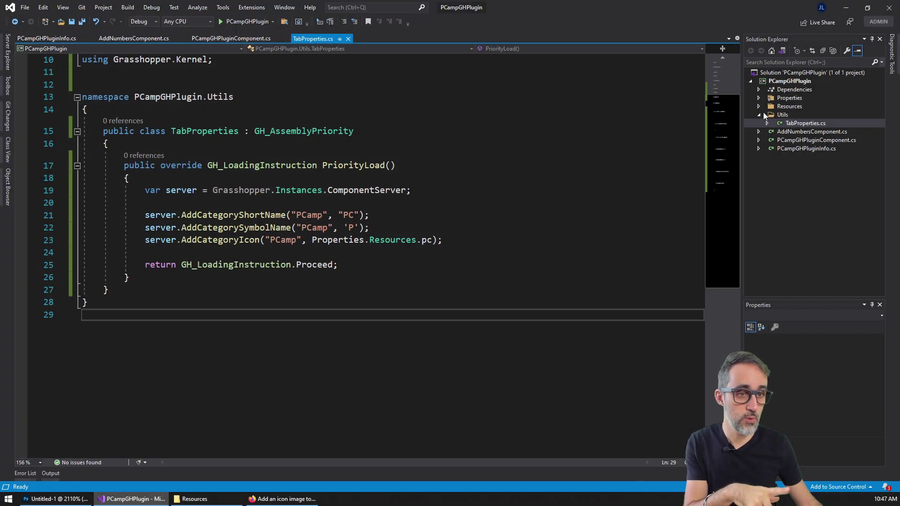
Start debugging so Rhino opens, then launch Grasshopper from its menu.
click(806, 122)
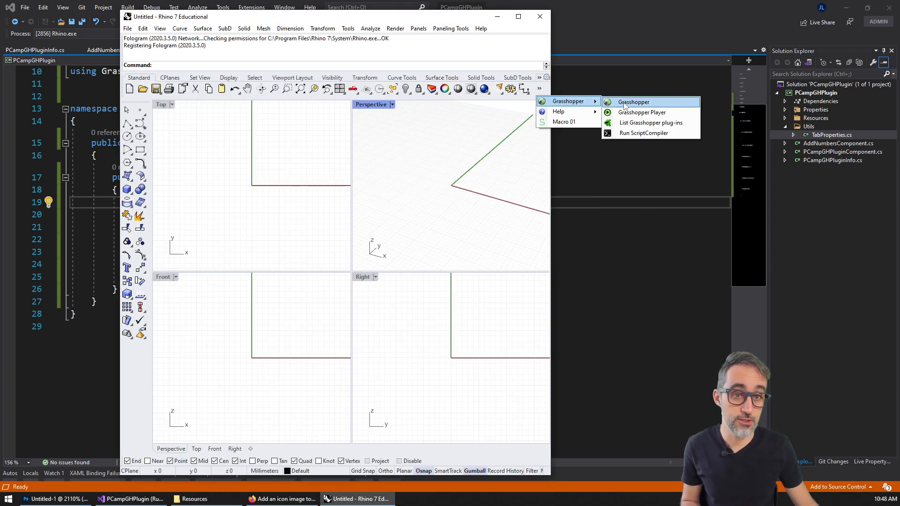
click(633, 101)
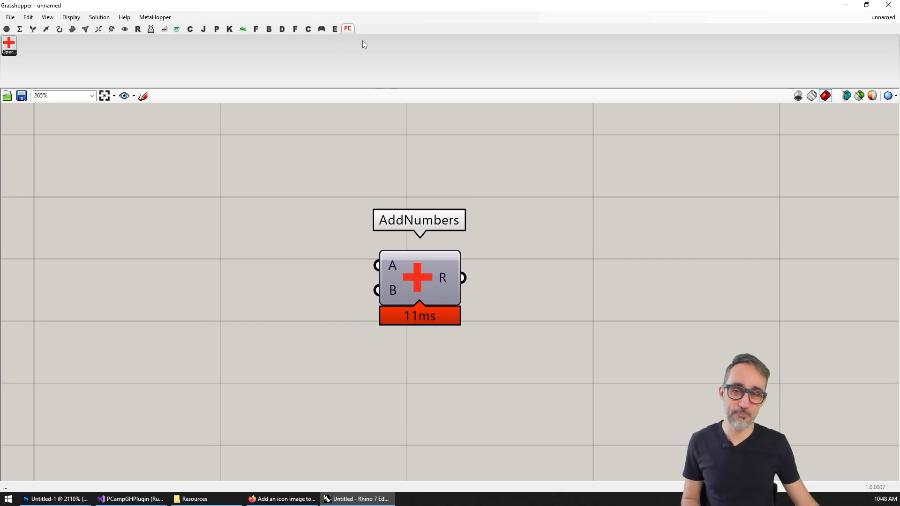
mouse_move(422, 123)
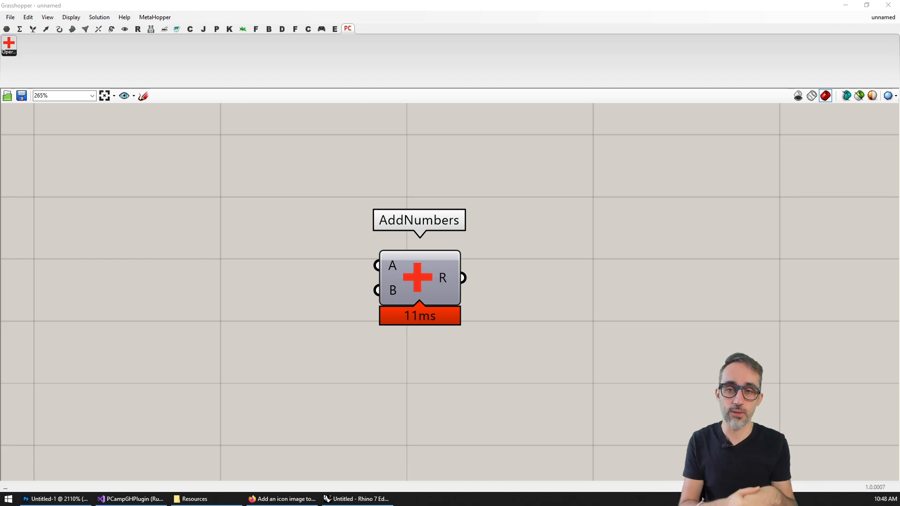
mouse_move(315, 5)
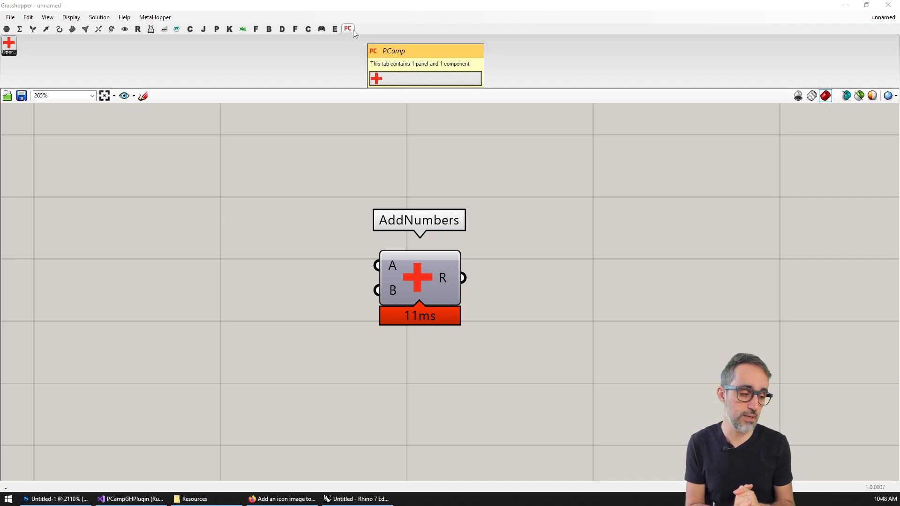
mouse_move(597, 184)
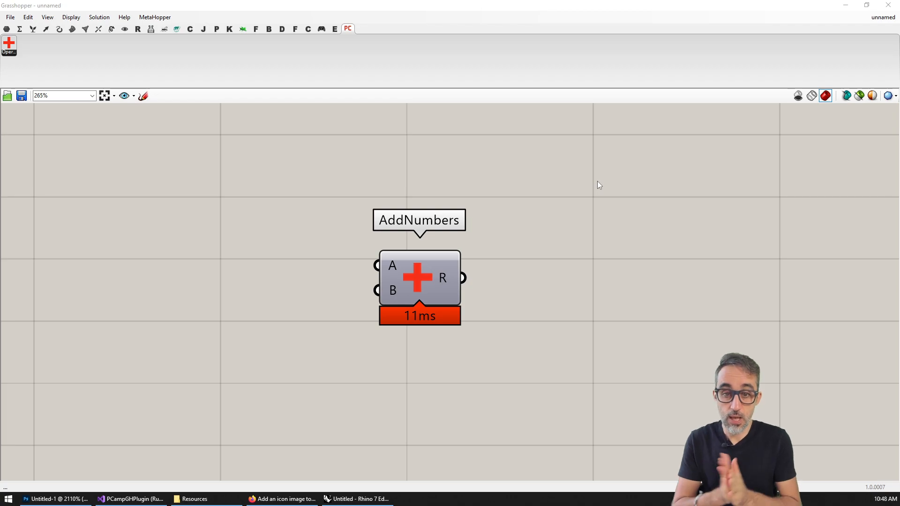